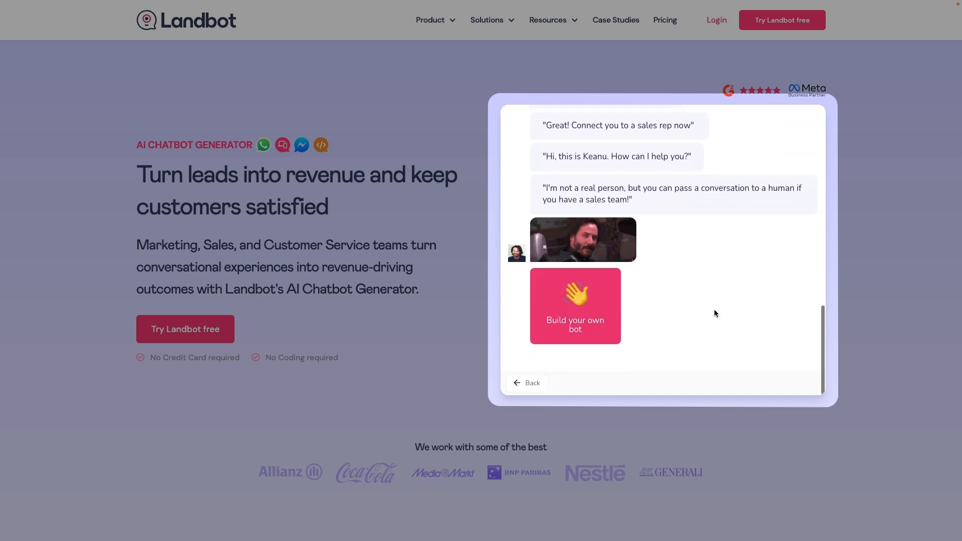
Step: Create a new web bot from scratch so the blank builder opens
left_click(575, 305)
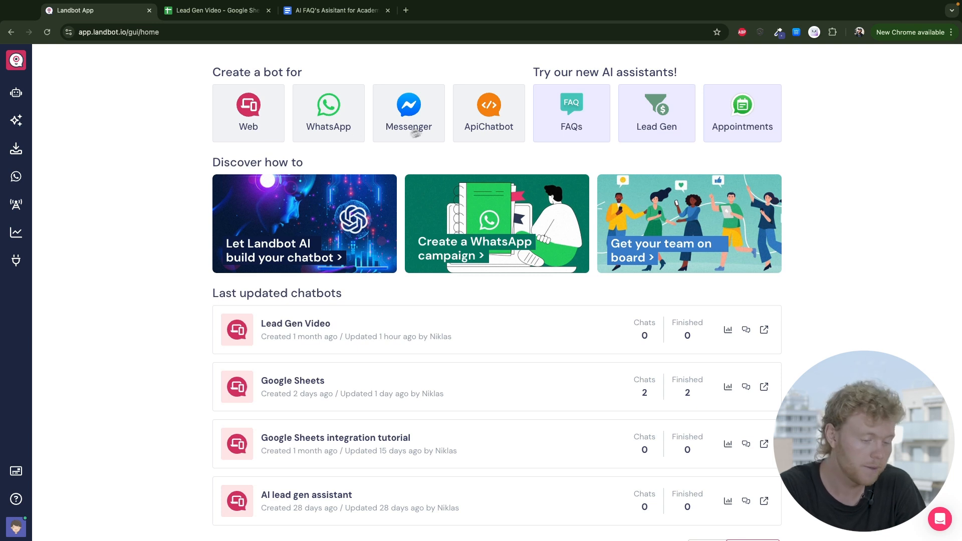
mouse_move(510, 150)
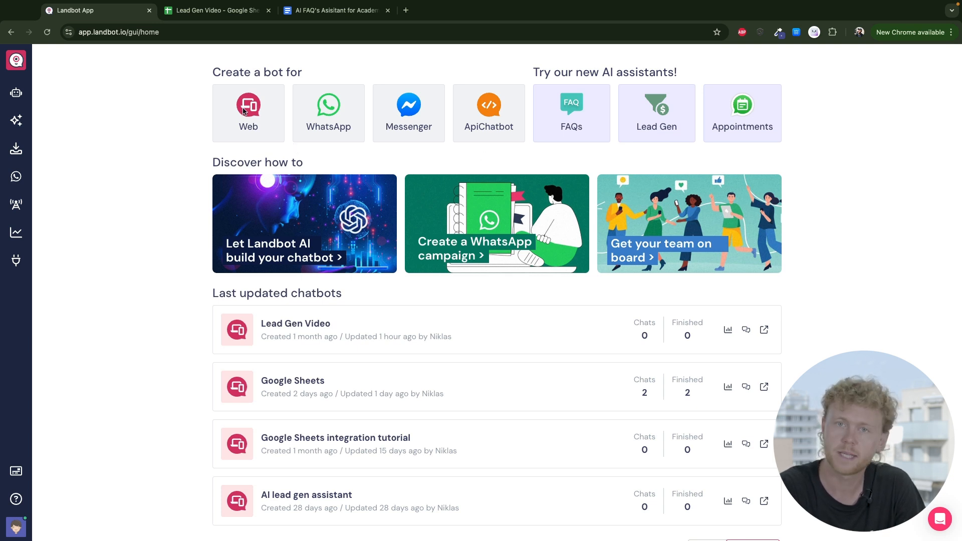
left_click(249, 106)
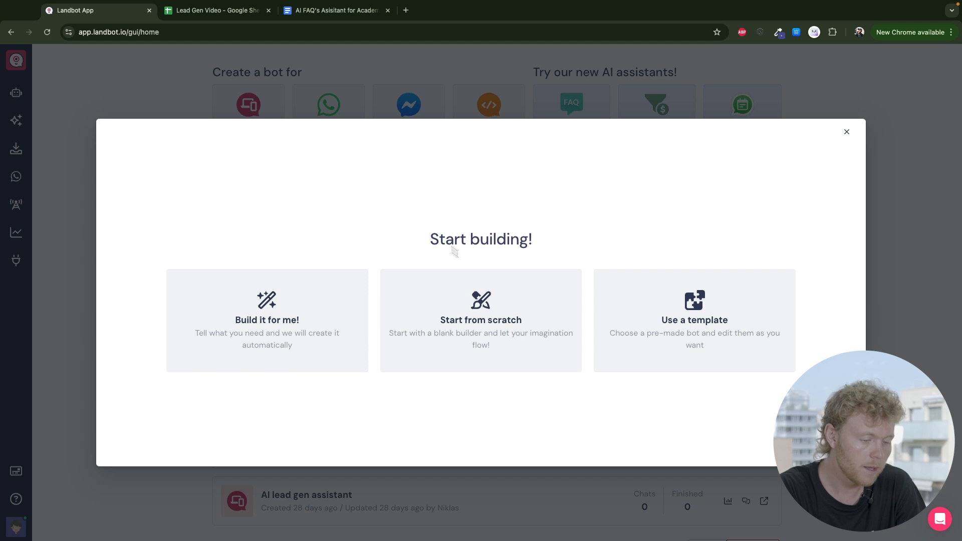
mouse_move(513, 341)
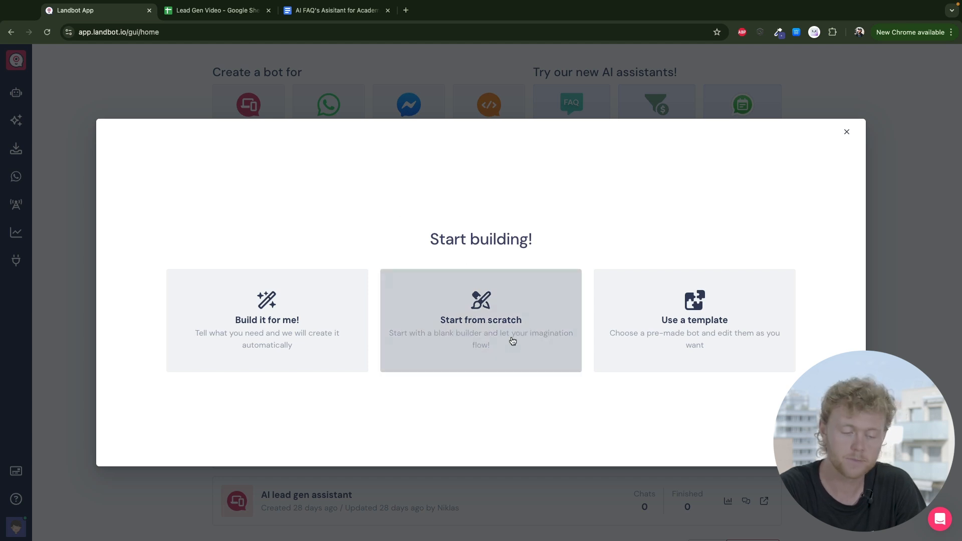
left_click(694, 321)
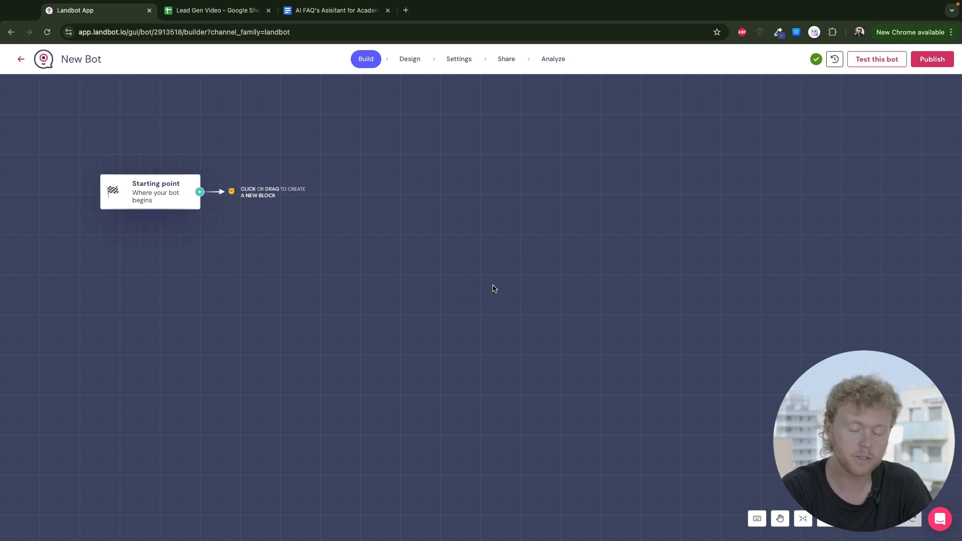
mouse_move(459, 280)
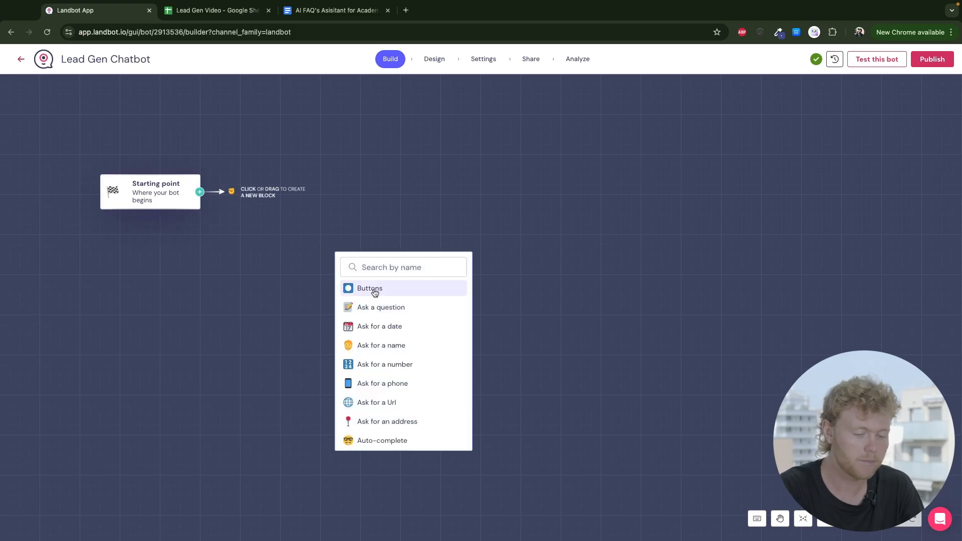
Step: Add a Buttons block saying Welcome to "X" with a Giphy 'Welcome' GIF attached
left_click(369, 288)
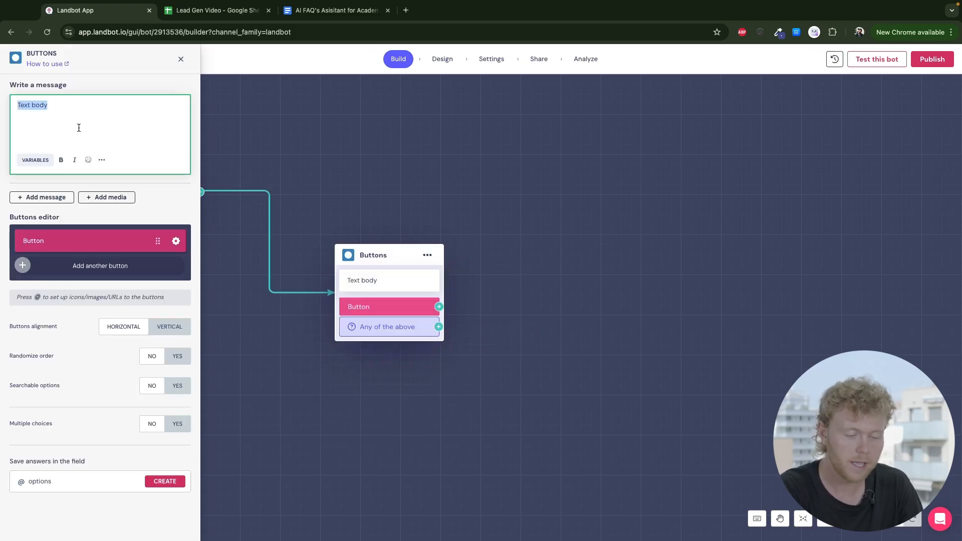
type("Welcome to \"X")
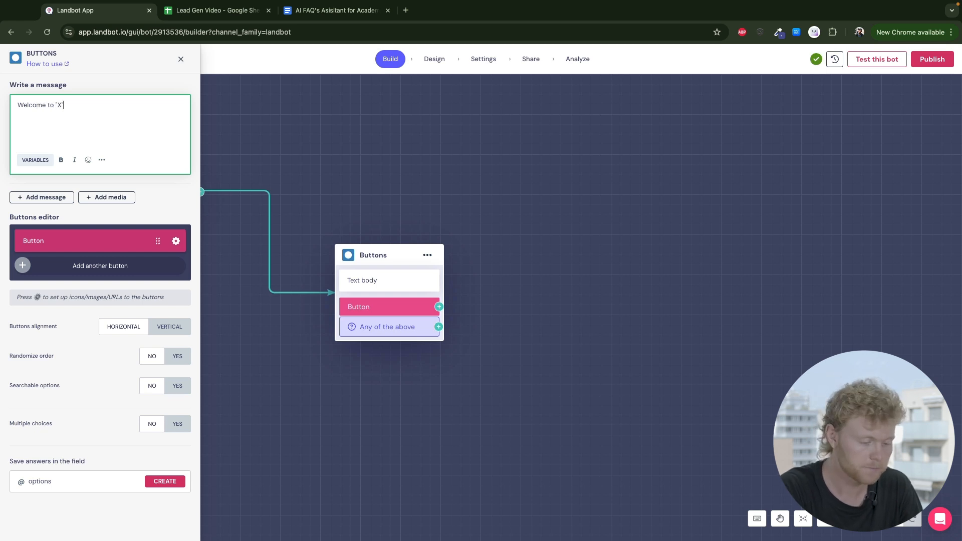
left_click(106, 198)
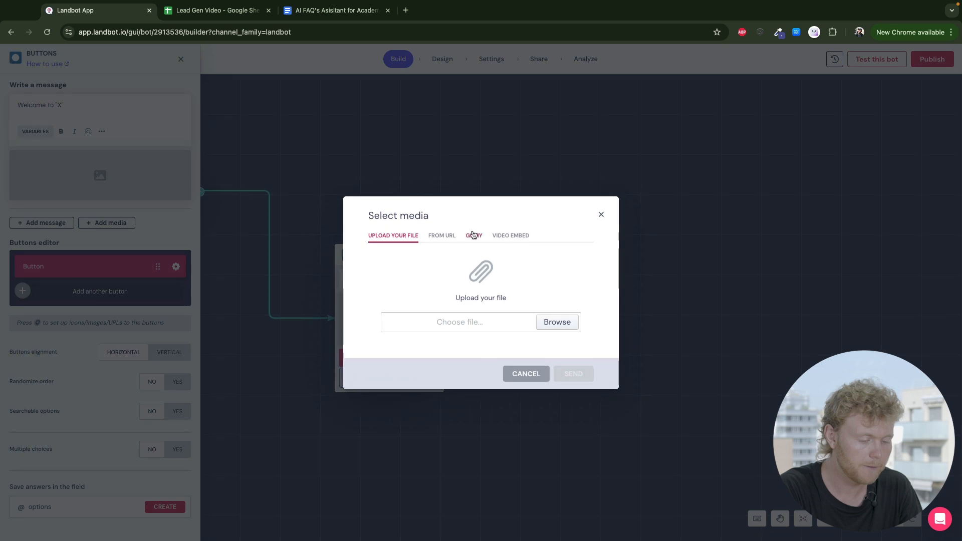
left_click(474, 235)
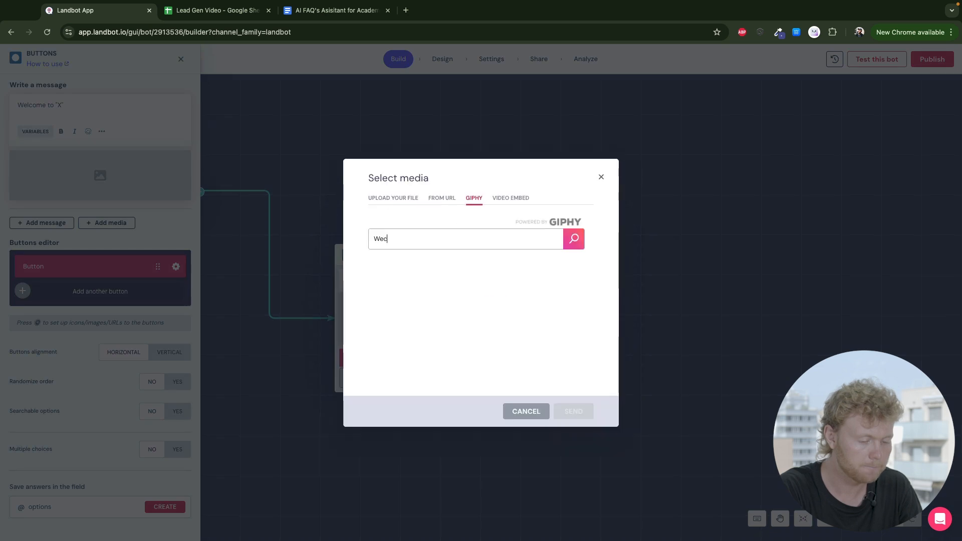
type("Welcome")
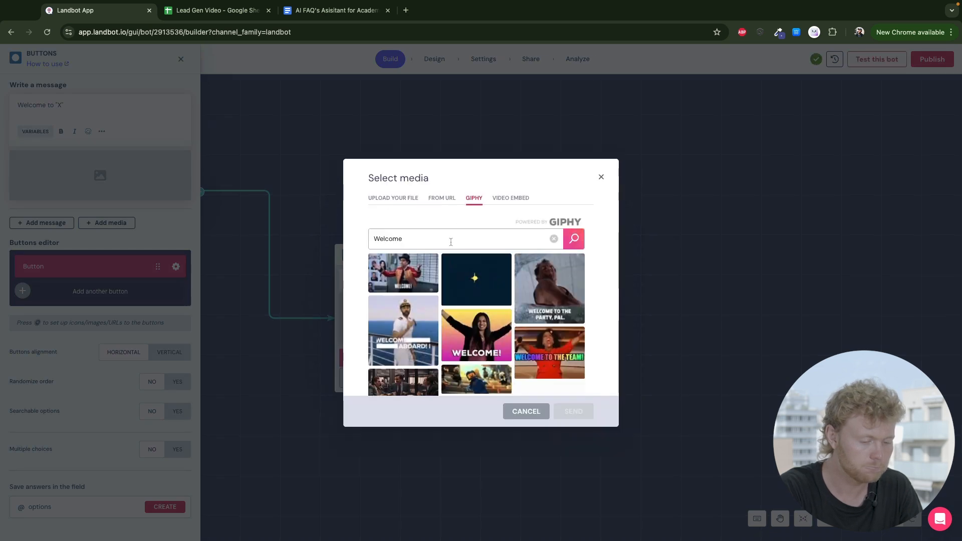
left_click(403, 273)
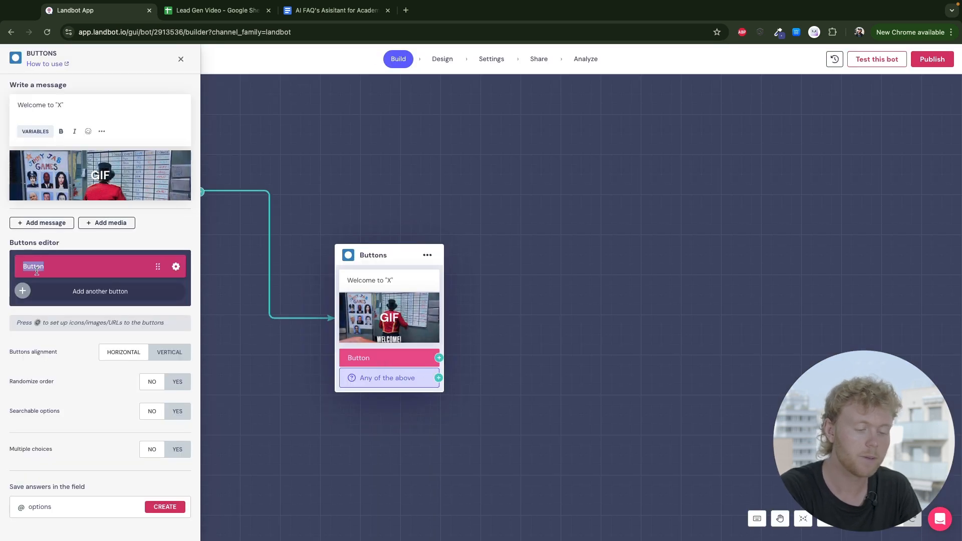
Step: Label the button 'Hello there!' and close the block editor
type("Hello there!")
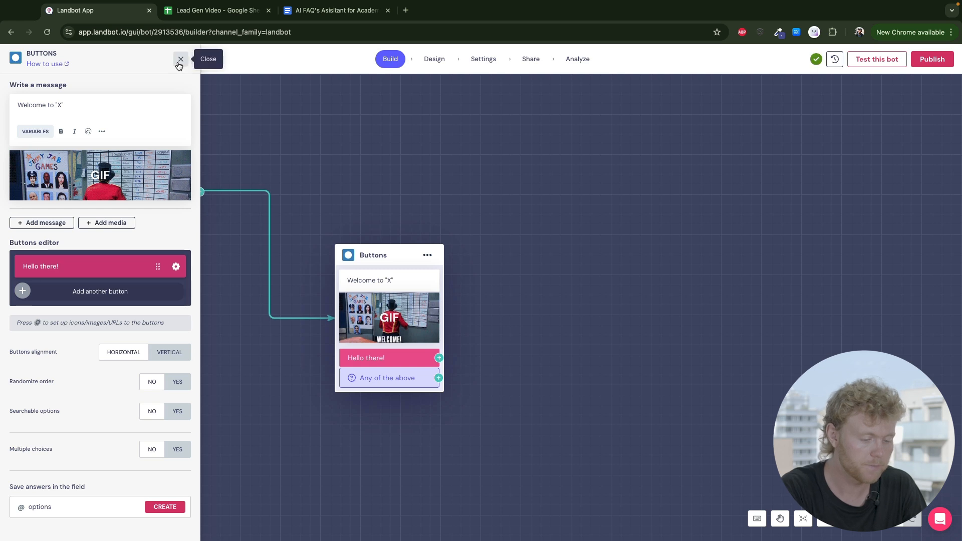
left_click(181, 59)
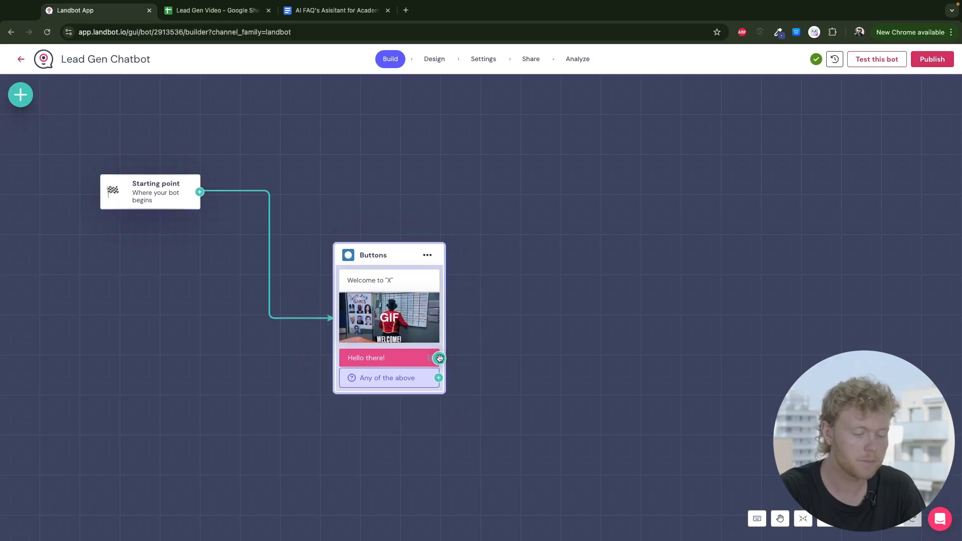
left_click(439, 358)
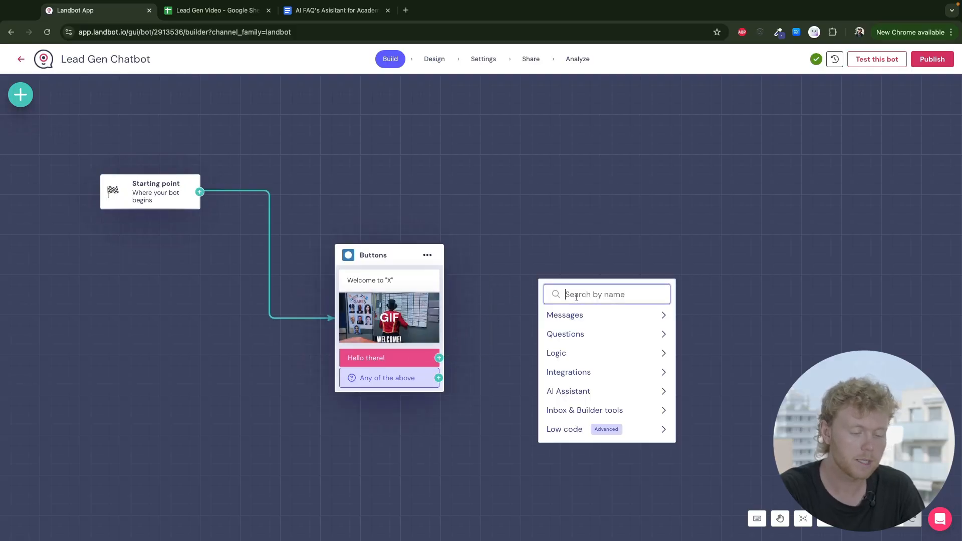
left_click(565, 334)
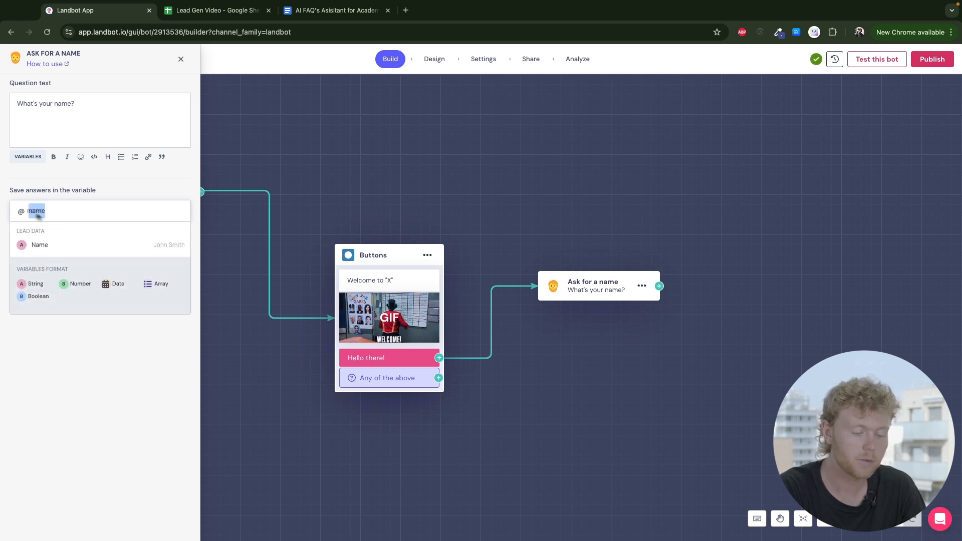
left_click(40, 245)
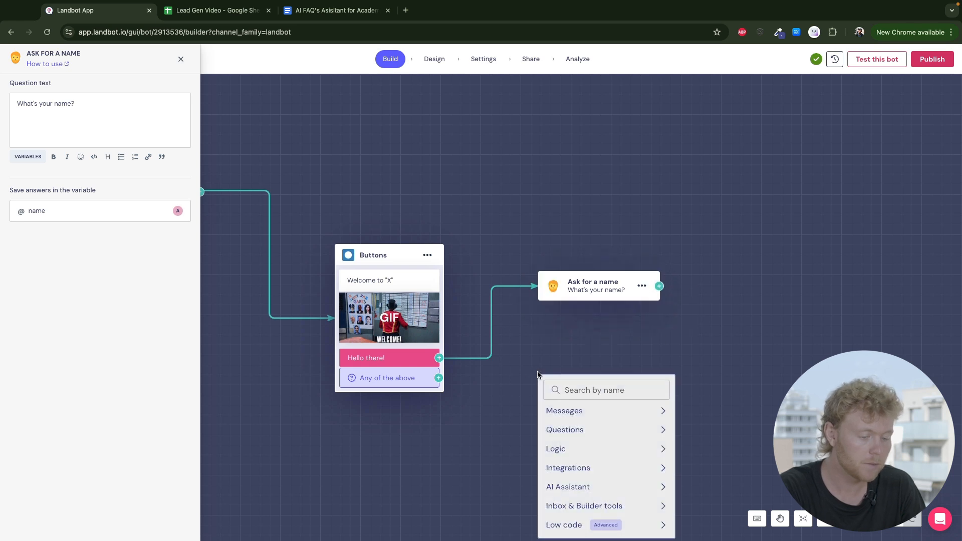
type("ema")
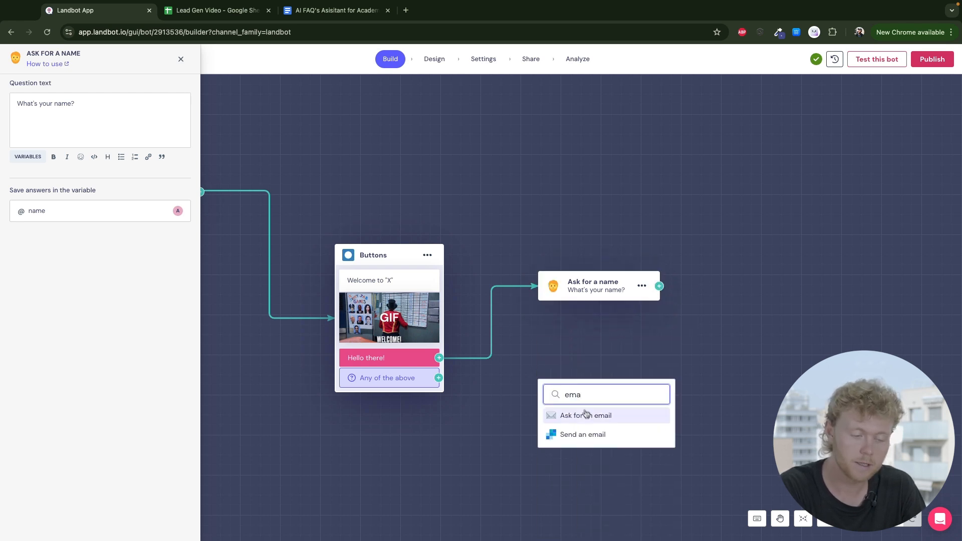
left_click(586, 415)
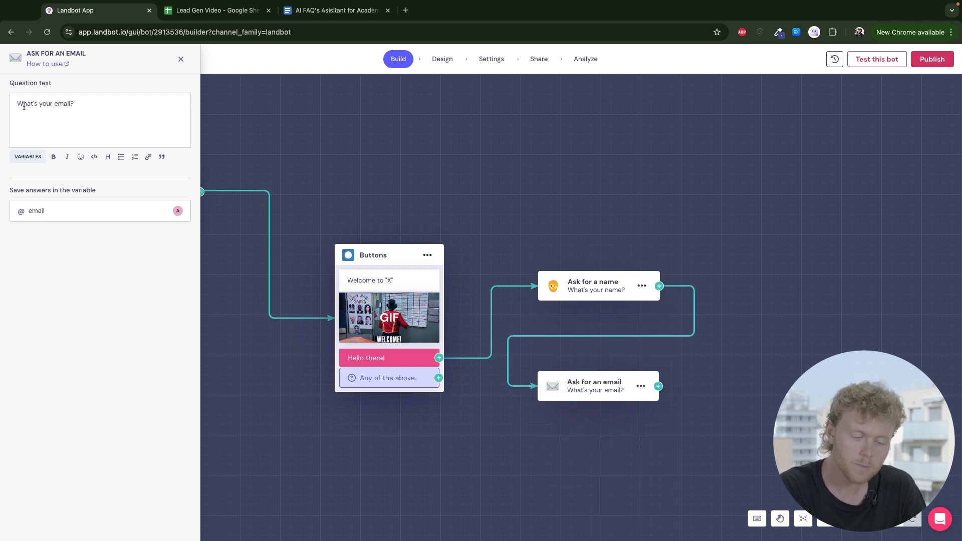
left_click(17, 103)
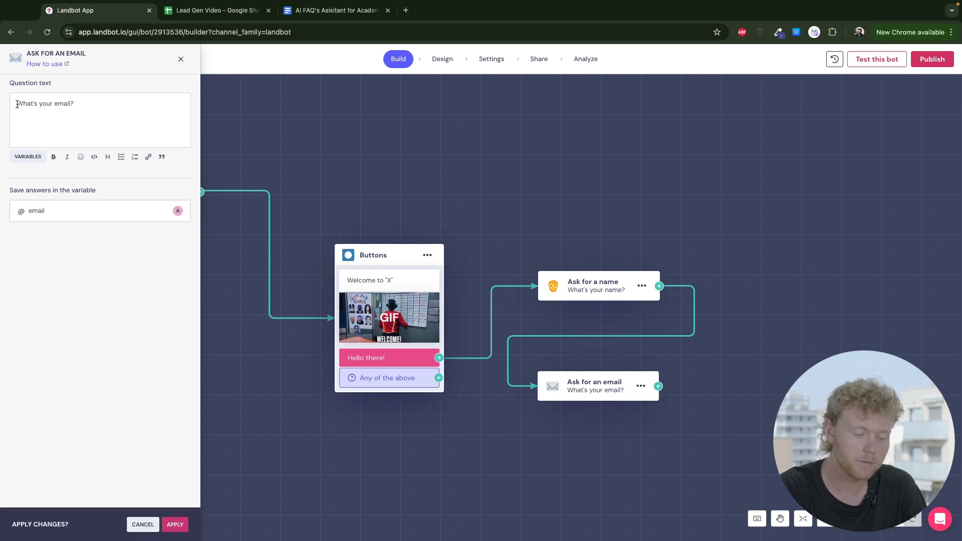
type("Nice to meet you")
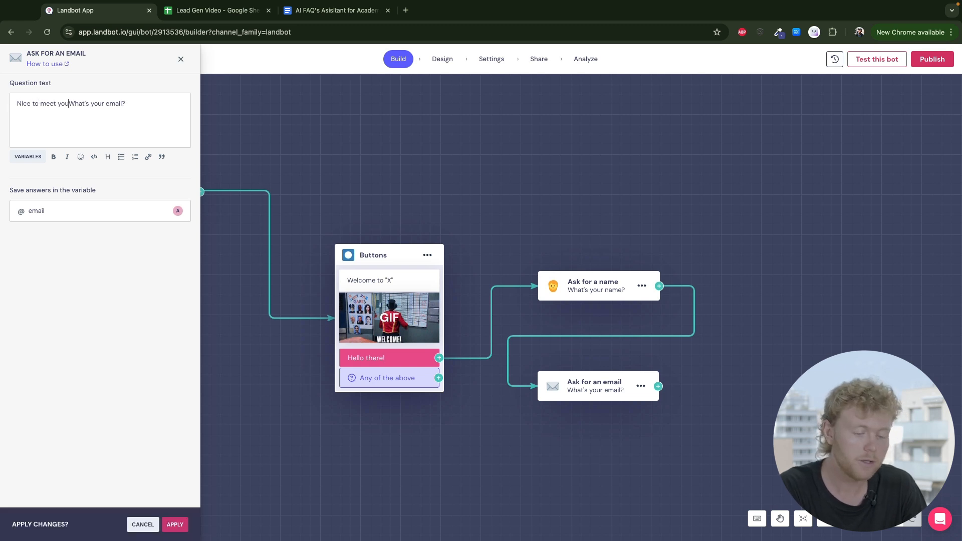
type("@name,")
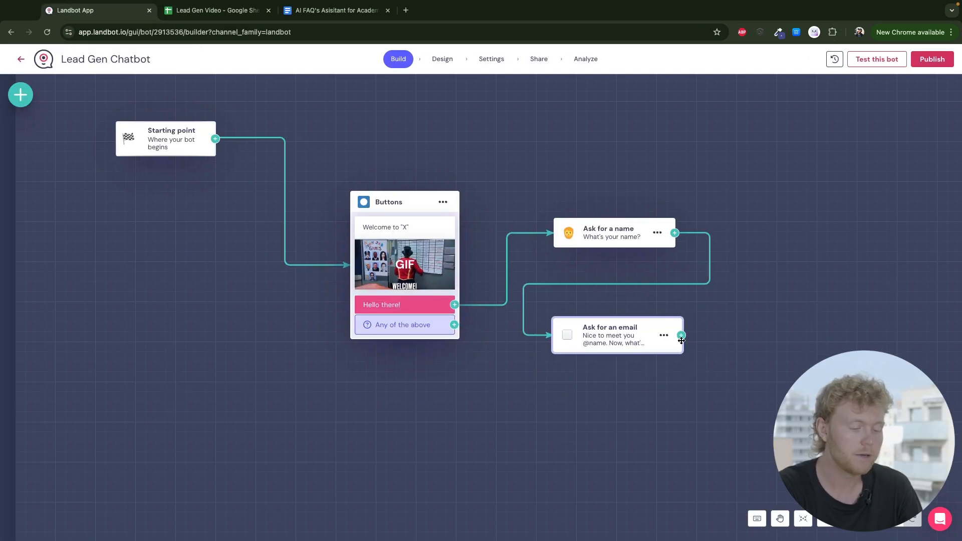
Step: Add a phone-number question with the country code selector enabled after the email question
left_click(682, 334)
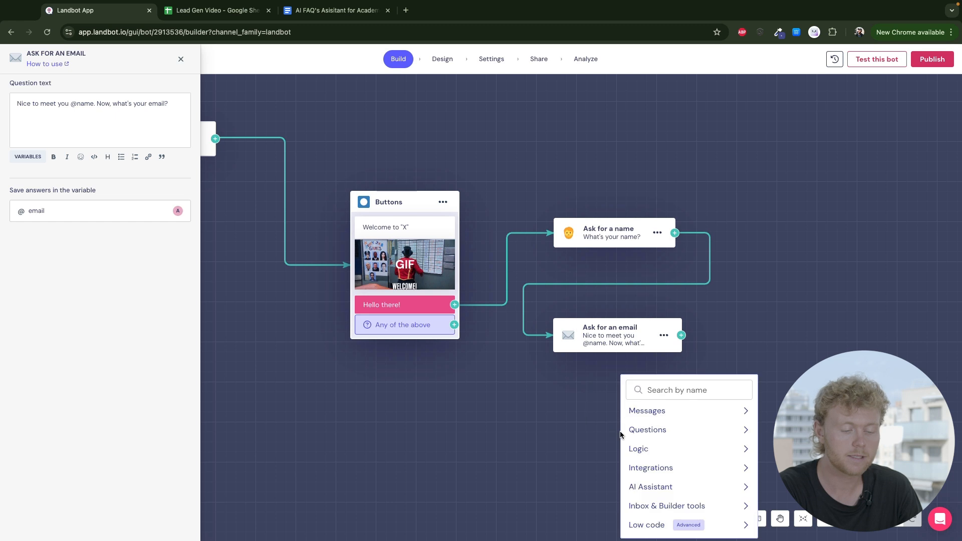
type("phon")
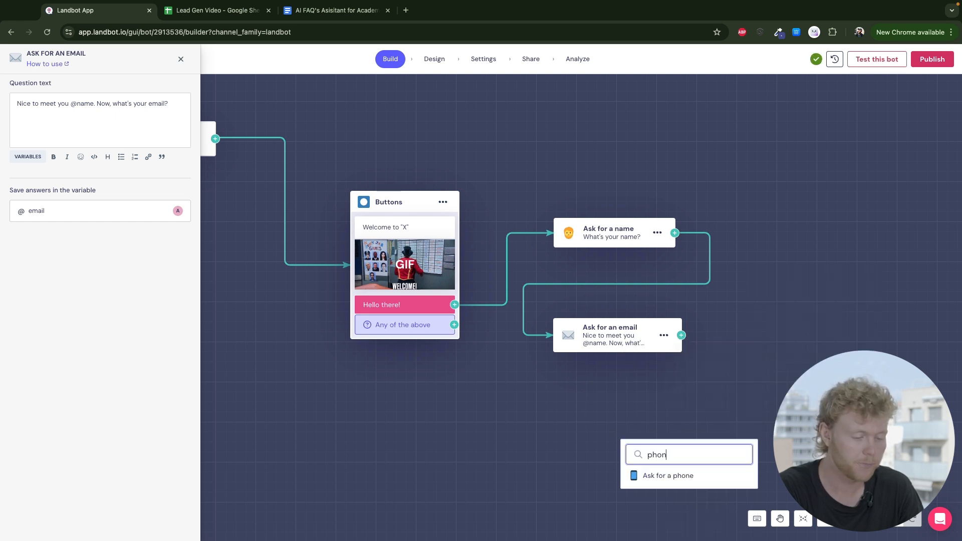
left_click(668, 476)
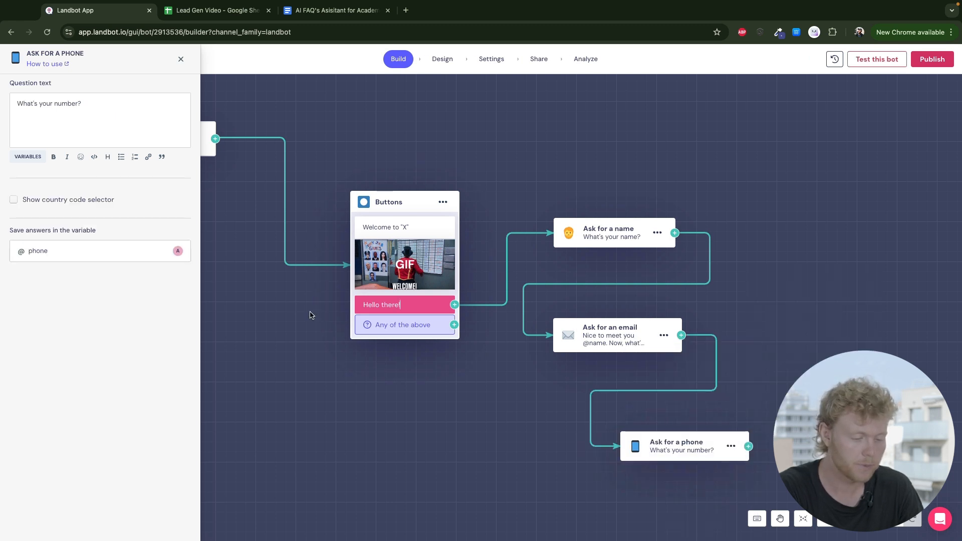
left_click(14, 200)
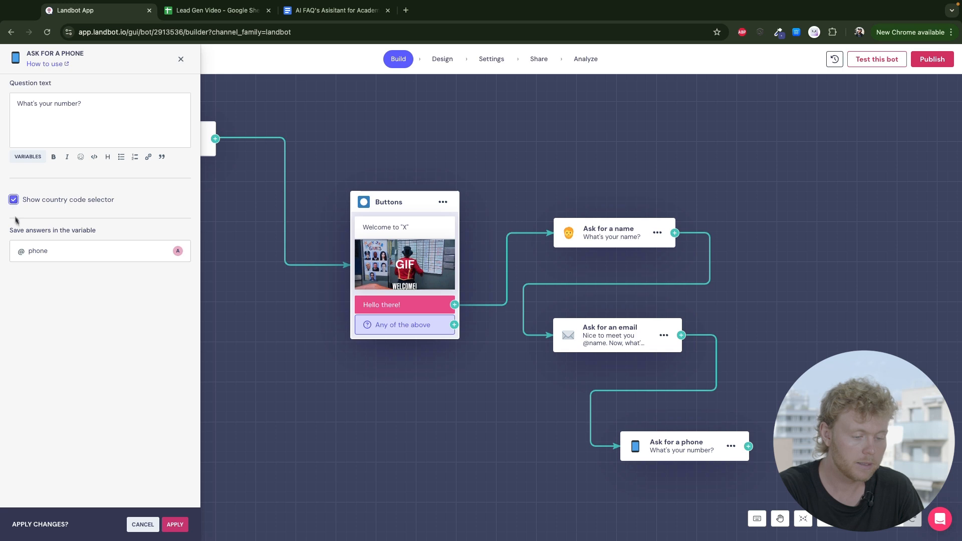
left_click(180, 58)
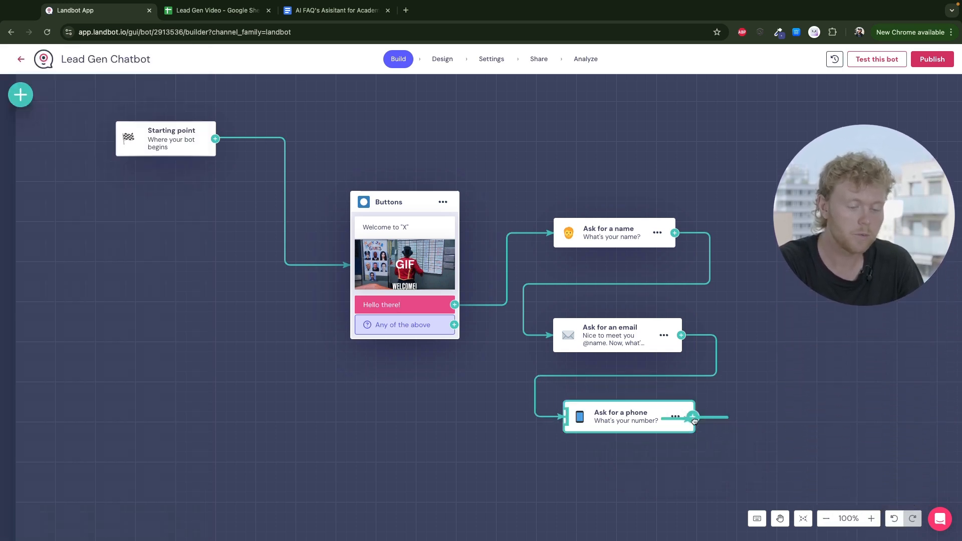
Step: Add a free-text question after the phone question and confirm it
left_click(693, 416)
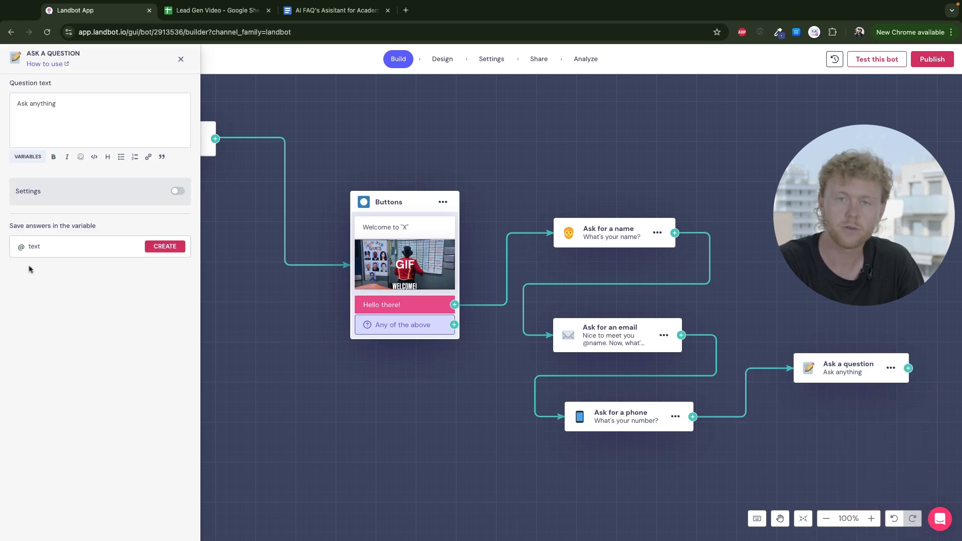
left_click(180, 58)
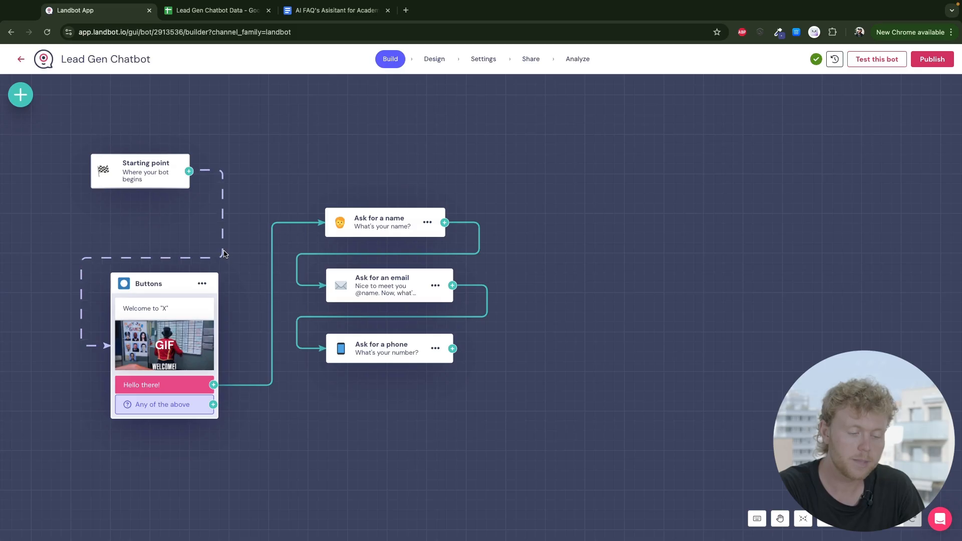
Step: Add a Google Sheets integration block beside the phone question
left_click(20, 94)
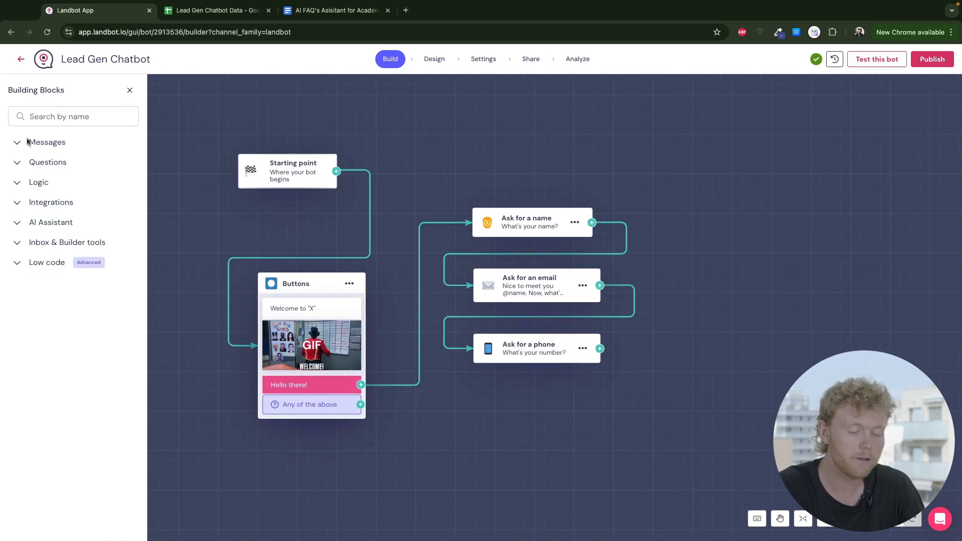
left_click(51, 203)
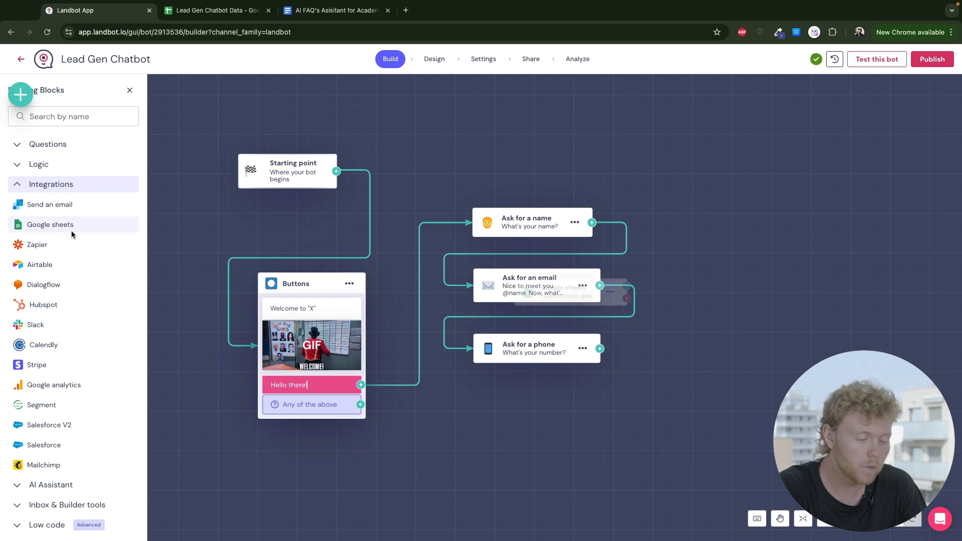
left_click(50, 225)
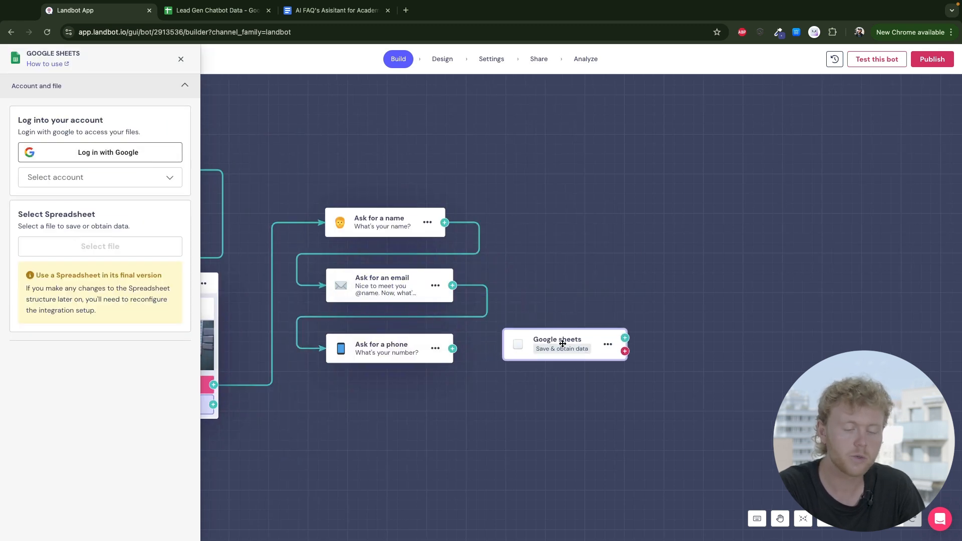
left_click_drag(564, 344, 592, 368)
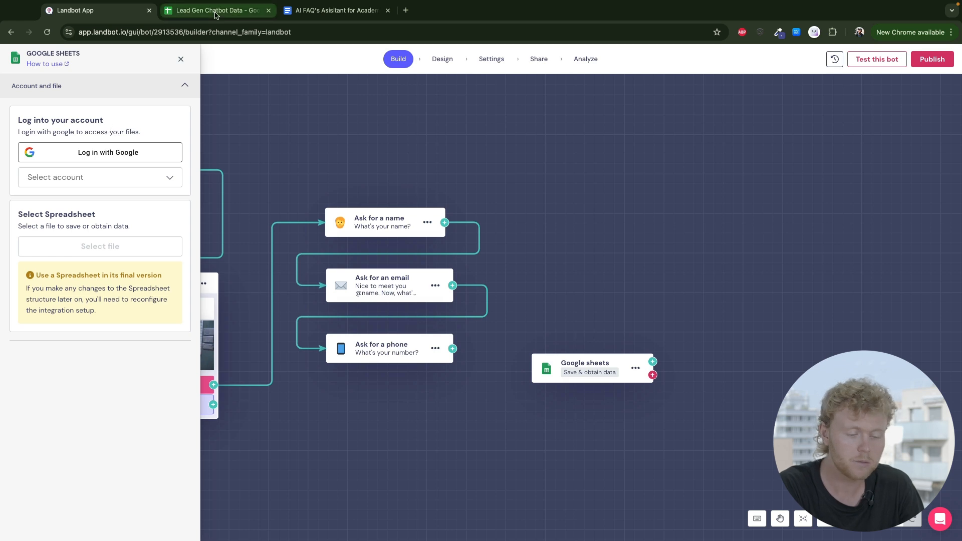
Step: Review the spreadsheet's Email and Phone column headers and return to the builder
left_click(210, 10)
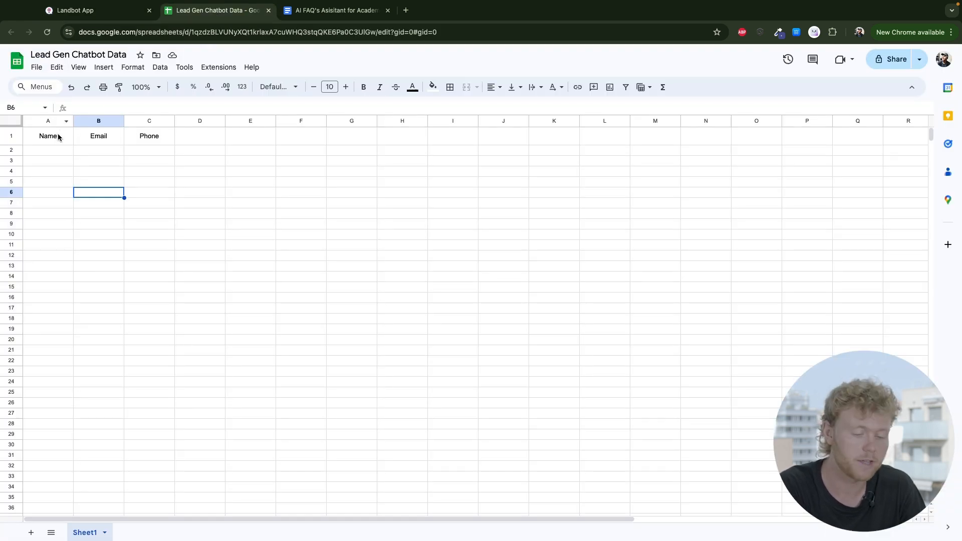
left_click(99, 136)
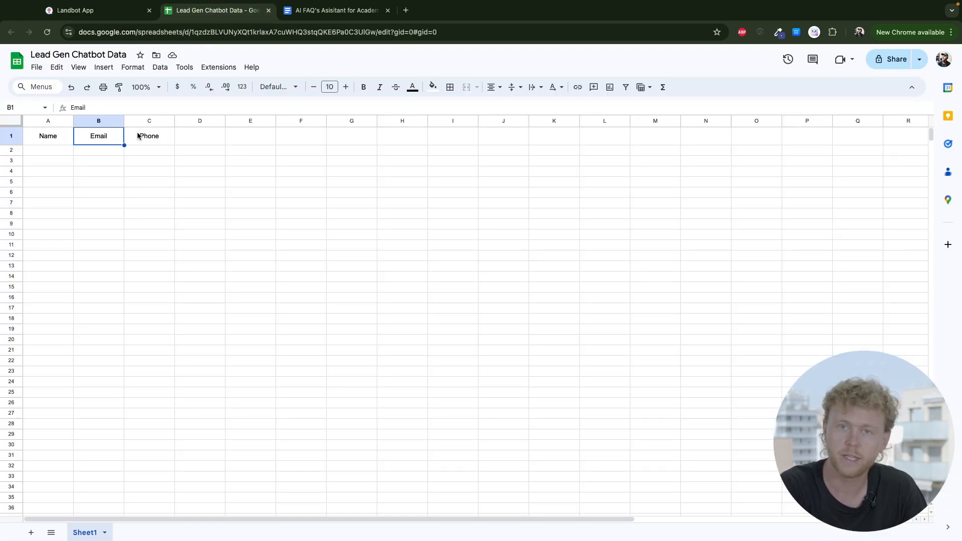
left_click(148, 136)
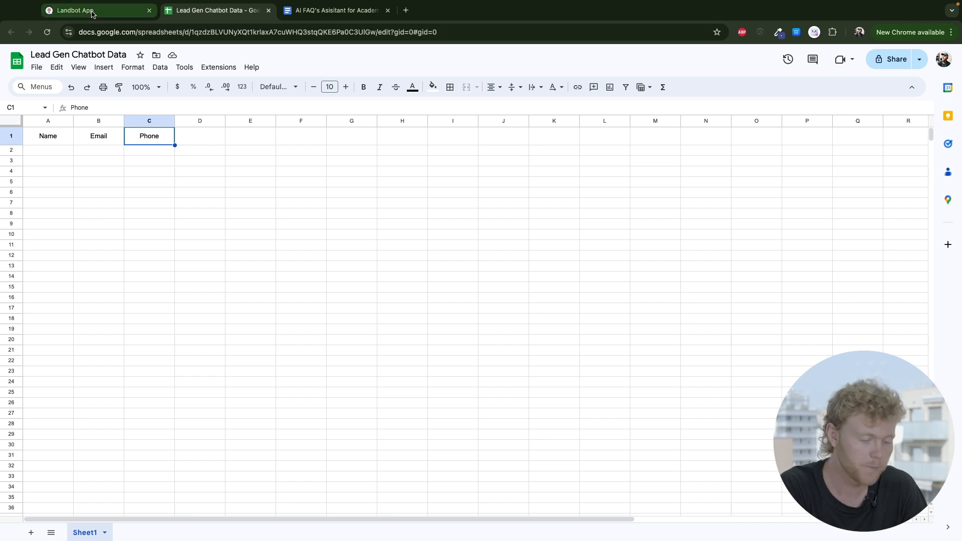
left_click(75, 10)
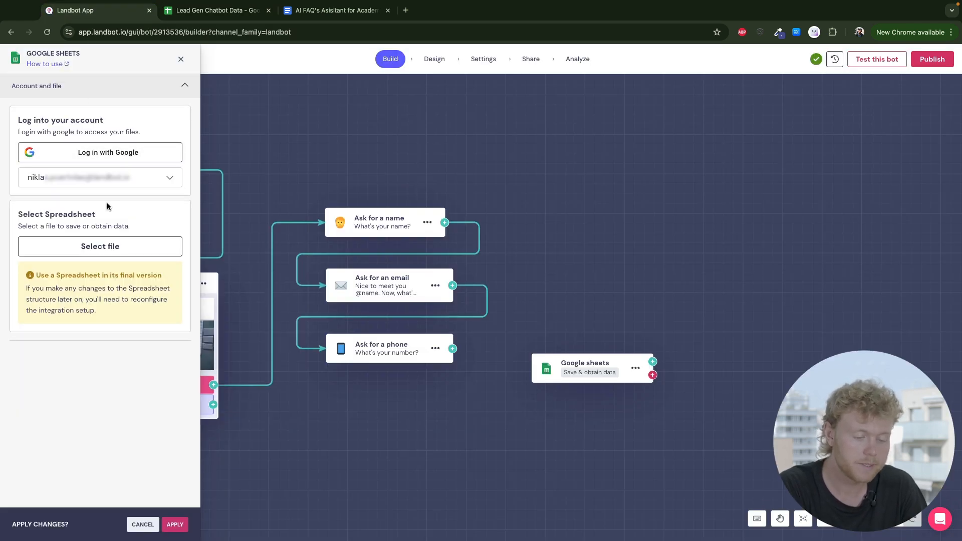
Step: Point the Google Sheets block at the Lead Gen Chatbot Data file and its sheet
left_click(101, 246)
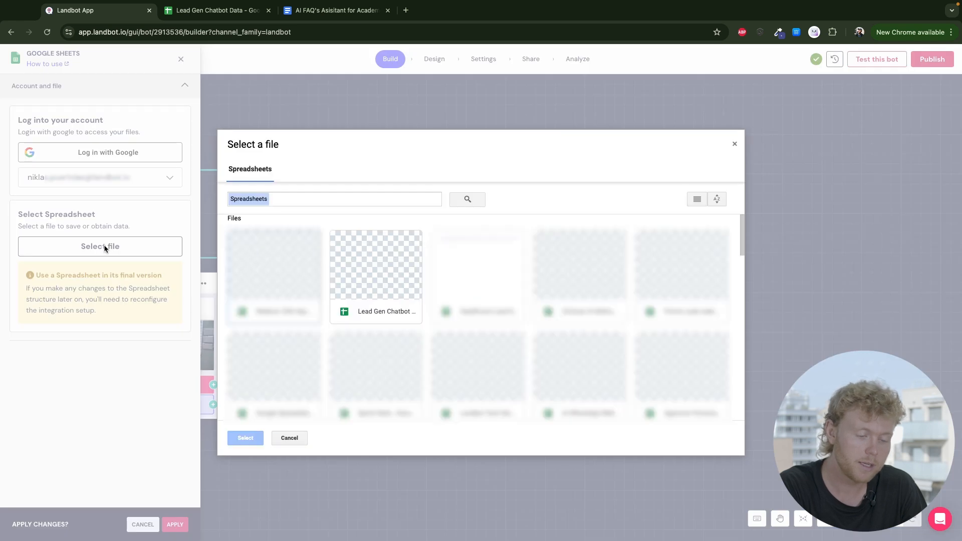
left_click(375, 276)
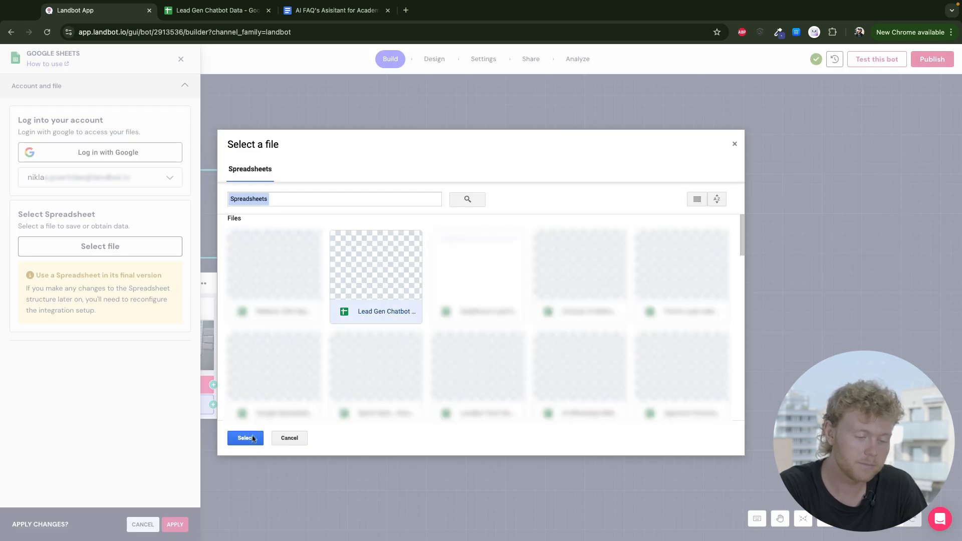
left_click(245, 438)
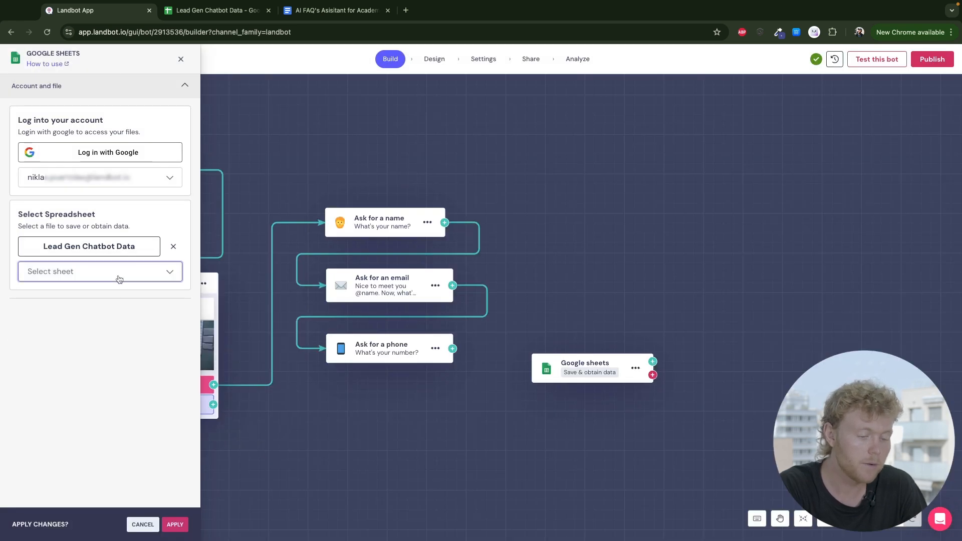
left_click(185, 87)
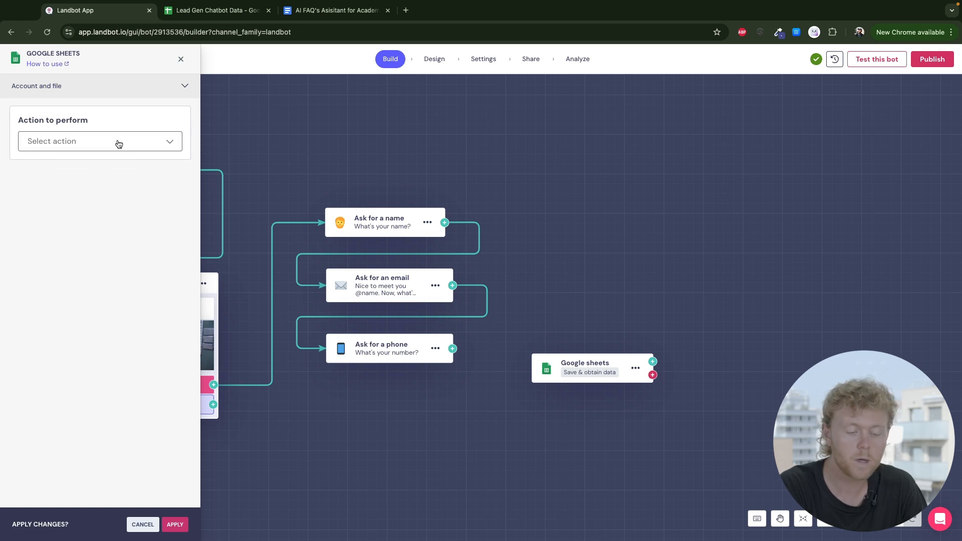
Step: Set the action to 'Insert a new row' and map the Name column variable
left_click(100, 140)
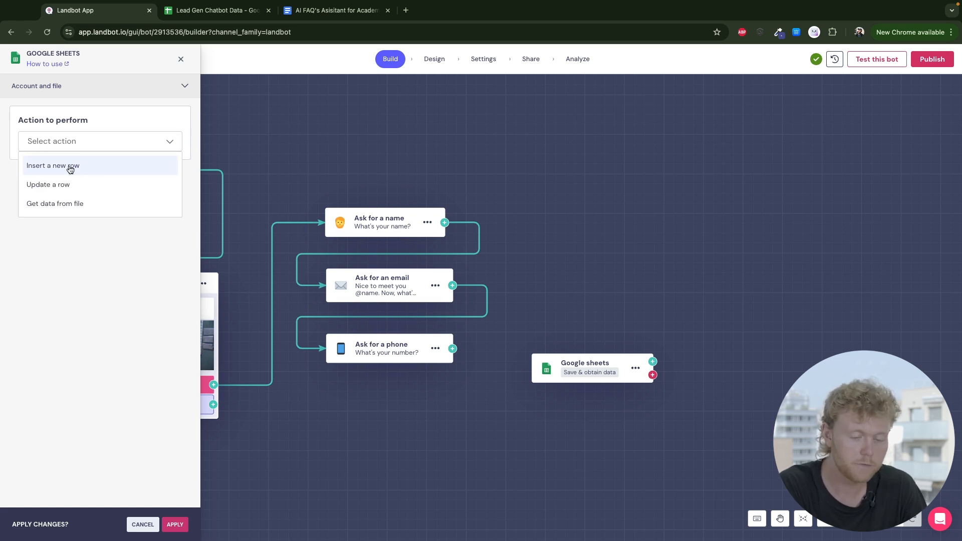
left_click(52, 165)
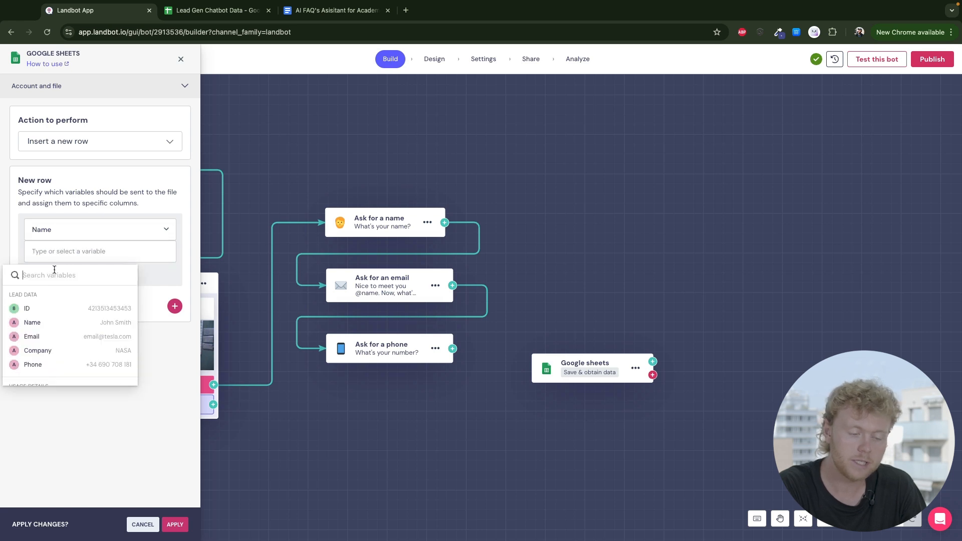
left_click(32, 323)
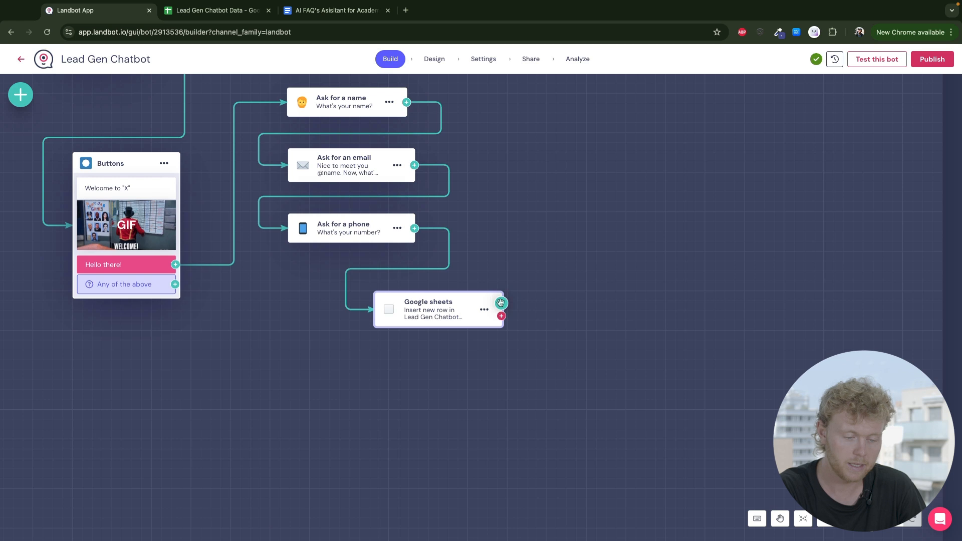
left_click(501, 302)
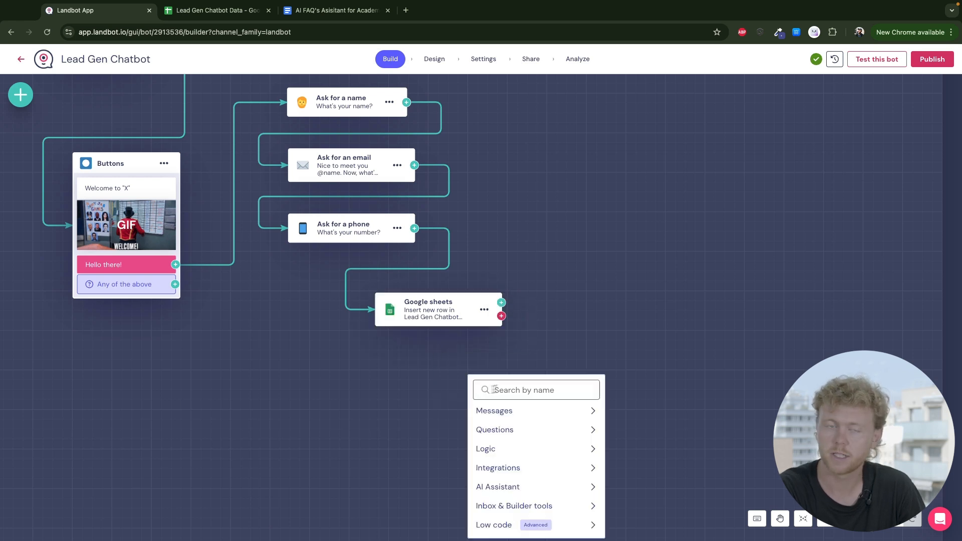
Step: Add a Conditions block after the Google Sheets step
type("cond")
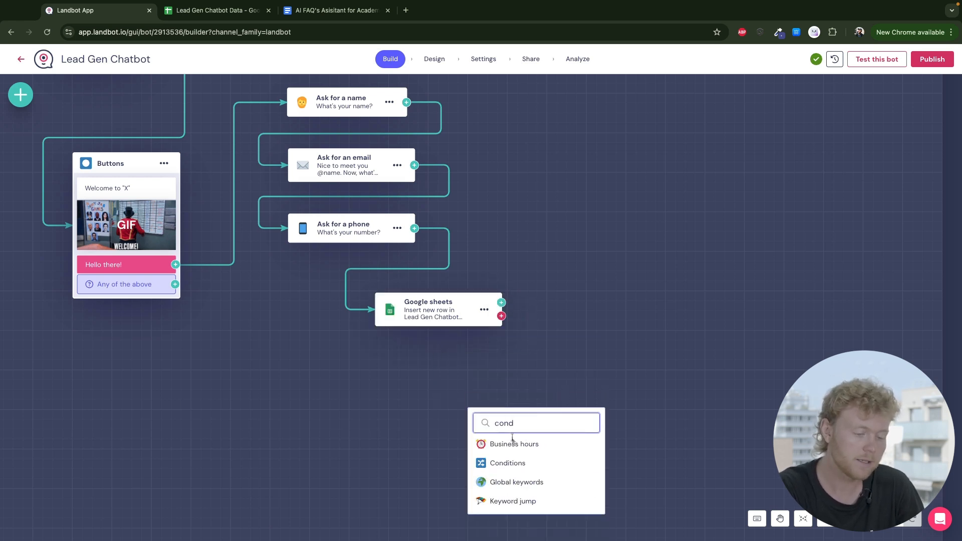
left_click(507, 463)
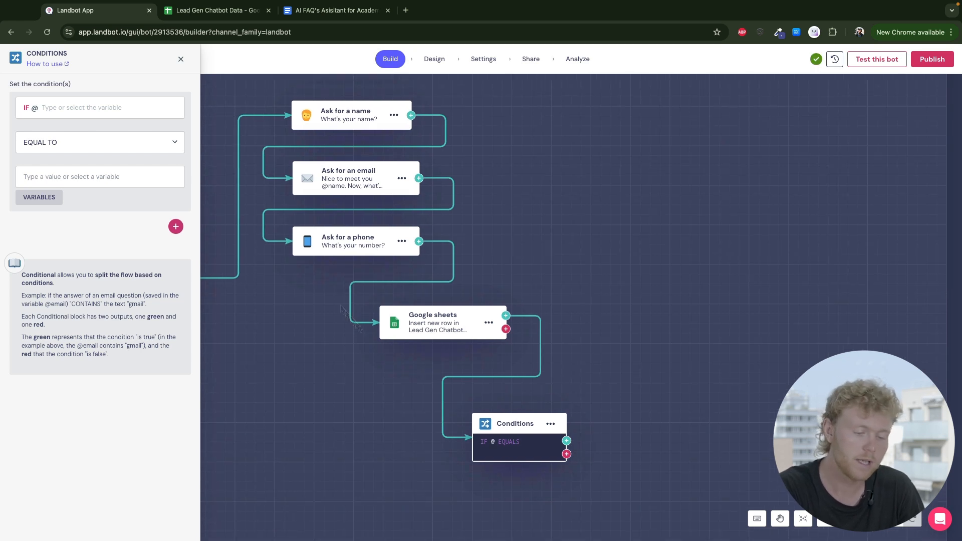
left_click(181, 59)
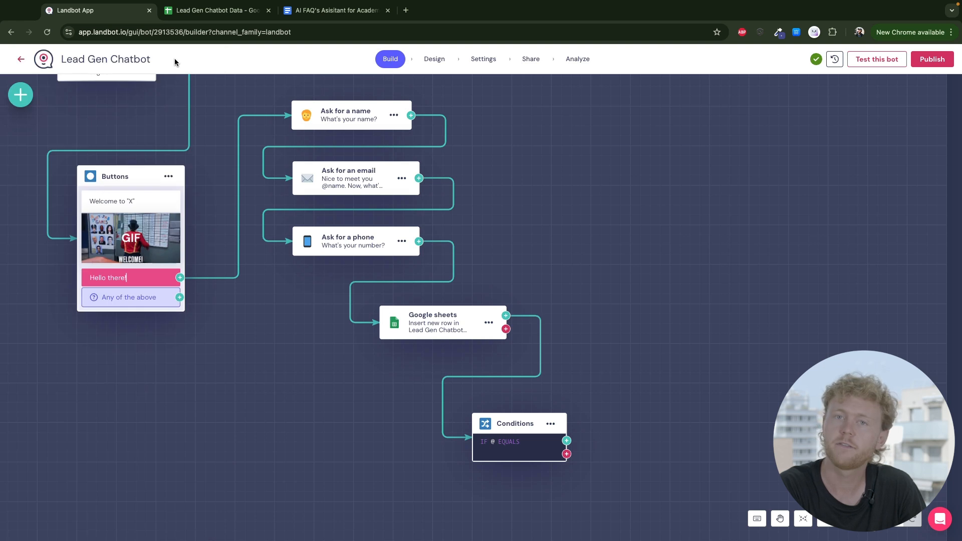
left_click(20, 94)
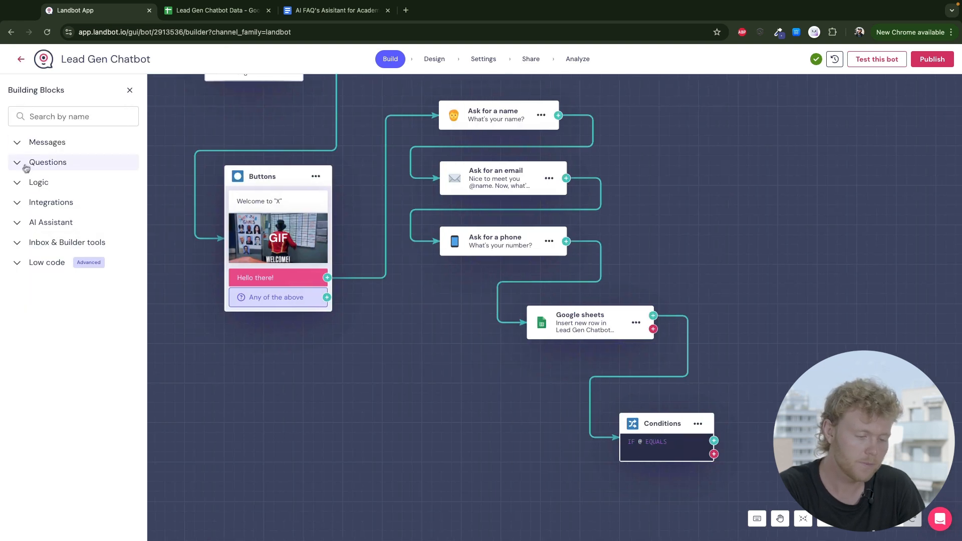
left_click(38, 182)
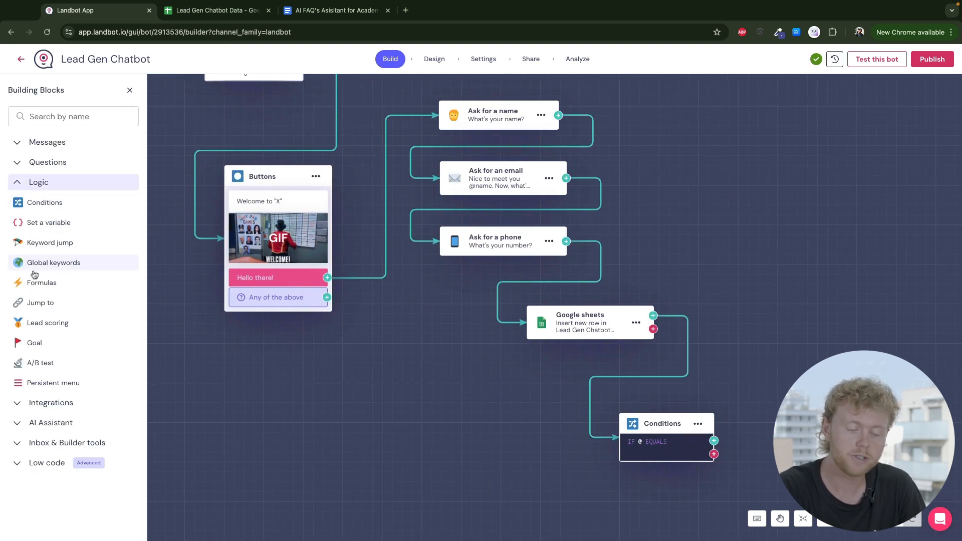
mouse_move(42, 283)
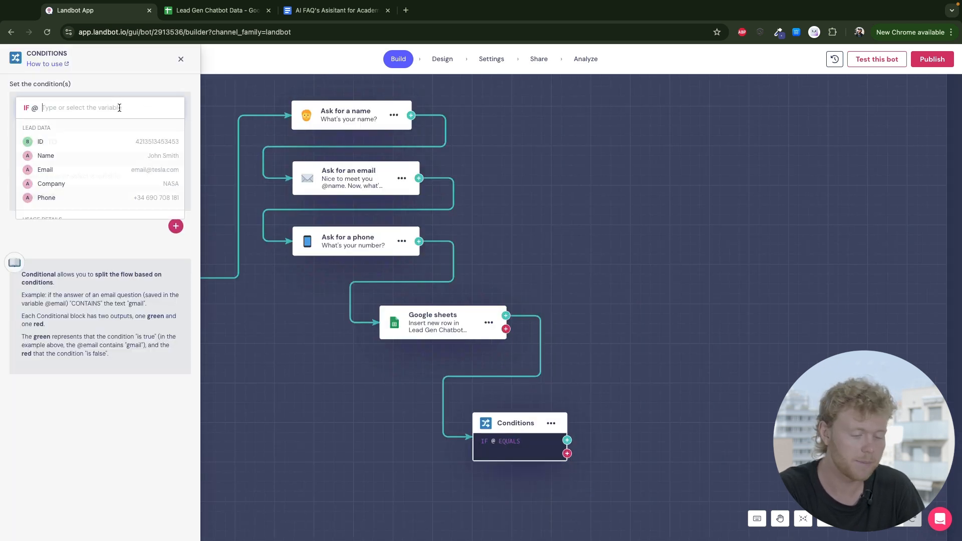
type("coun")
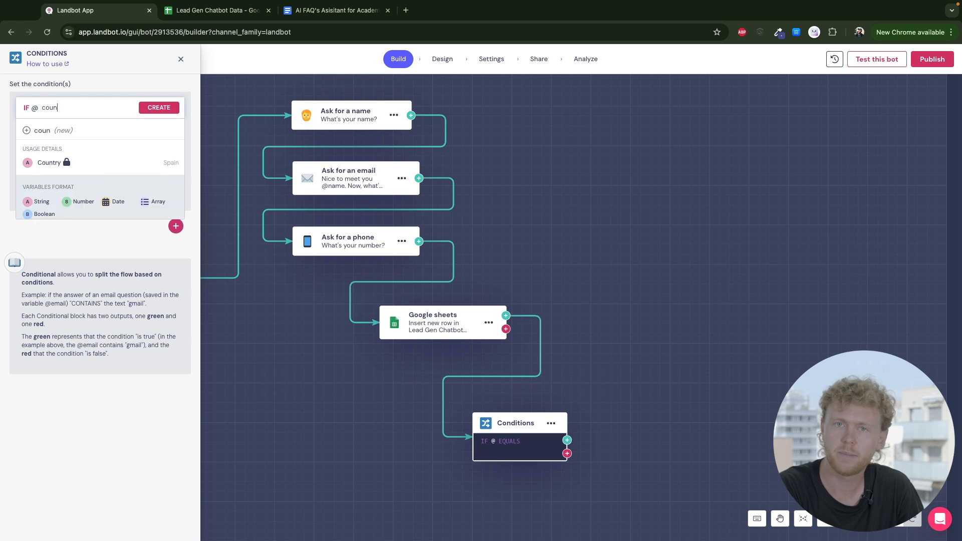
left_click(48, 162)
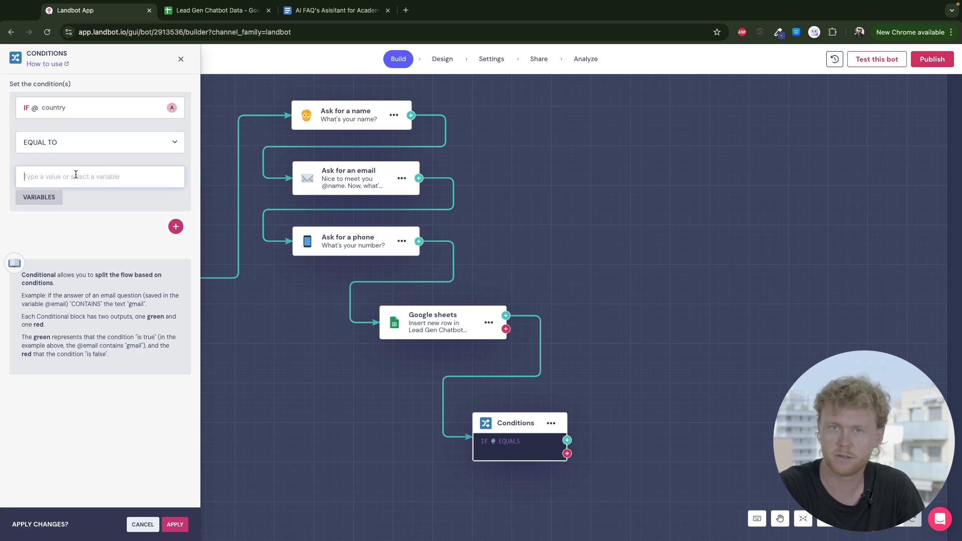
type("Spain")
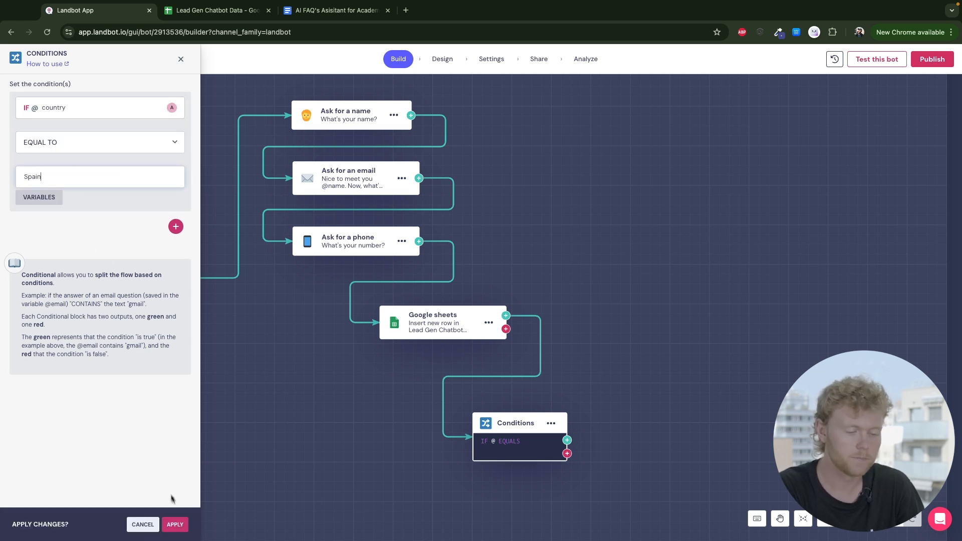
left_click(174, 525)
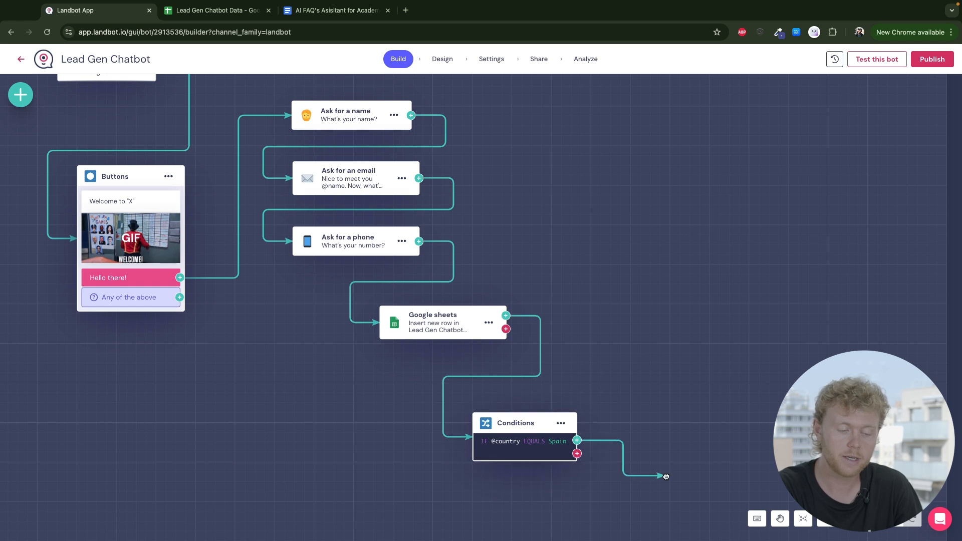
Step: Add a Slack block on the Spain branch and choose the workspace to notify
type("sla")
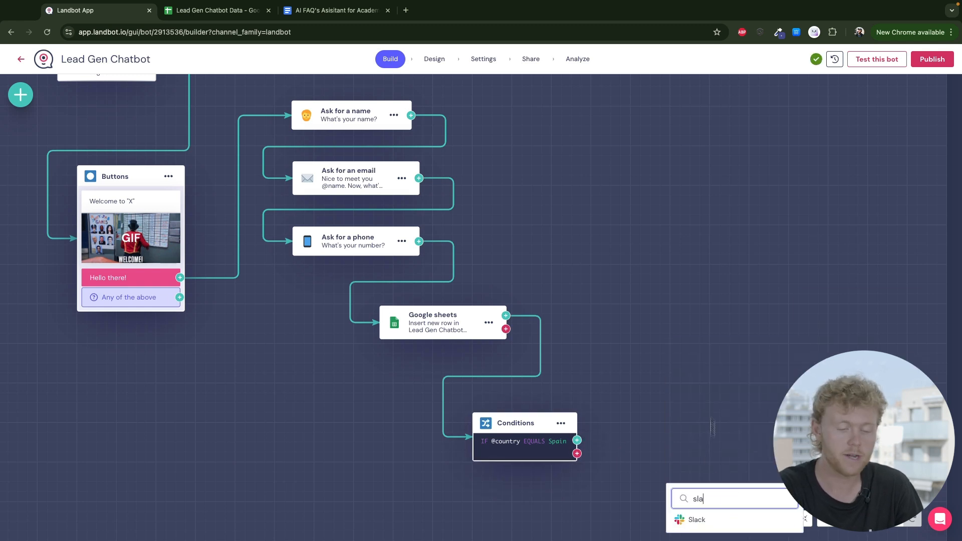
left_click(696, 519)
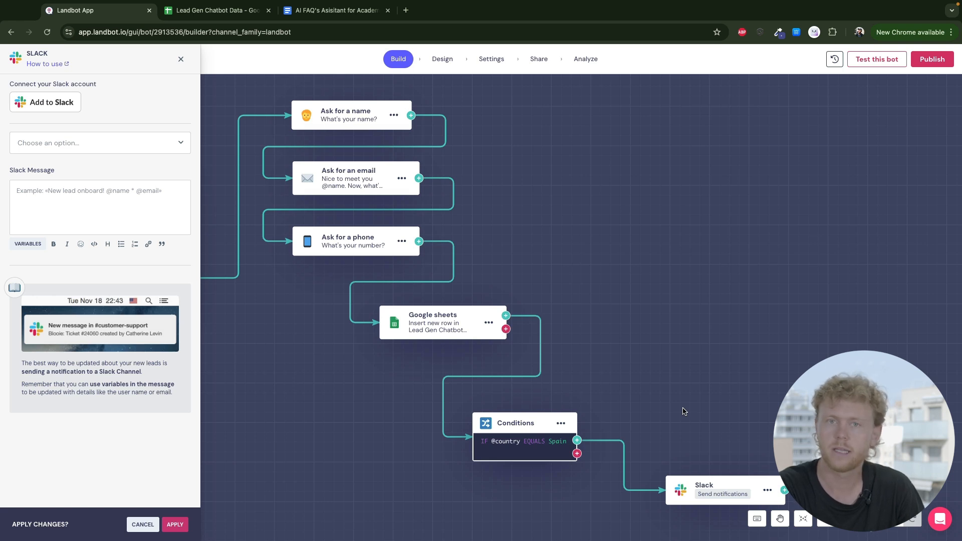
mouse_move(517, 253)
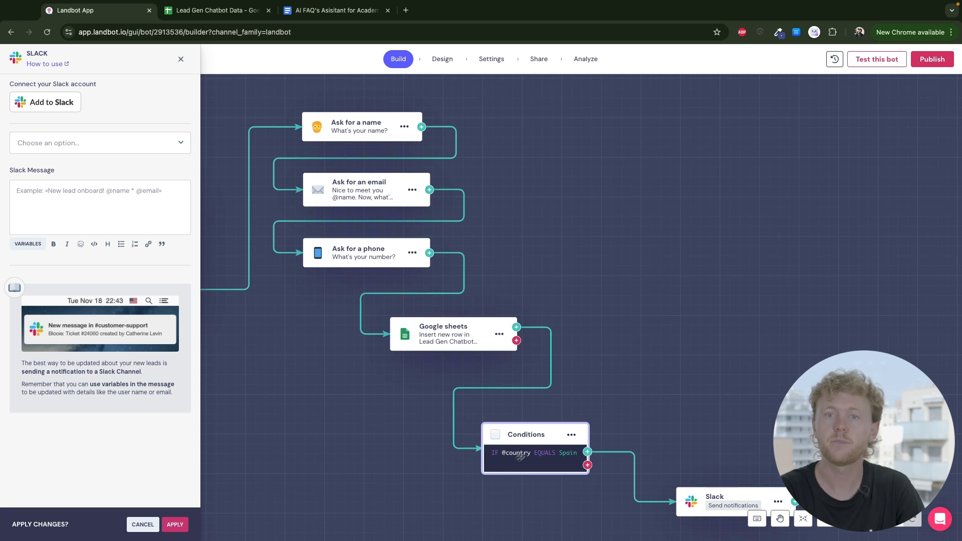
left_click(180, 58)
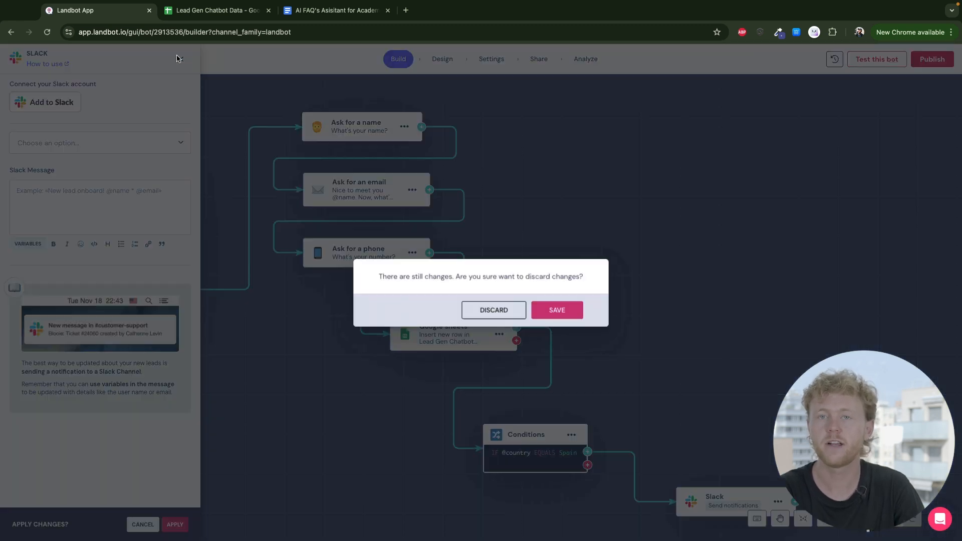
left_click(493, 311)
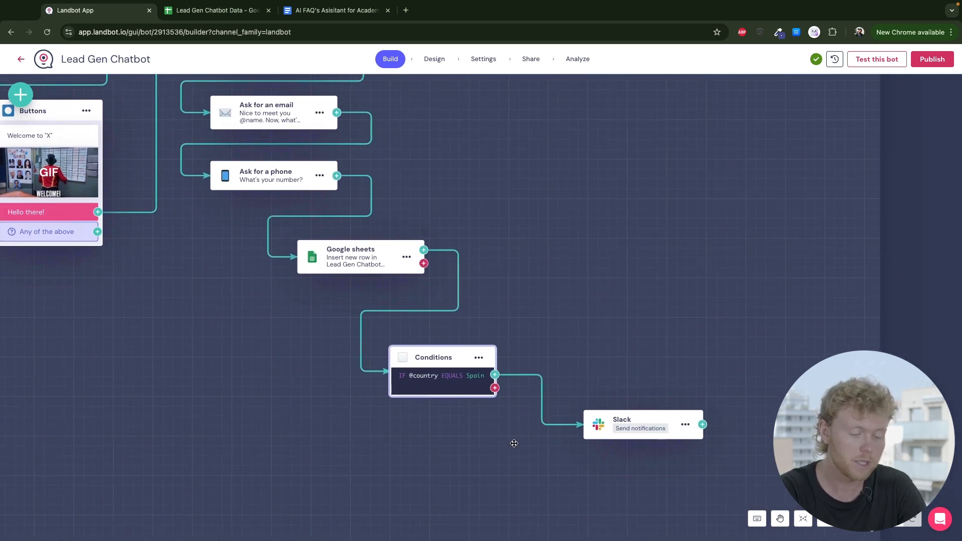
mouse_move(417, 386)
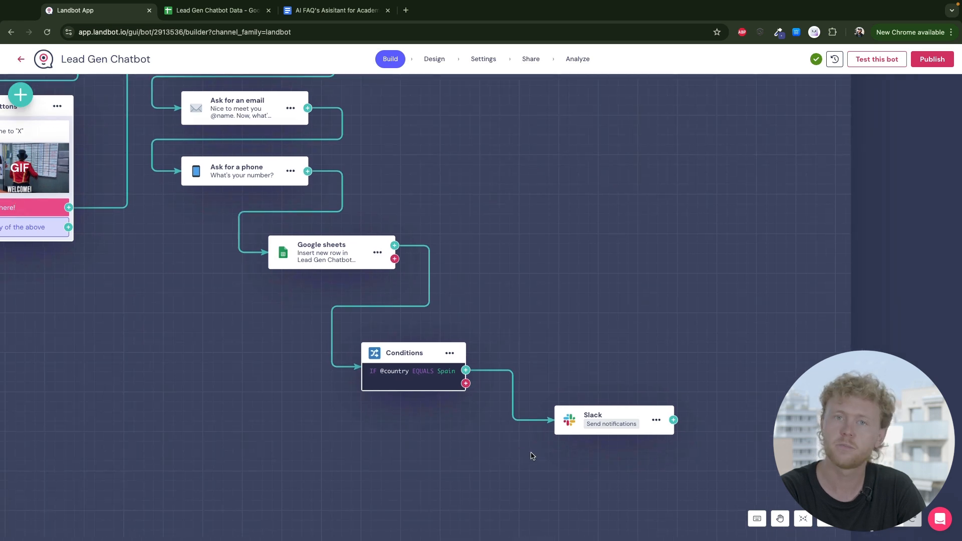
left_click(599, 419)
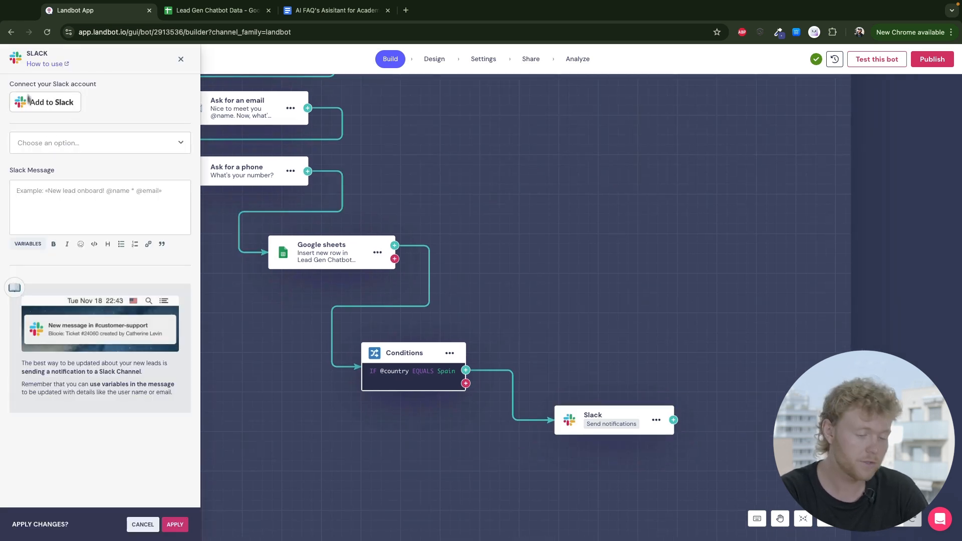
left_click(100, 143)
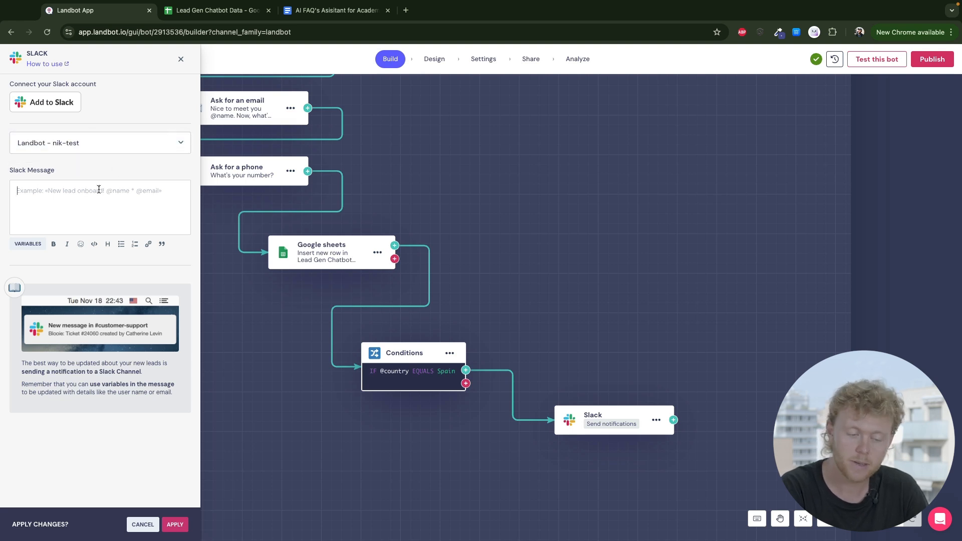
Step: Write the message 'New Lead from Spain!' with a bulleted Name, Email and Phone list and apply
type("New lead")
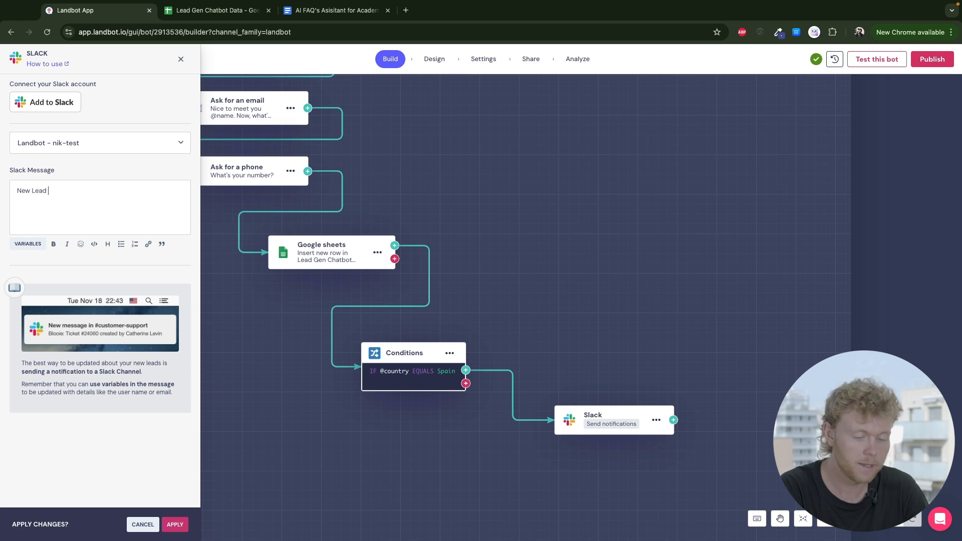
type("from Spain!")
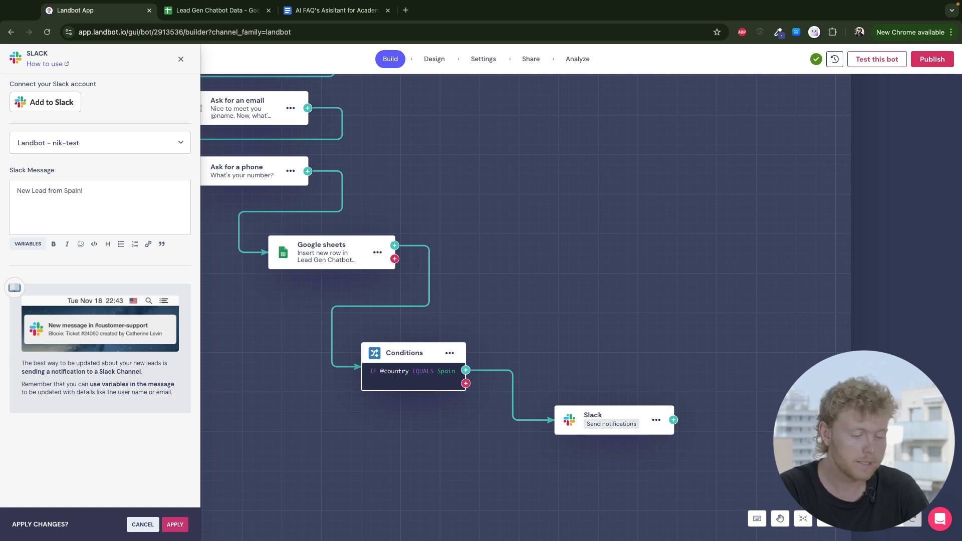
left_click(121, 244)
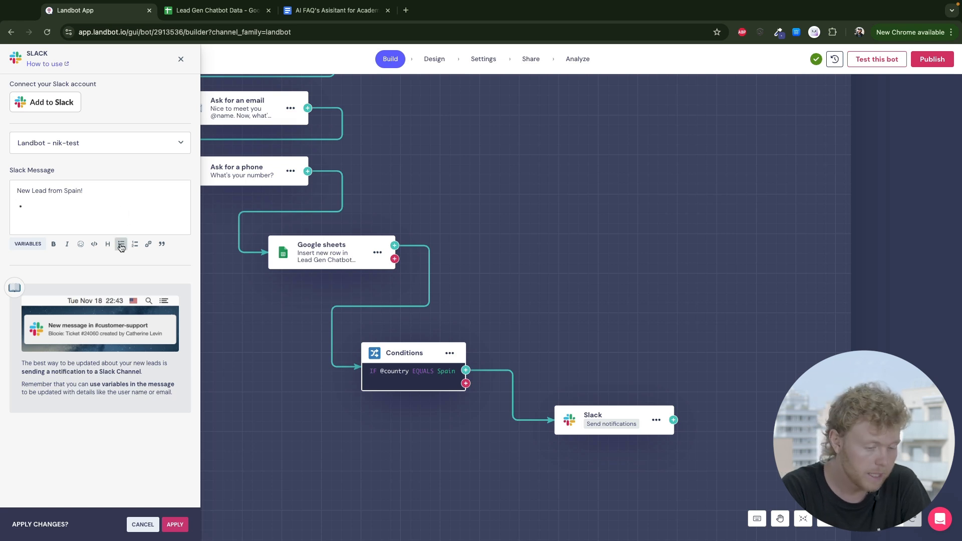
type("Name: name")
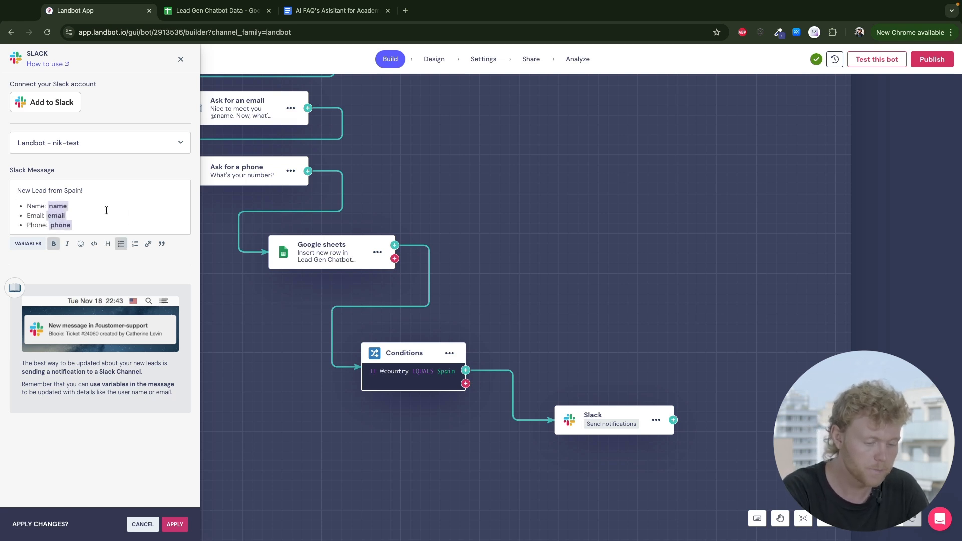
left_click(174, 525)
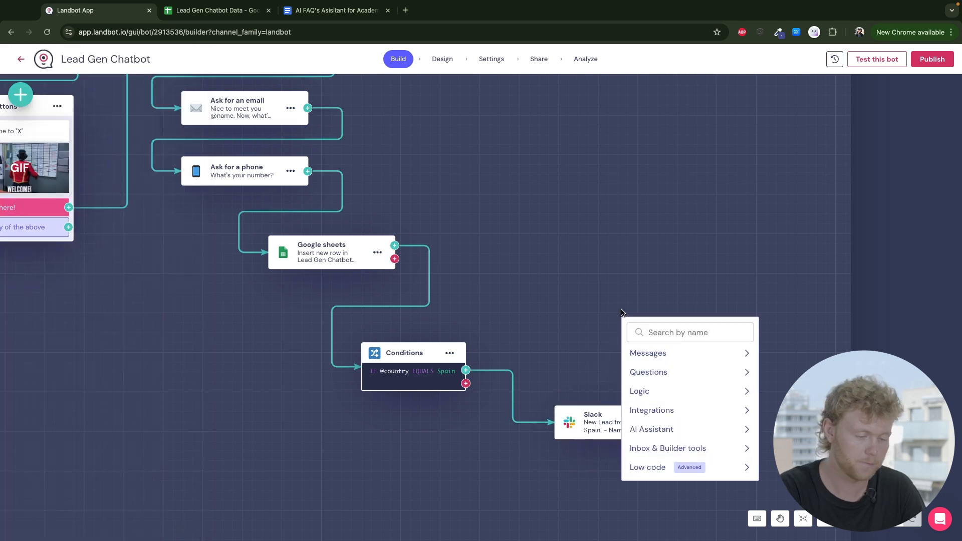
left_click(648, 353)
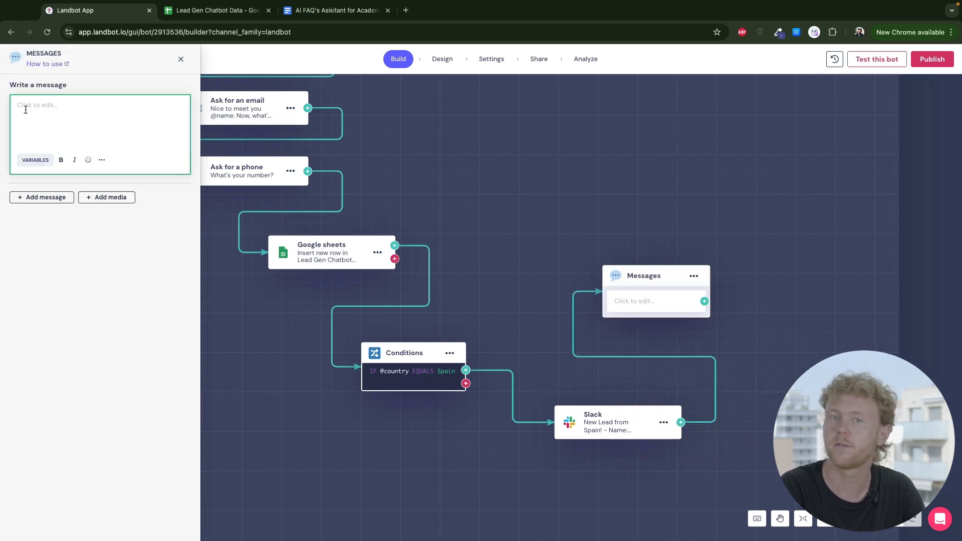
type("Thanks @name!")
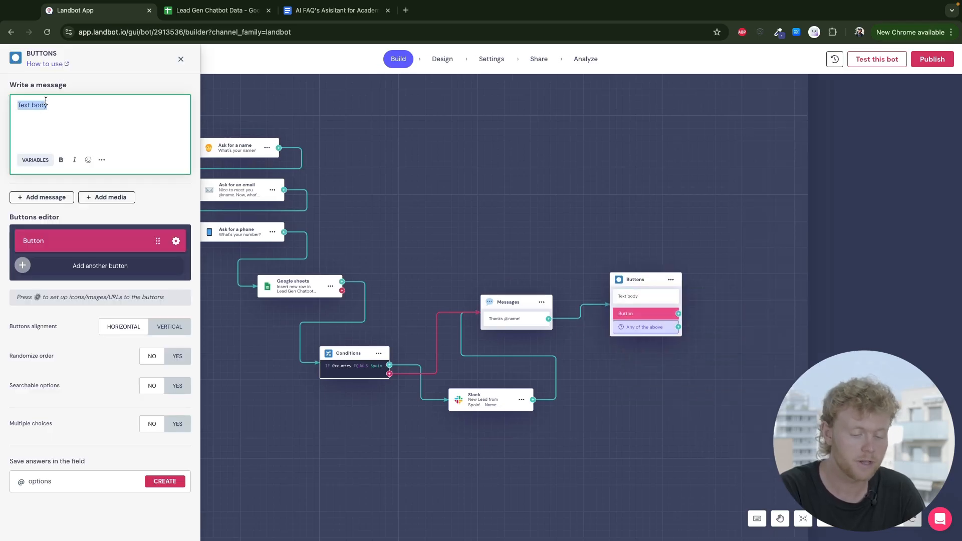
type("Do you have any questions regarding our service?")
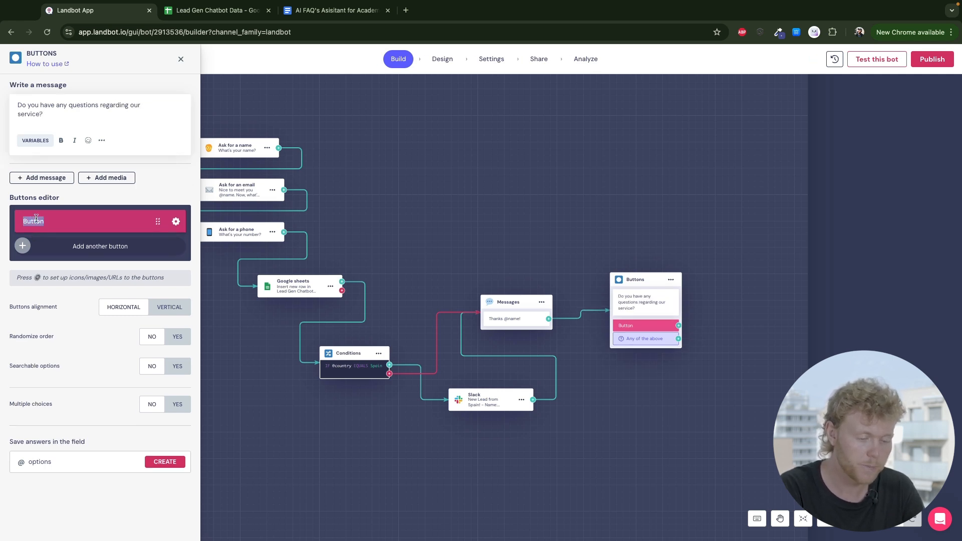
type("Yes")
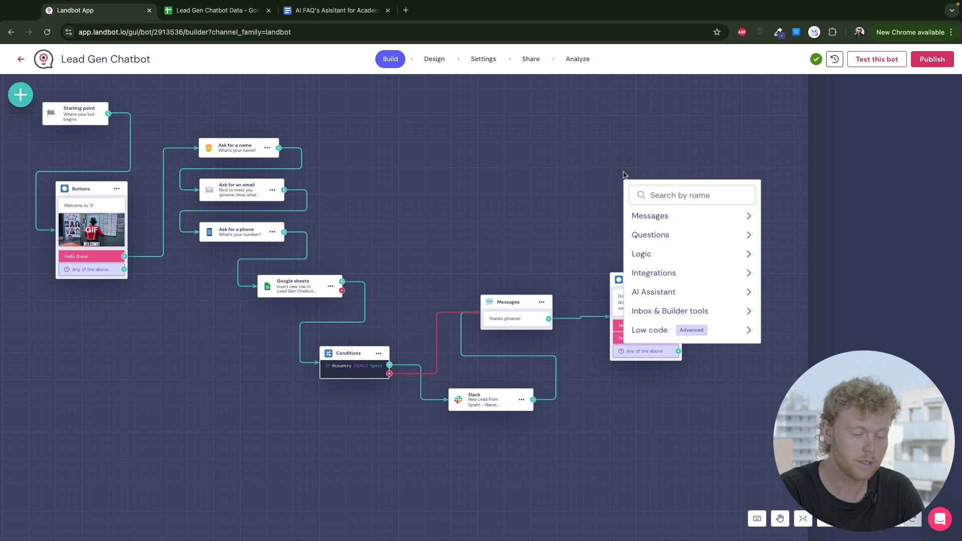
type("ques")
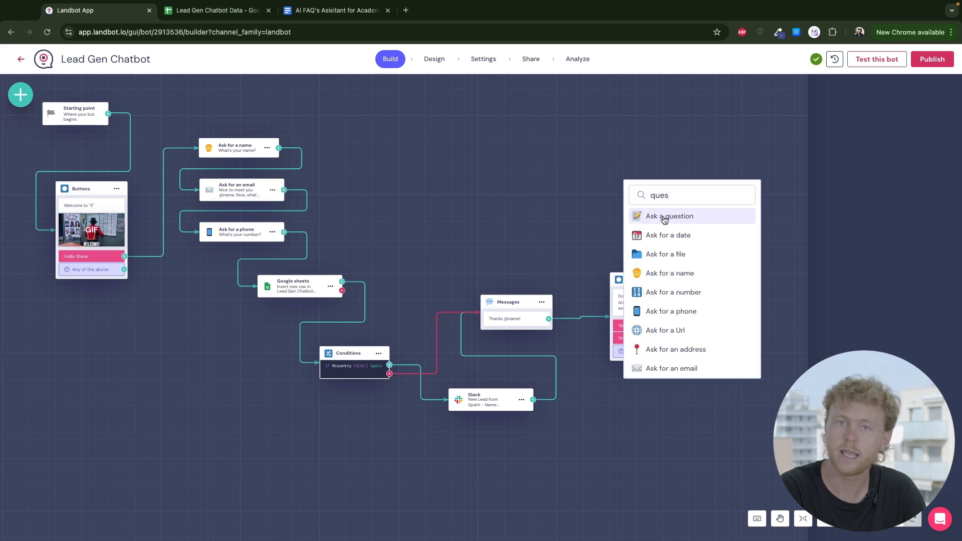
left_click(670, 216)
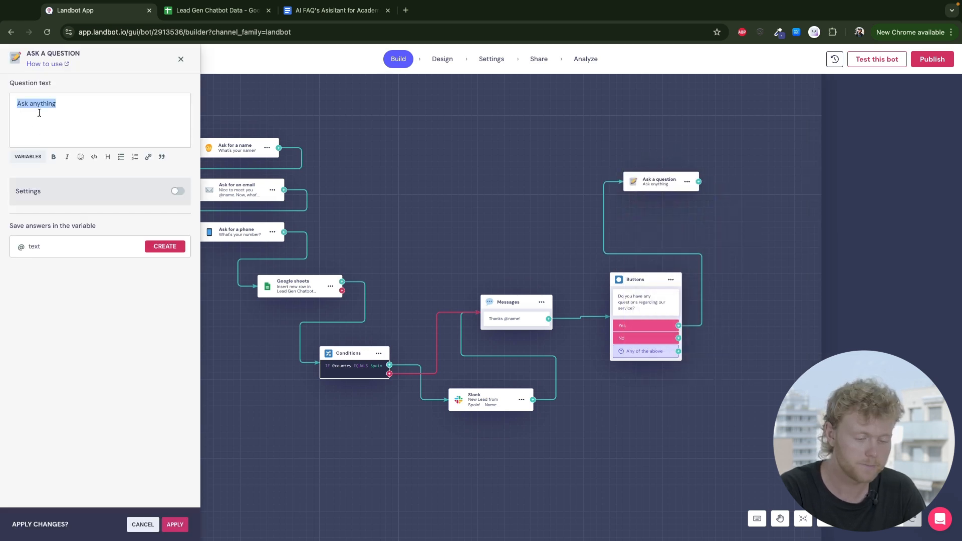
type("Sure, what is your question @a")
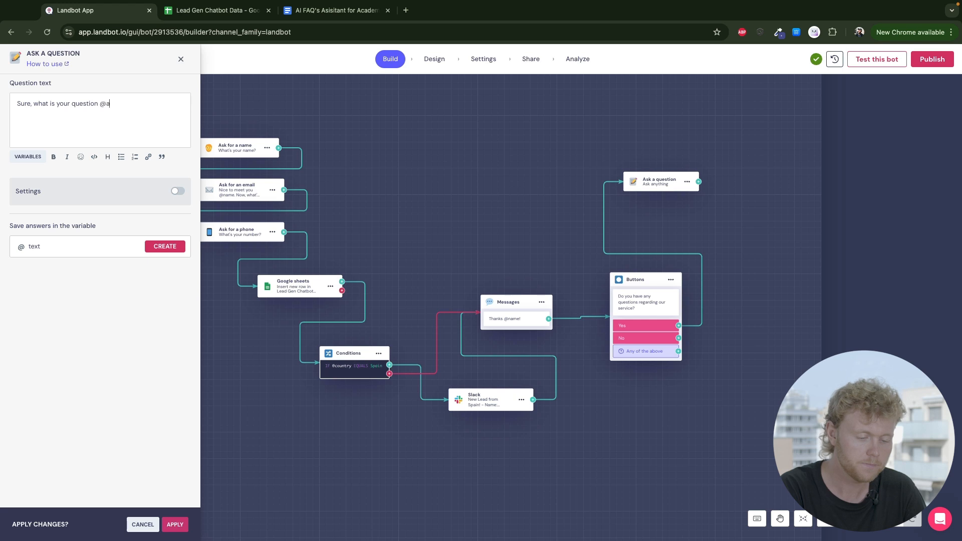
type("name?")
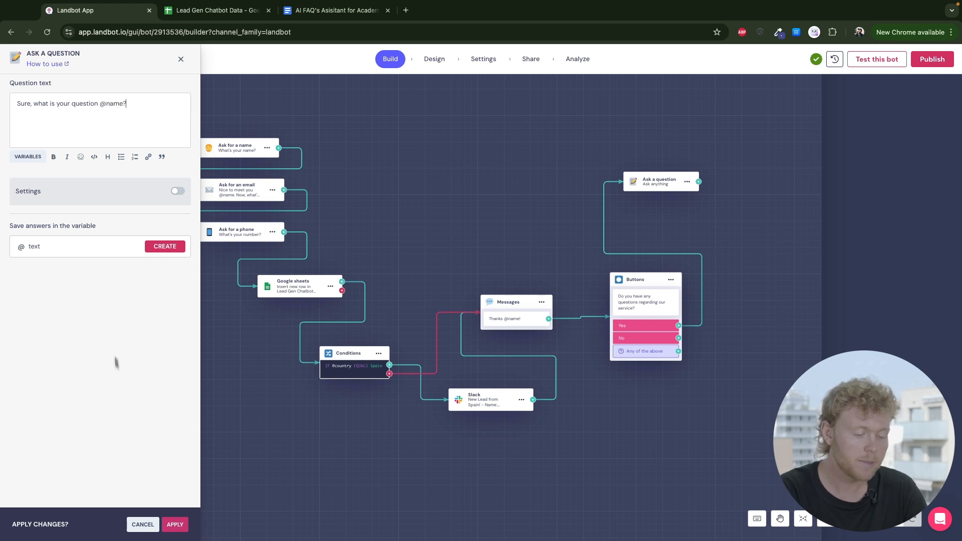
left_click(174, 525)
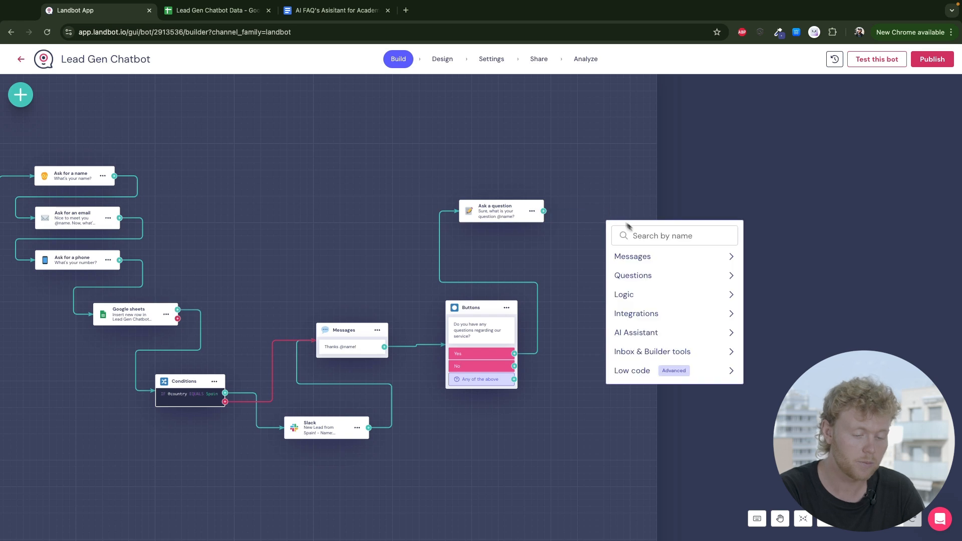
Step: Add an AI FAQs assistant block and gather the Academy FAQ text from the document
type("ai")
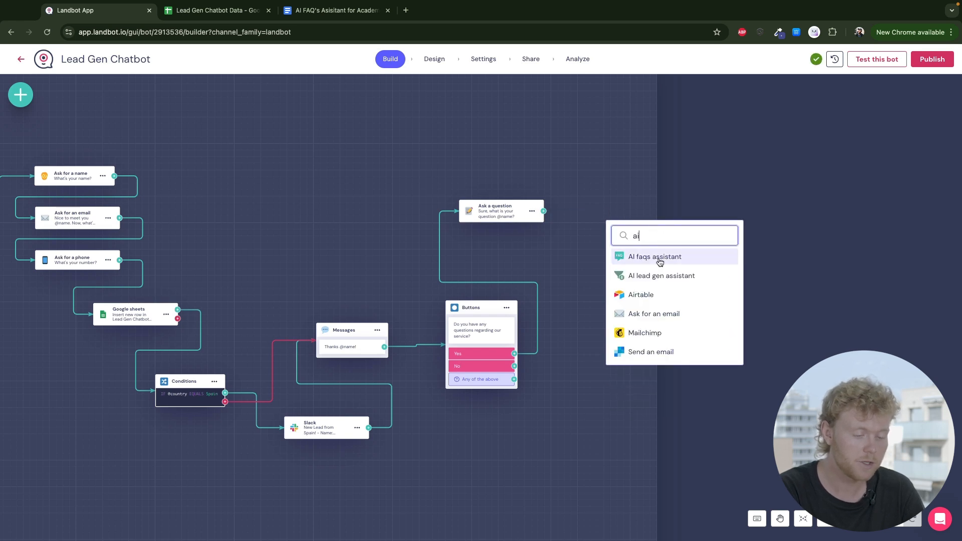
left_click(654, 256)
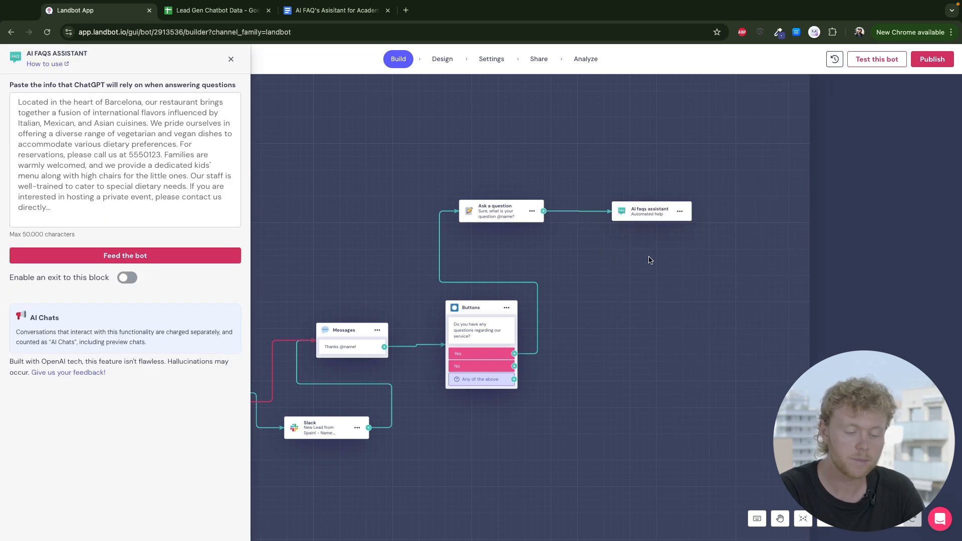
left_click(335, 10)
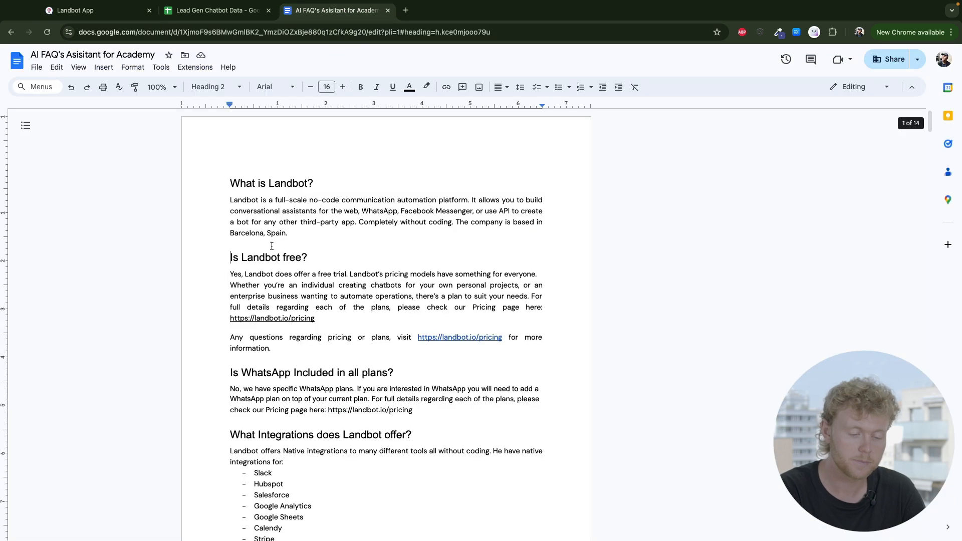
scroll("down", 3)
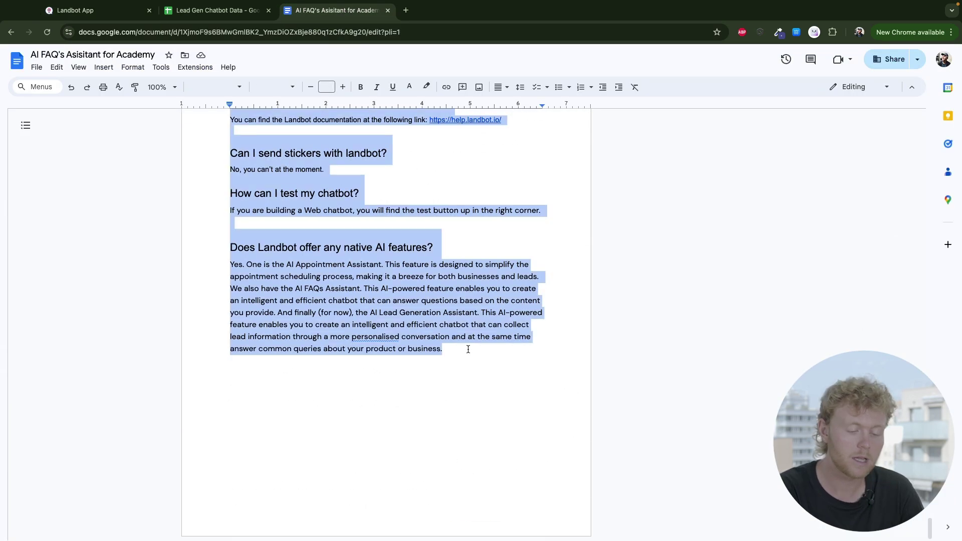
left_click(75, 11)
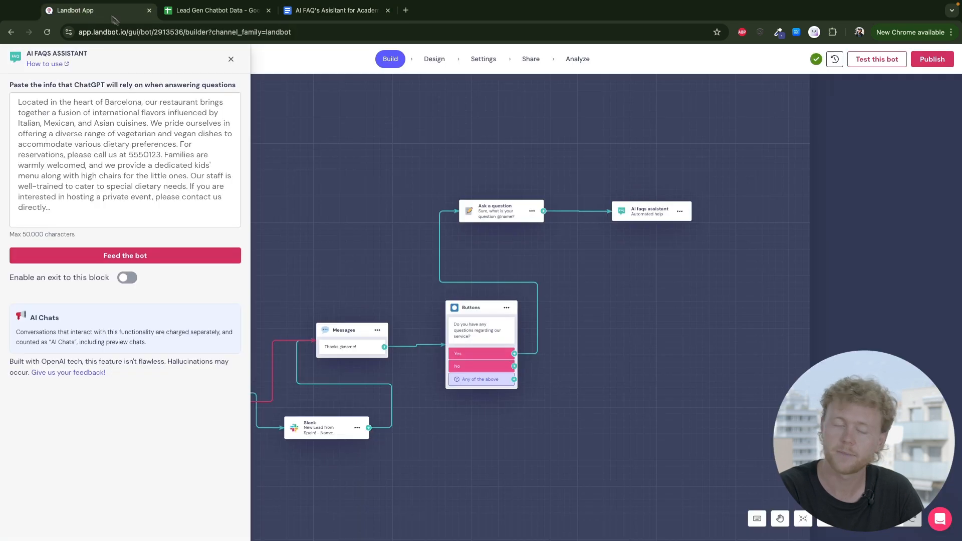
Step: Feed the bot the pasted Landbot FAQ content and add a Buttons block after the assistant
left_click(124, 255)
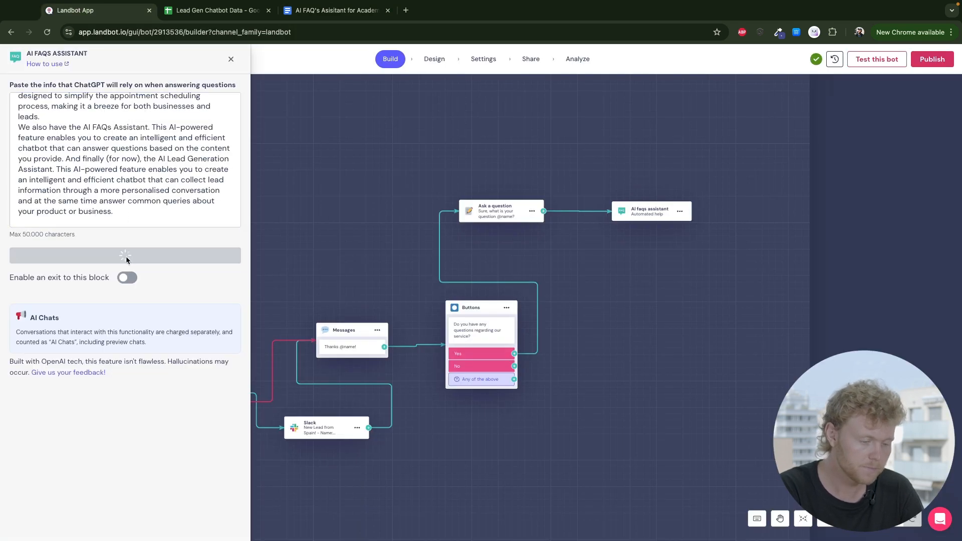
left_click(126, 277)
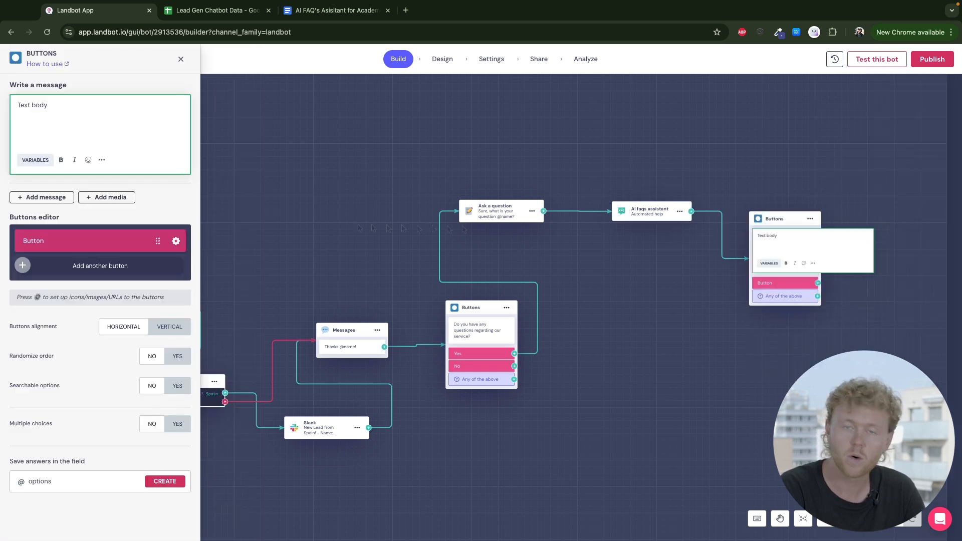
Step: Write the buttons message 'Do you have any more questions?' with Yes and No answers
type("Do you have any more questions?")
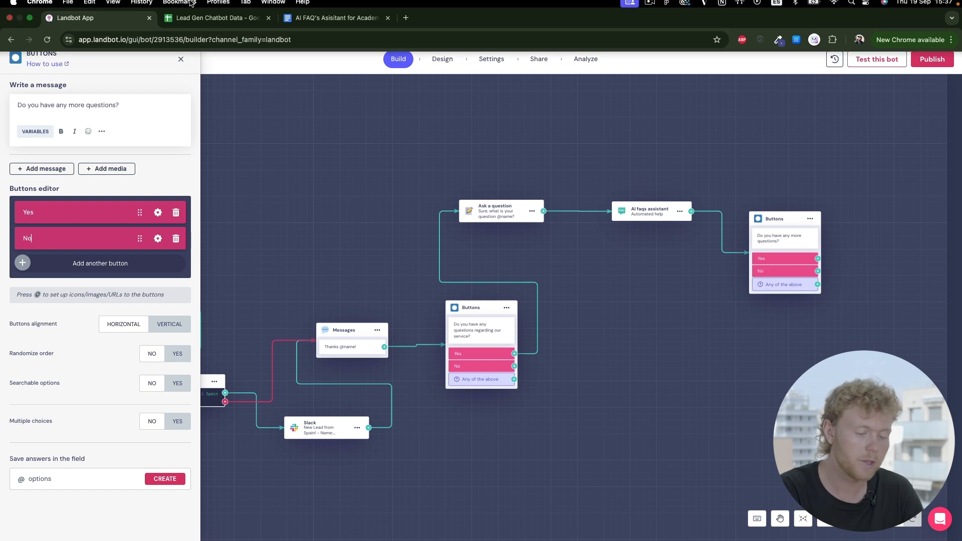
left_click(181, 59)
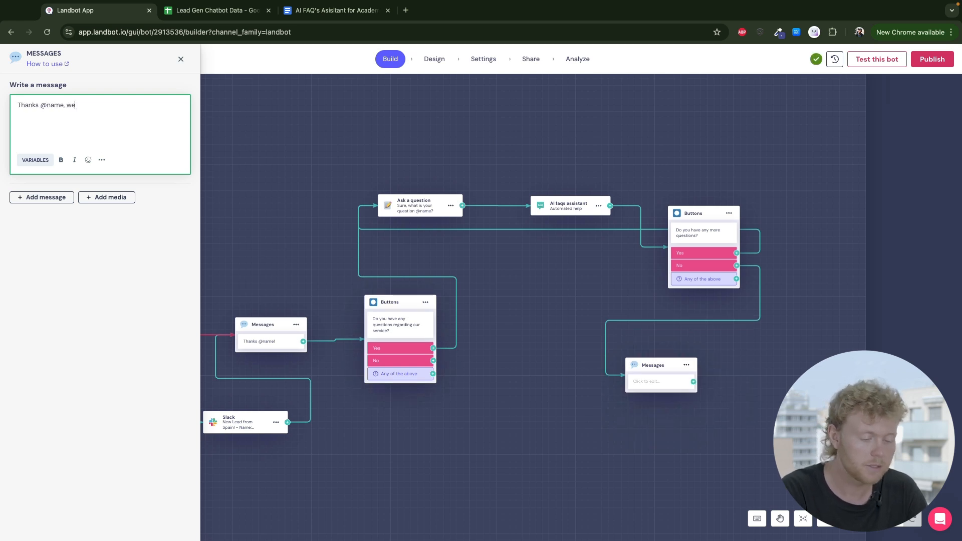
type("will be in touch soon!")
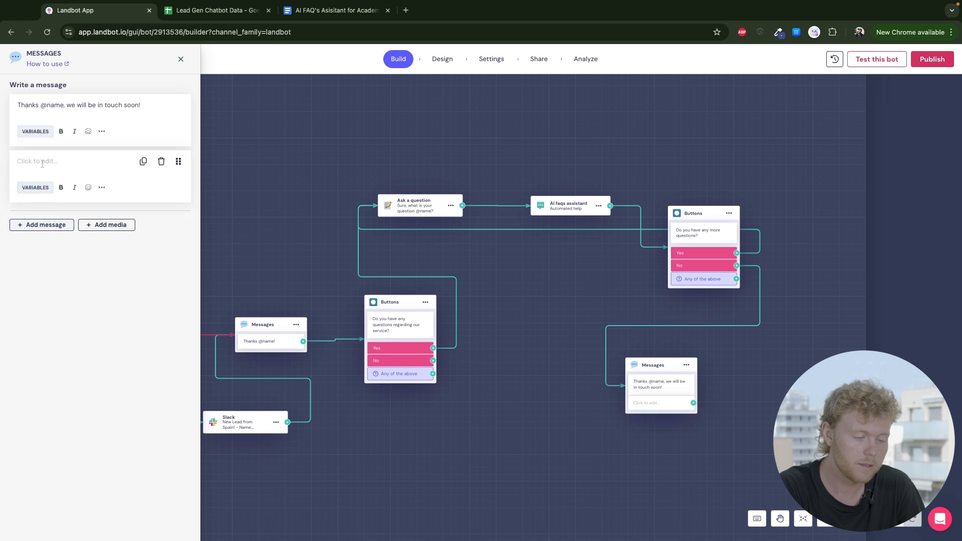
type("Byeee 👋")
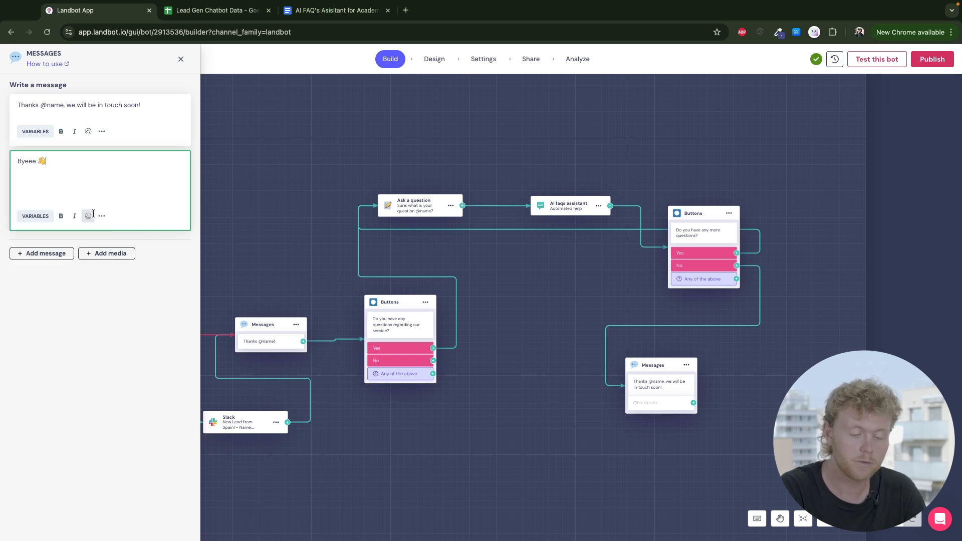
left_click(181, 58)
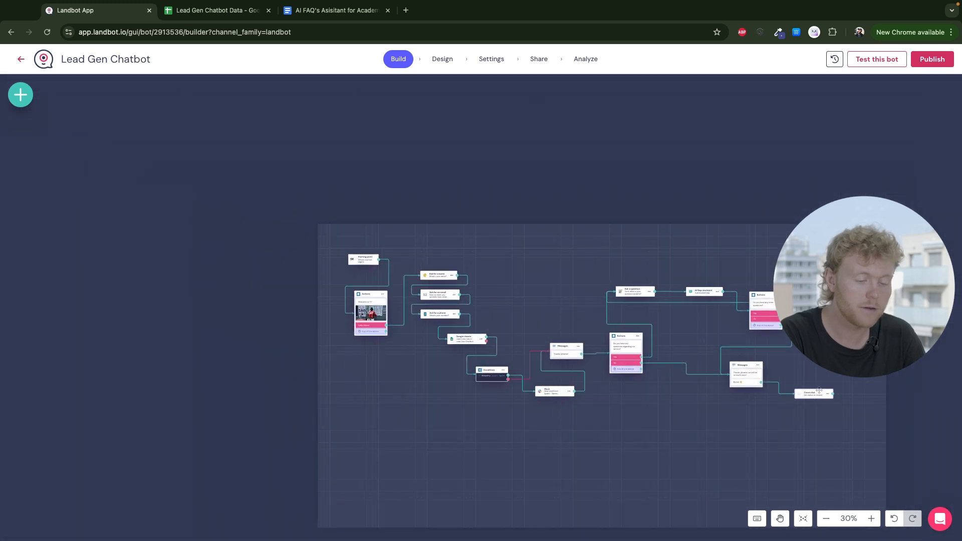
left_click(871, 519)
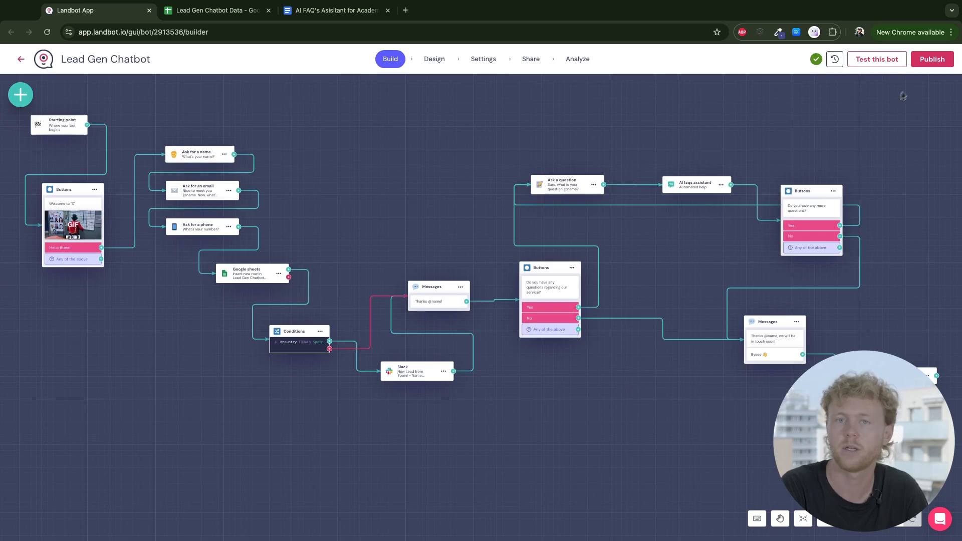
Step: Publish the Lead Gen Chatbot and open its live page from the published dialog
left_click(932, 59)
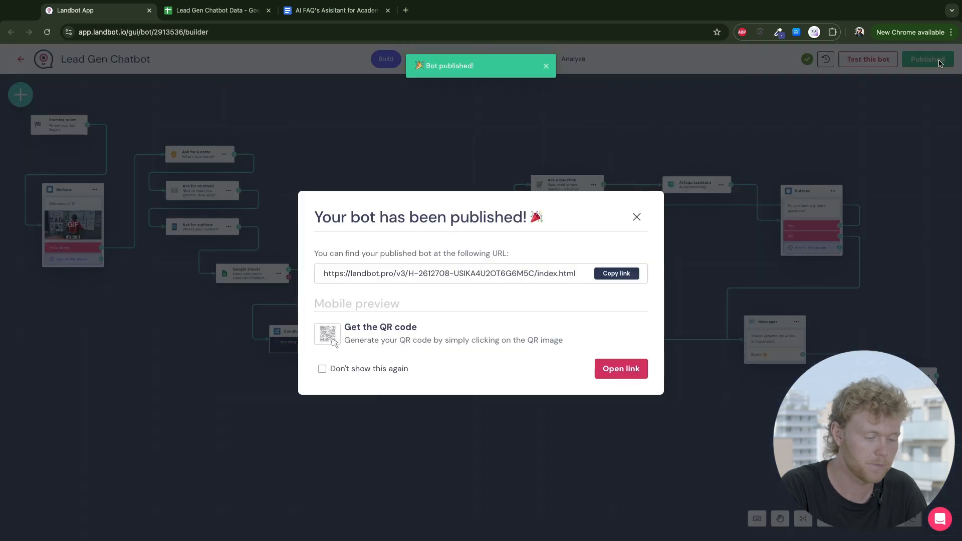
left_click(621, 369)
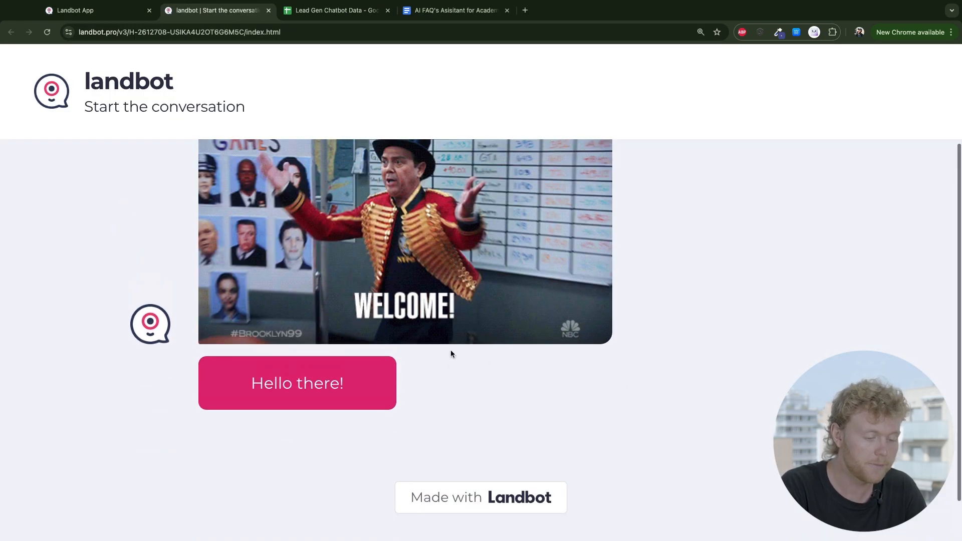
Step: Reply Hello there!, submit test lead Mike's name, email and phone, and answer Yes to having questions
left_click(297, 383)
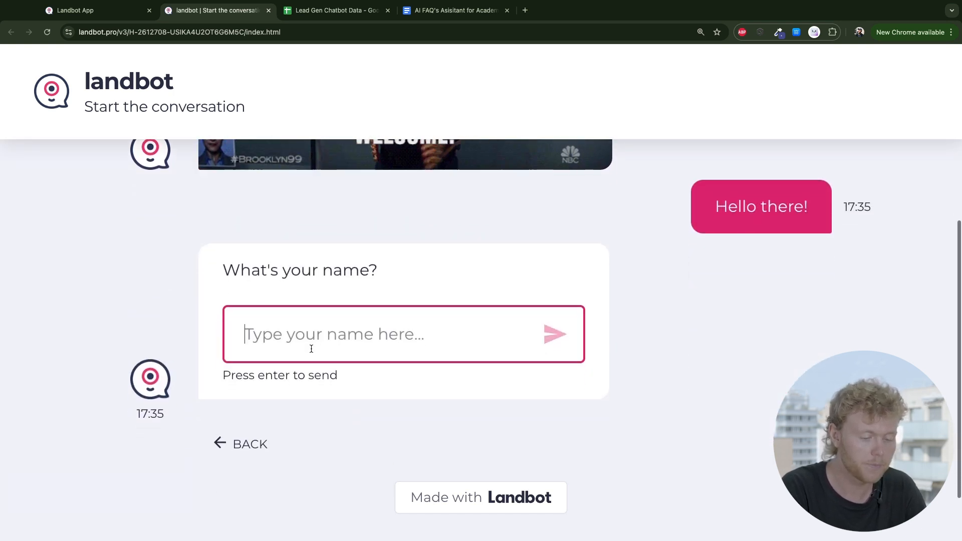
type("Mike")
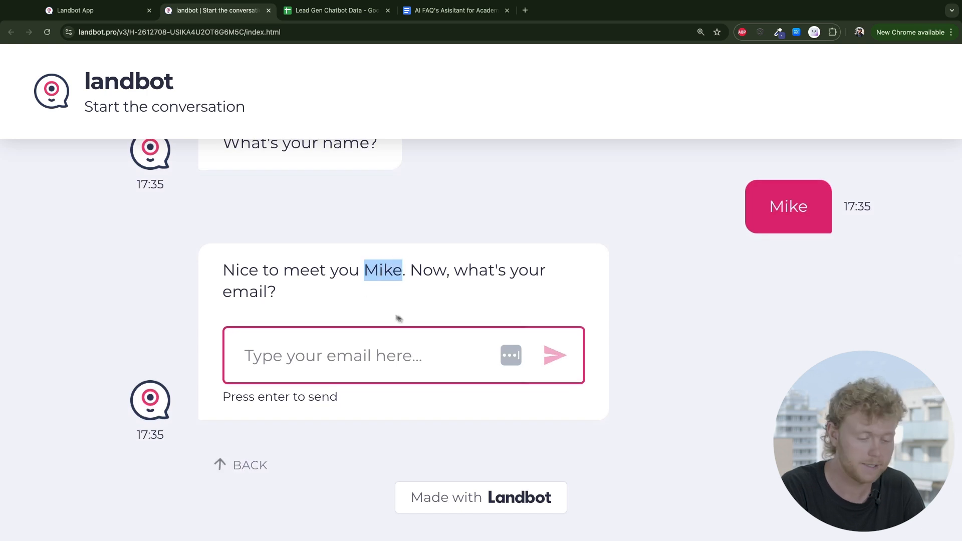
type("mike@test.com")
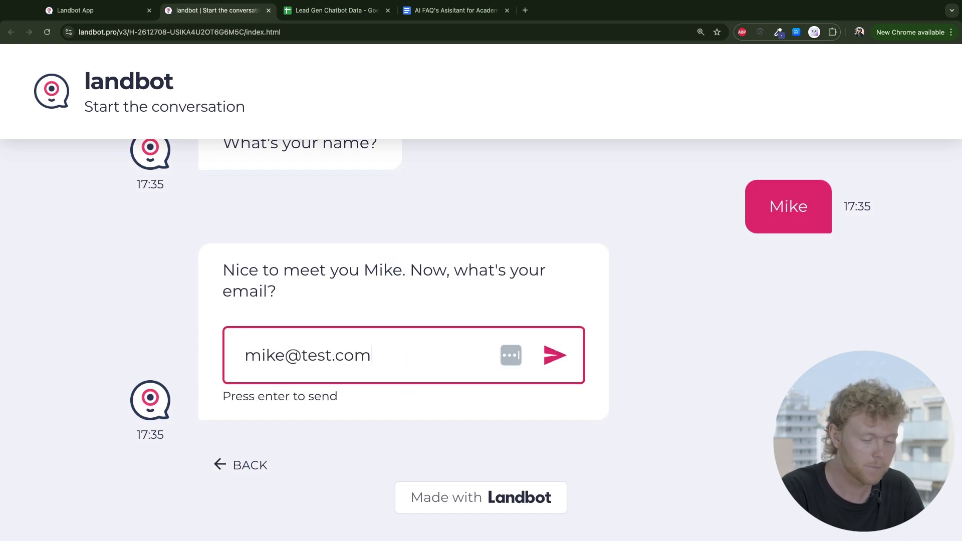
key("Enter")
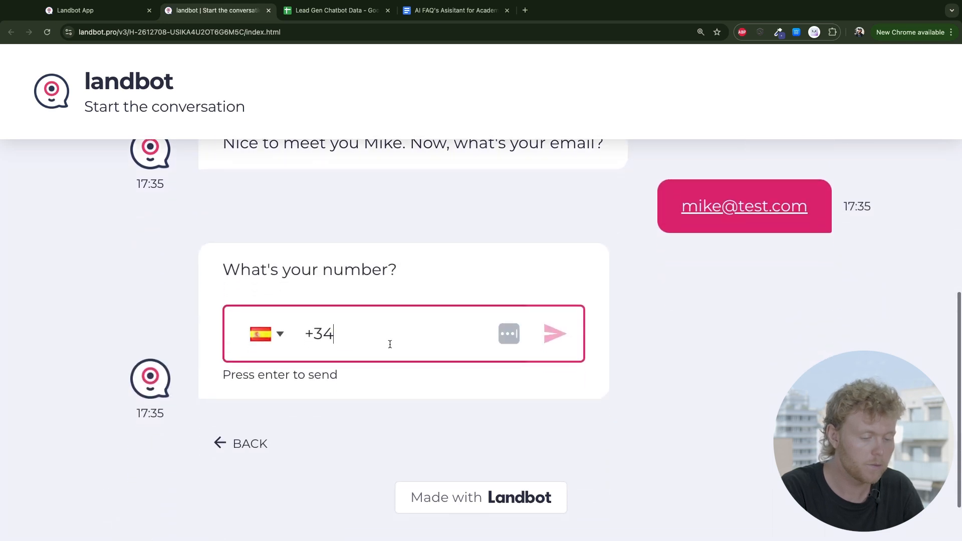
type("625 34")
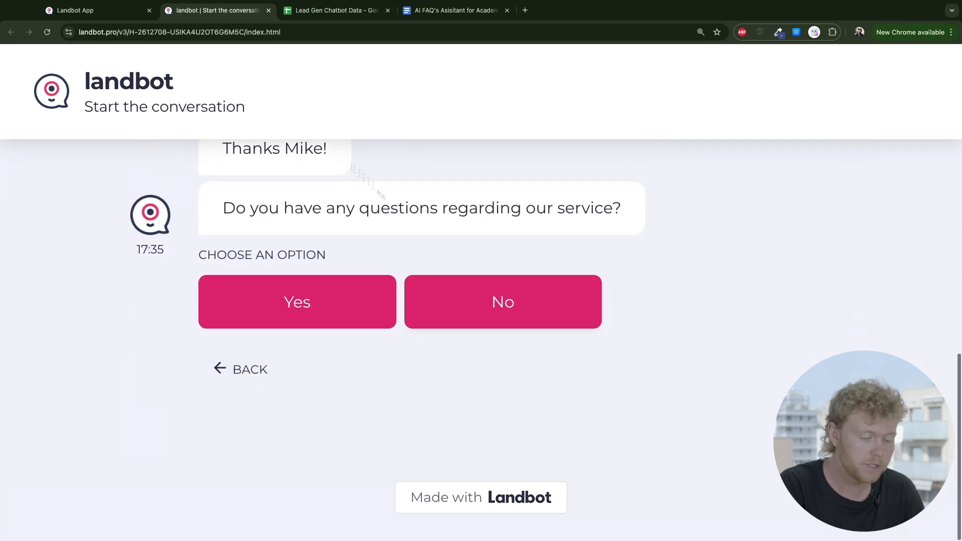
left_click(341, 10)
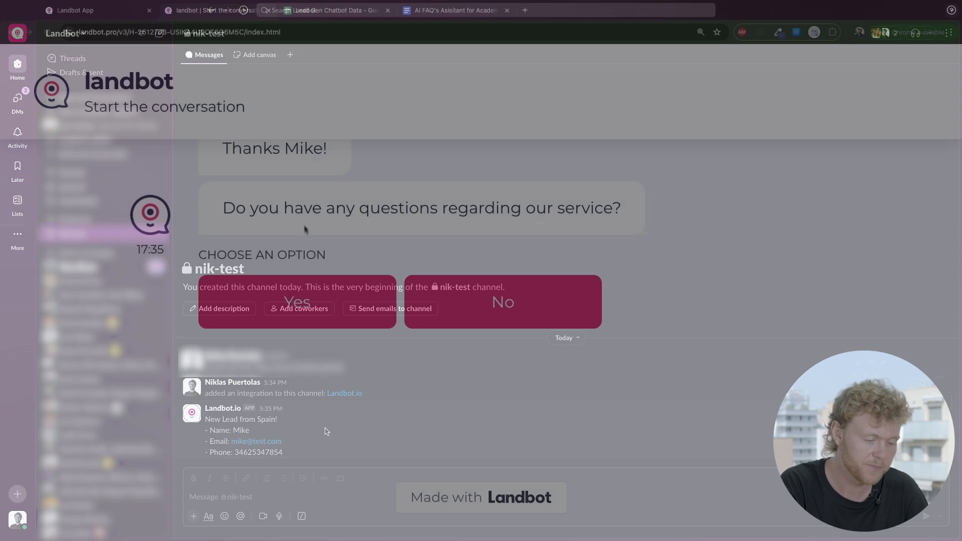
Step: Ask the live bot 'What is Landbot?' and send it for an AI answer
left_click(296, 303)
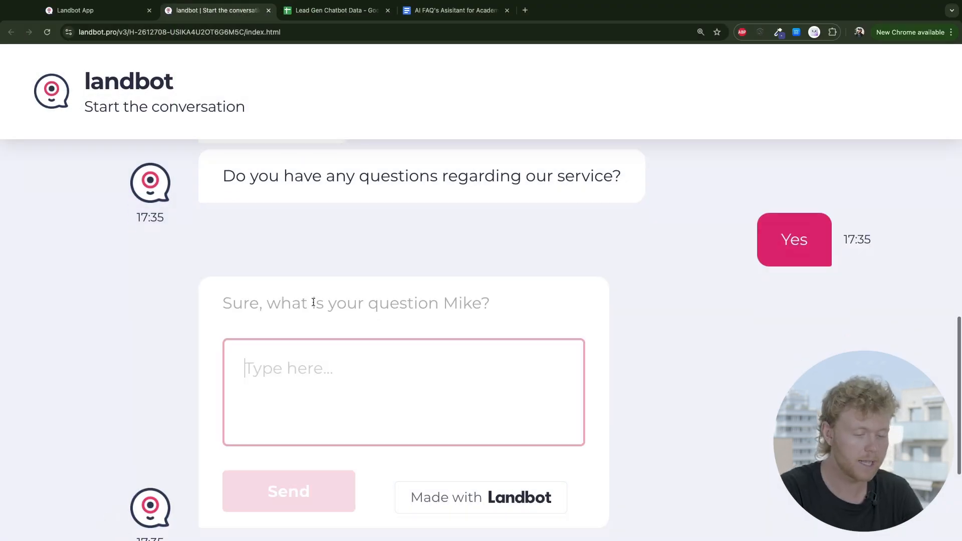
type("What")
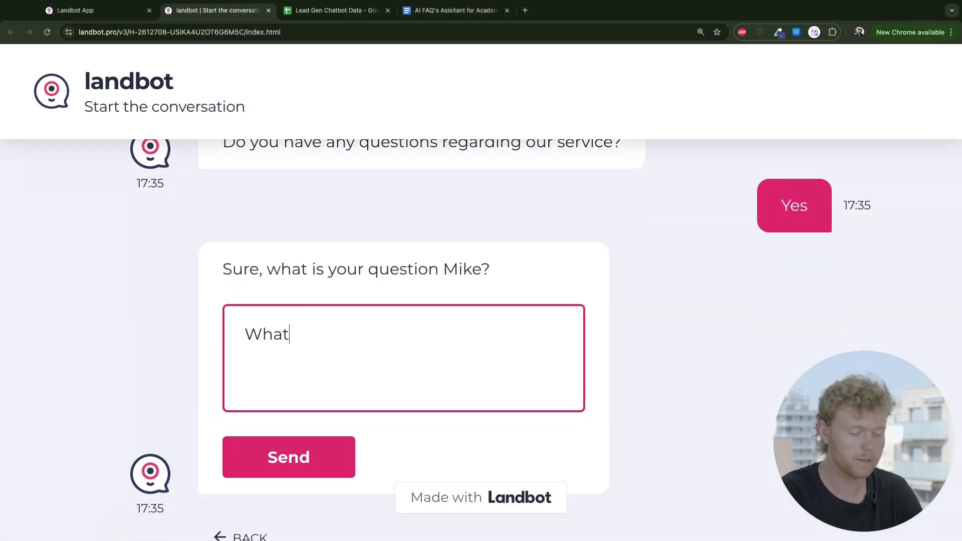
type("is Landbot?")
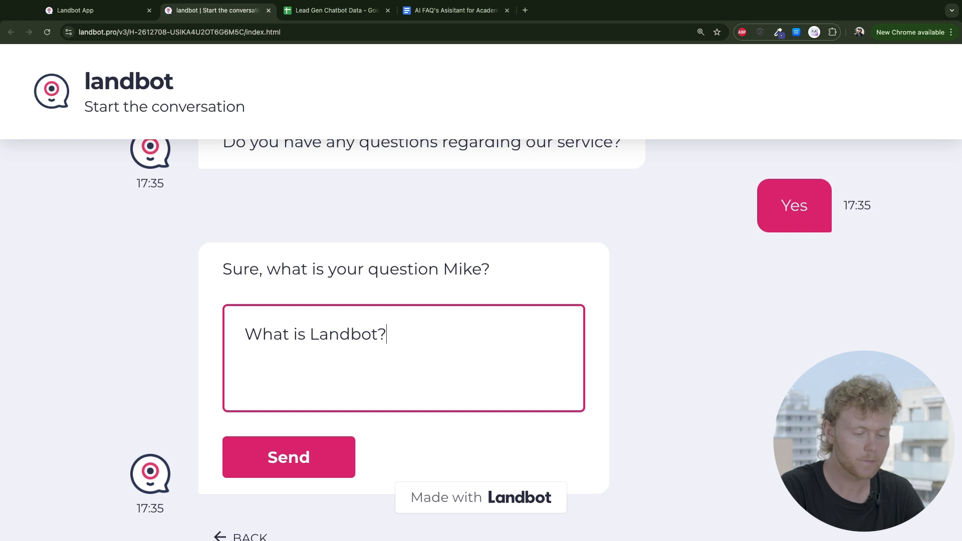
left_click(287, 457)
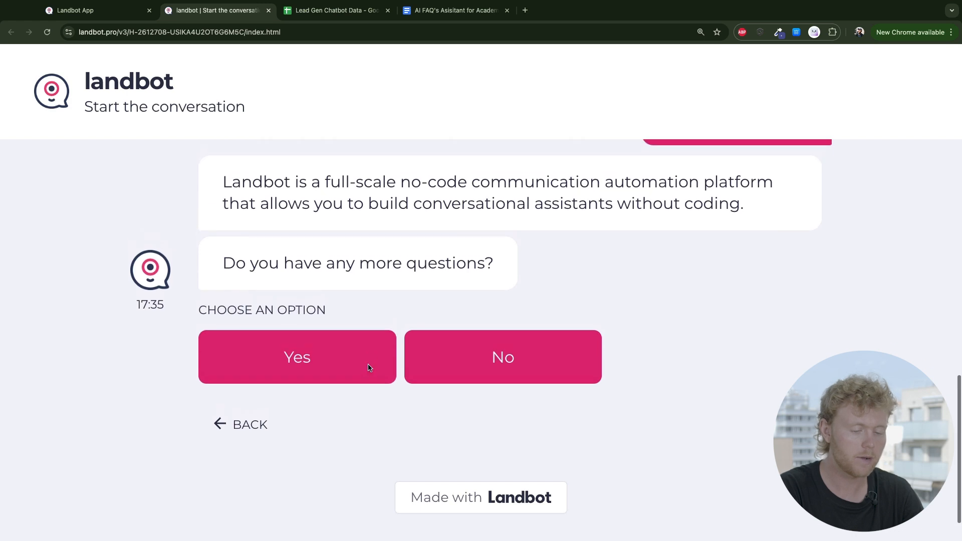
Step: Ask 'How much is it', then answer No to reach the goodbye and return to the builder
left_click(296, 356)
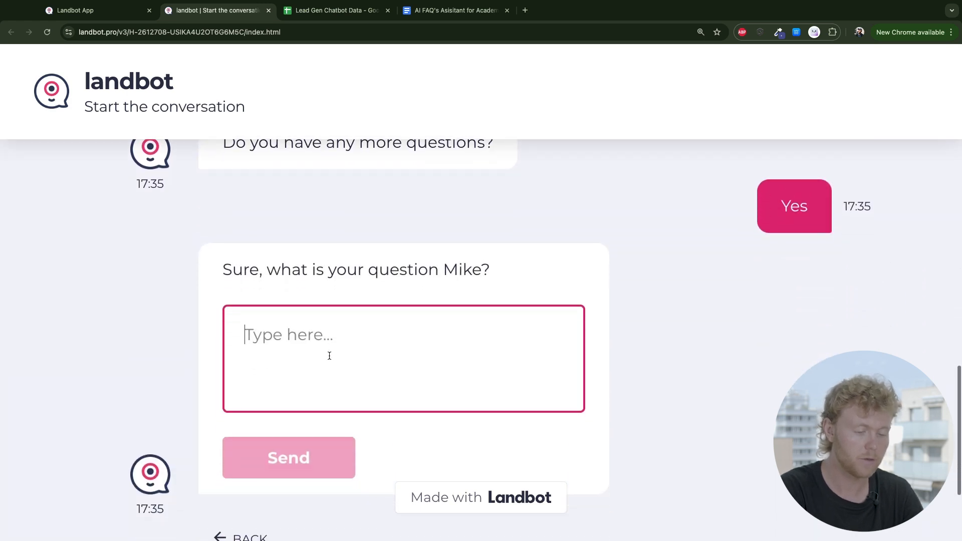
type("How much is it")
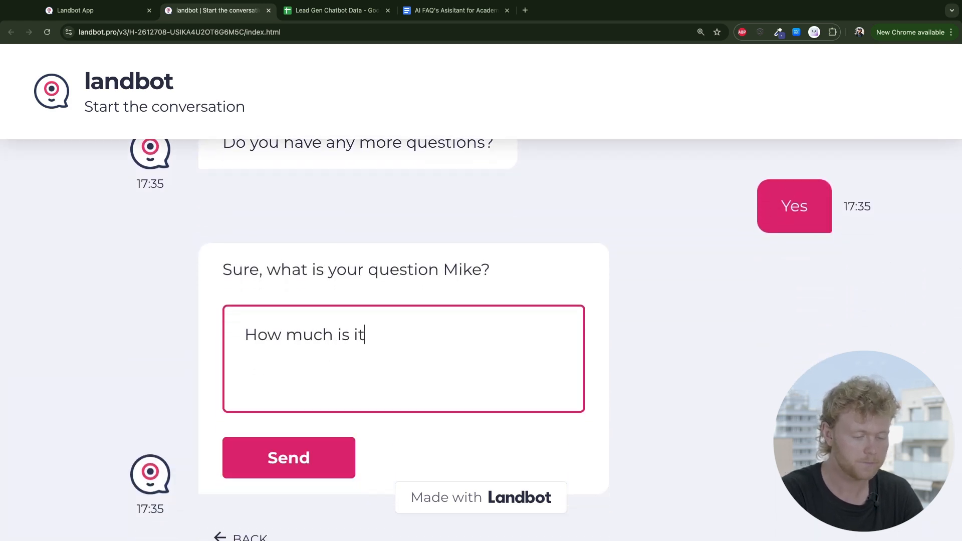
left_click(289, 457)
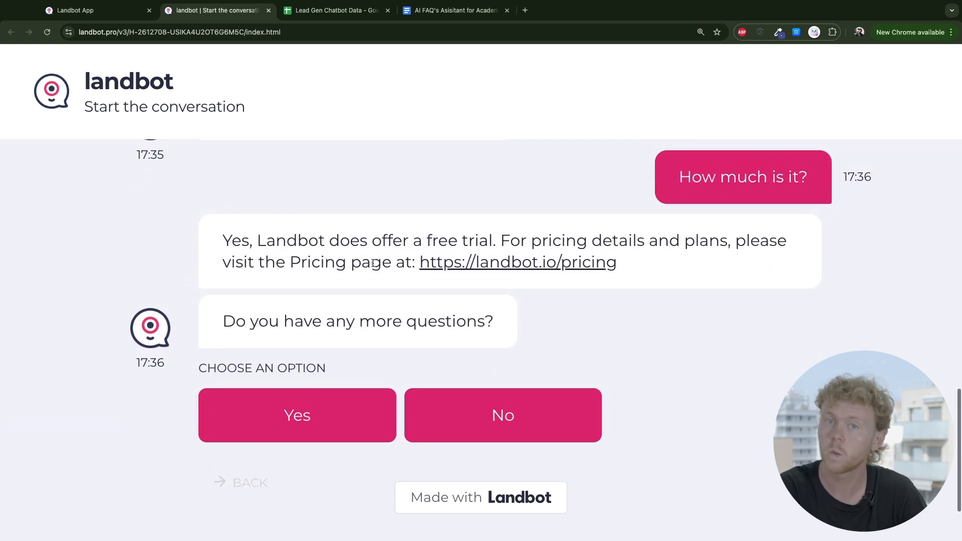
scroll("down", 3)
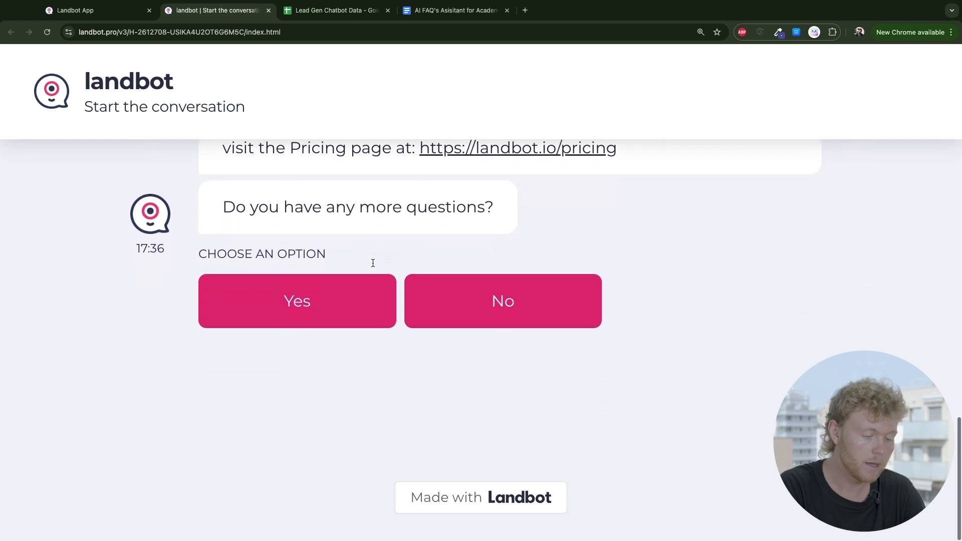
left_click(503, 301)
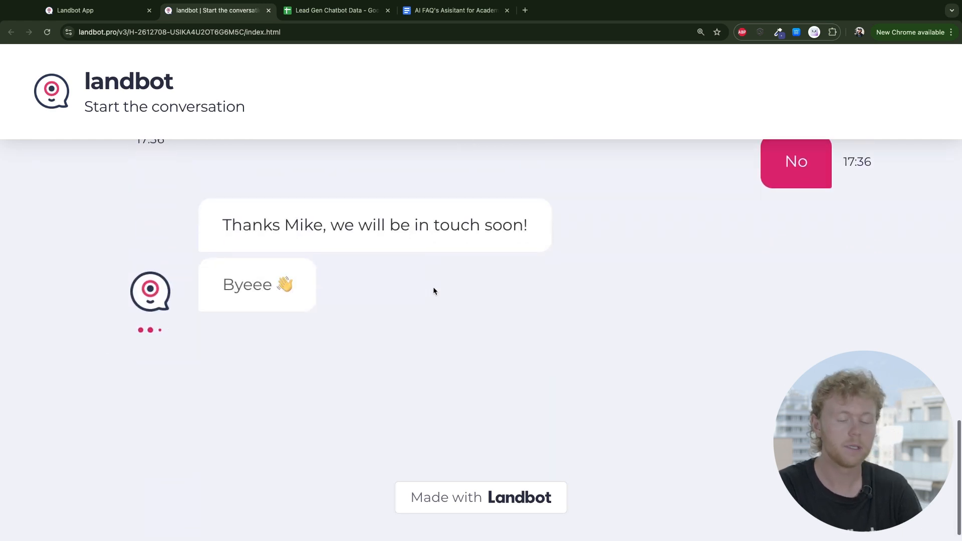
left_click(75, 10)
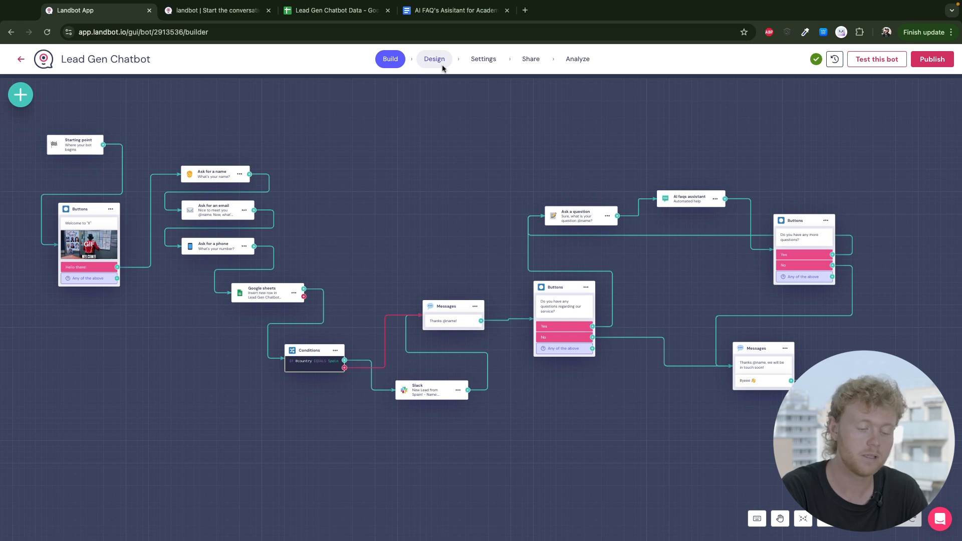
Step: Go to the Design section's Custom code CSS/JS panel and follow its help link to the Knowledge Center
left_click(435, 58)
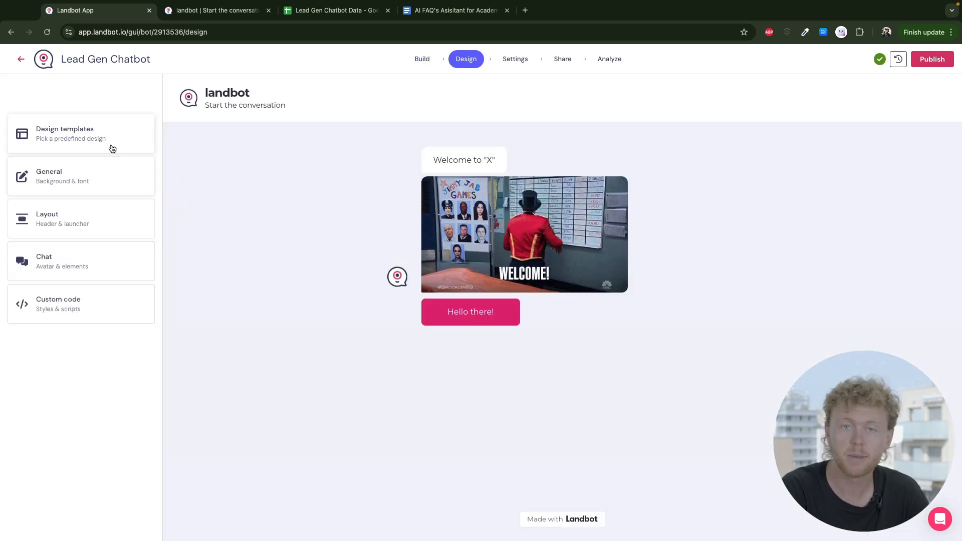
left_click(81, 133)
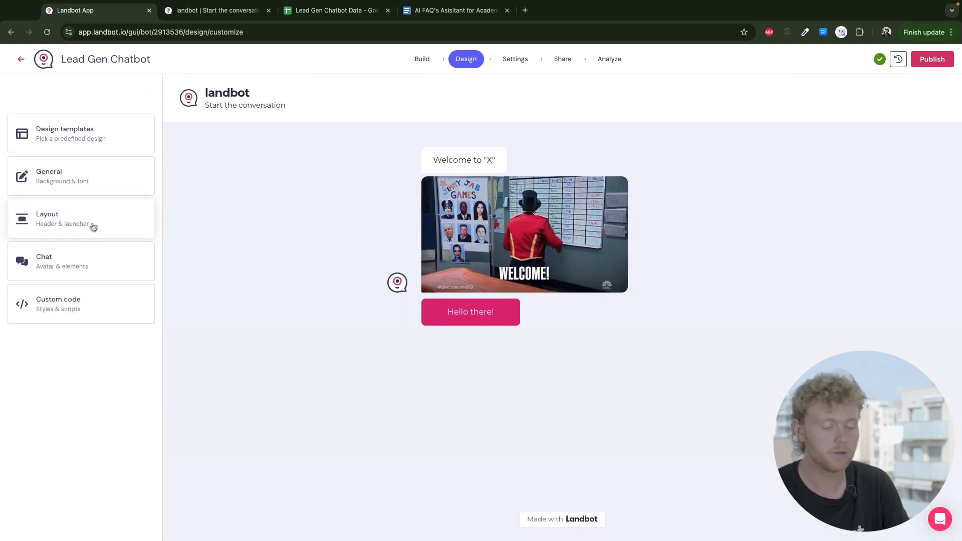
left_click(58, 303)
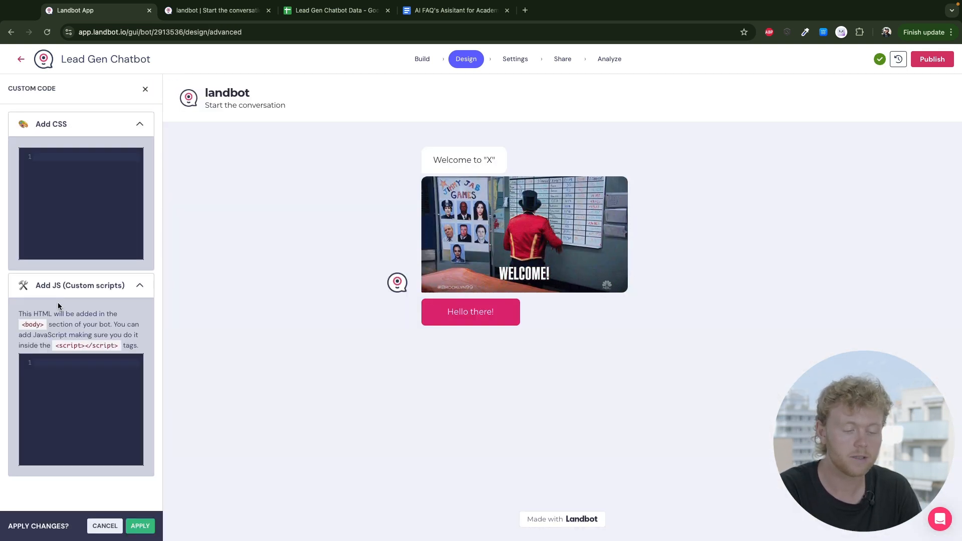
left_click(56, 406)
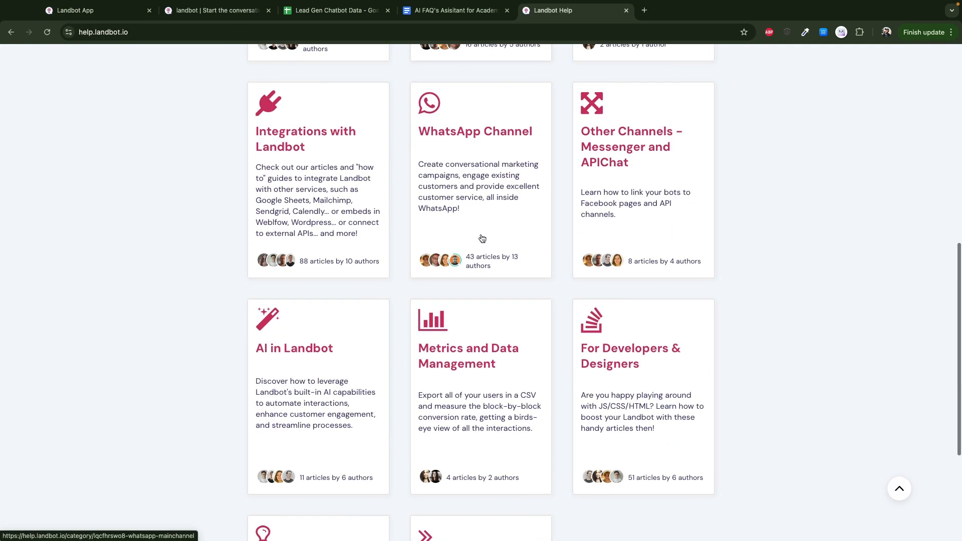
Step: Browse For Developers & Designers > JavaScript and CSS articles, then return to the Landbot app tab
left_click(630, 356)
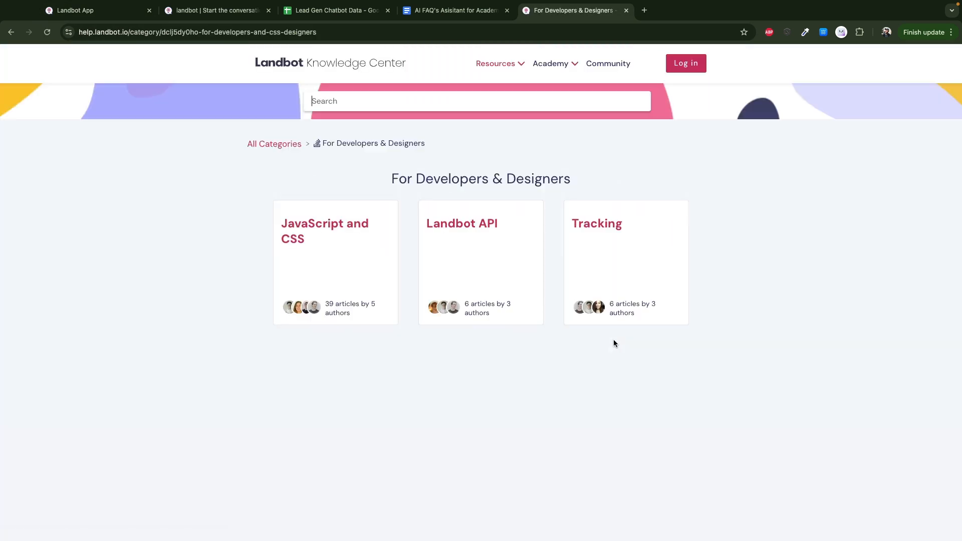
left_click(325, 231)
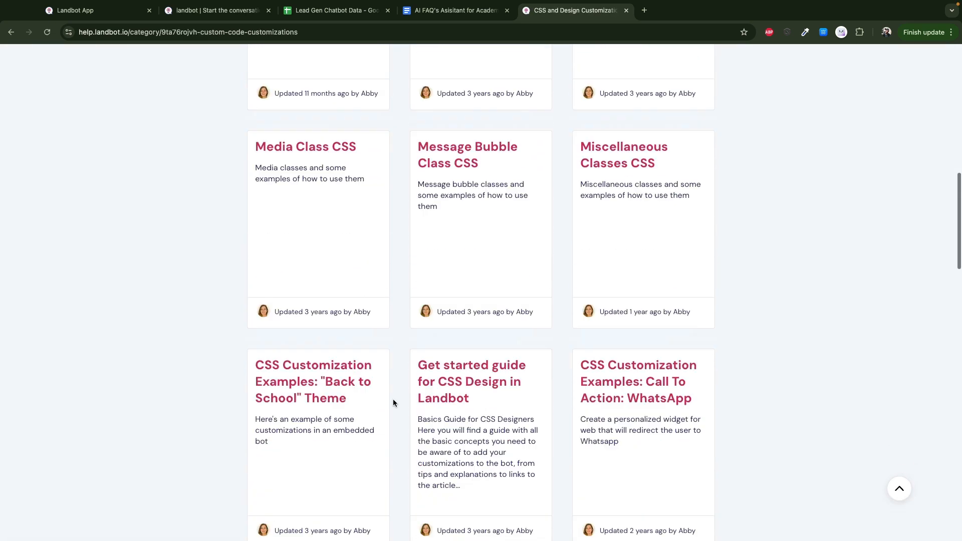
left_click(75, 10)
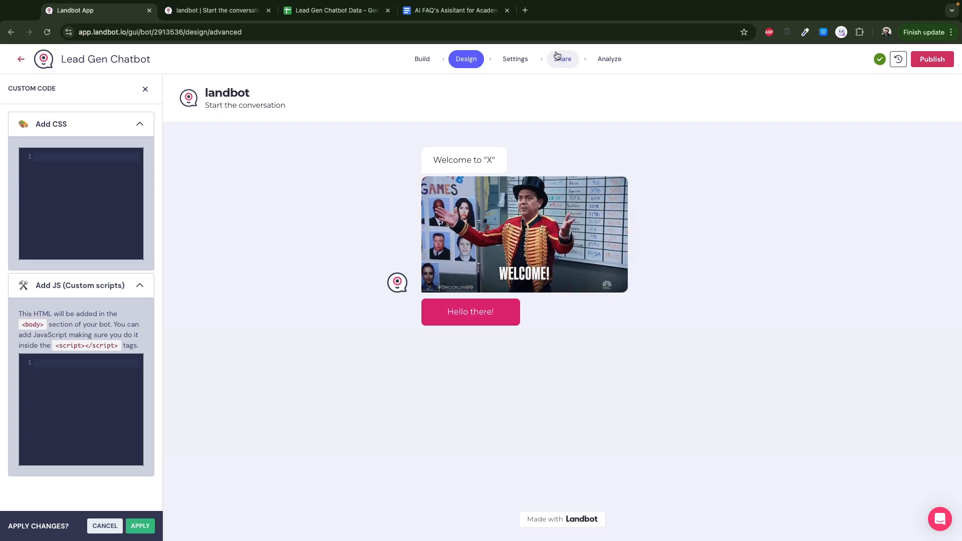
Step: In Share, compare Fullpage, Embed and Popup displays and copy the Popup embed snippet
left_click(563, 58)
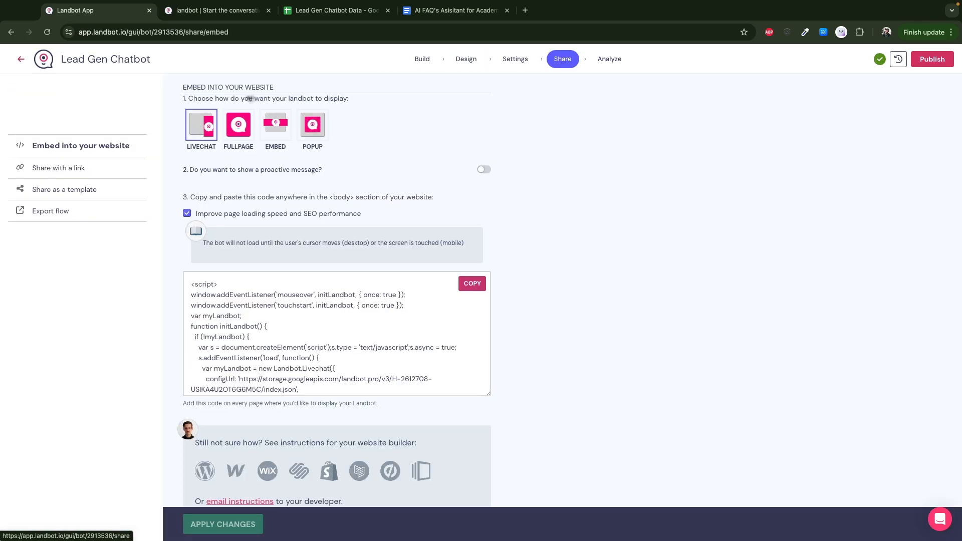
left_click(239, 125)
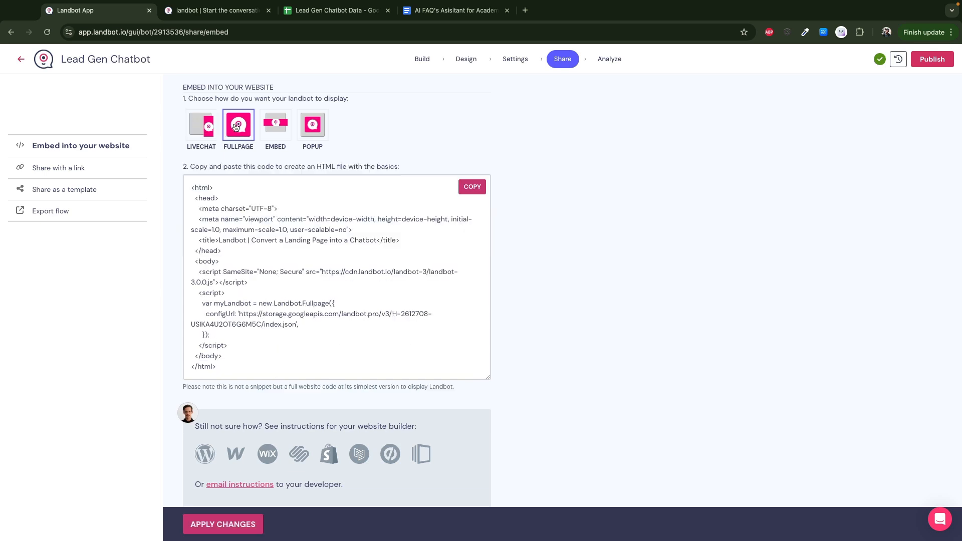
left_click(275, 125)
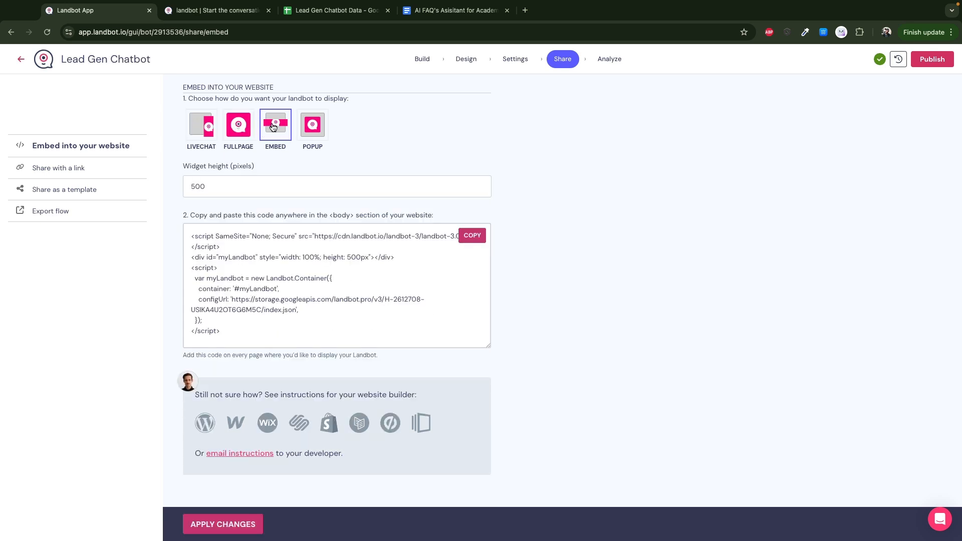
left_click(313, 125)
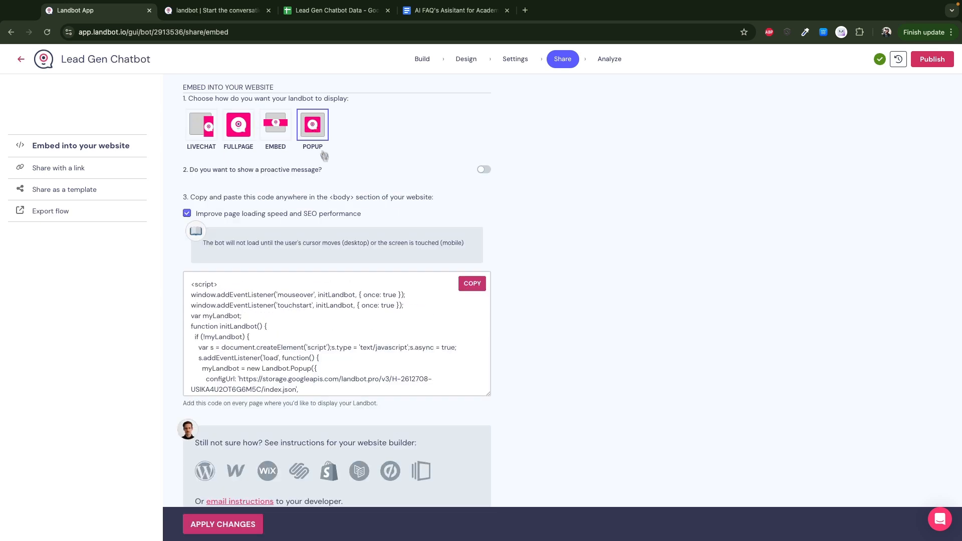
left_click(472, 284)
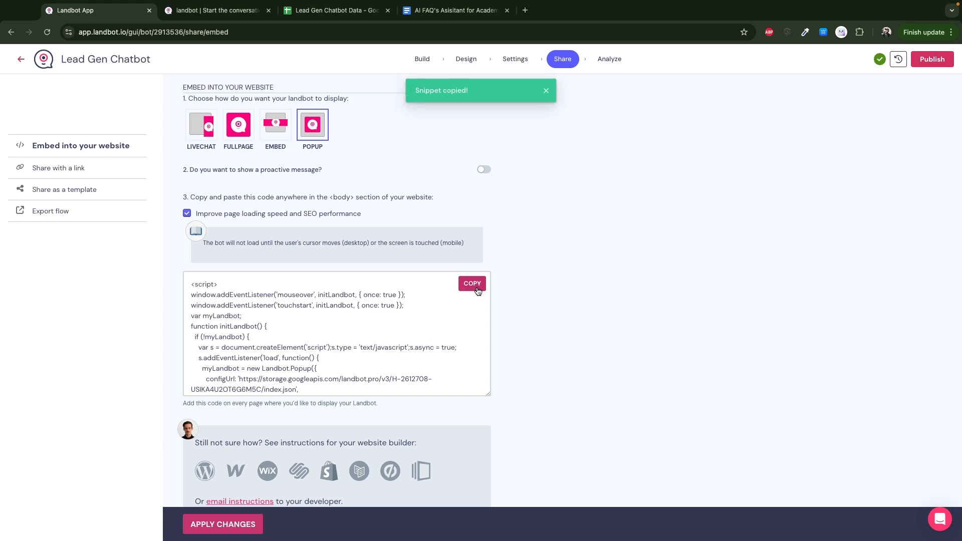
mouse_move(531, 385)
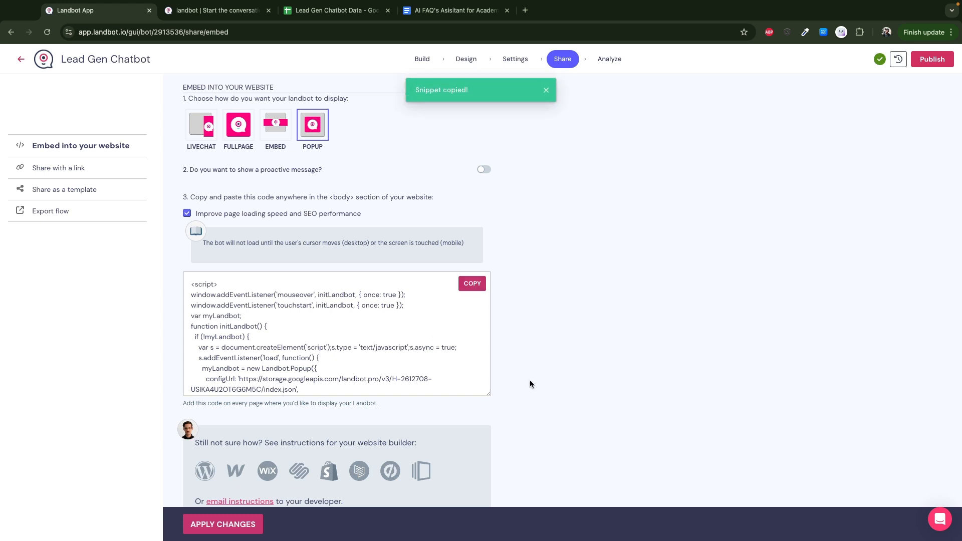
scroll("down", 3)
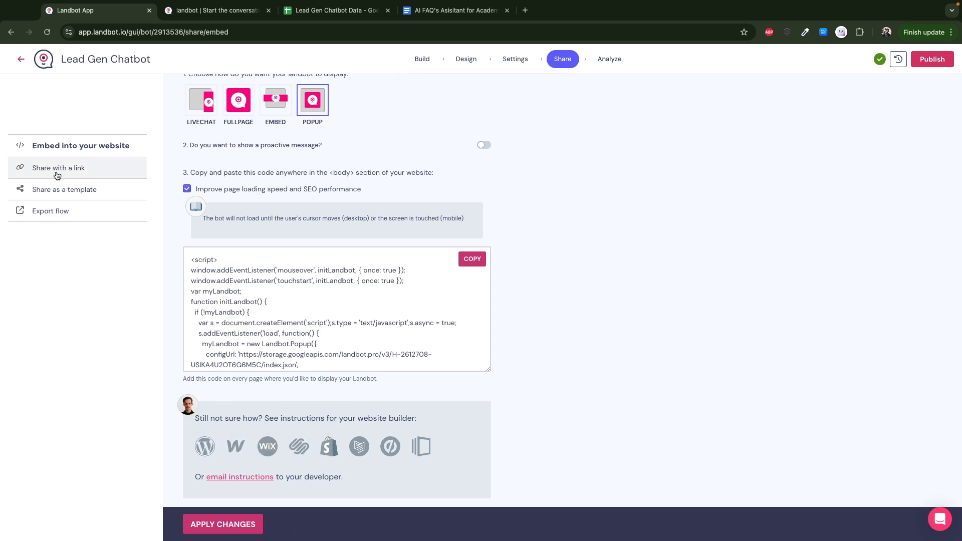
Step: Show the bot's shareable link with social sharing options and open the bot from that link
left_click(58, 168)
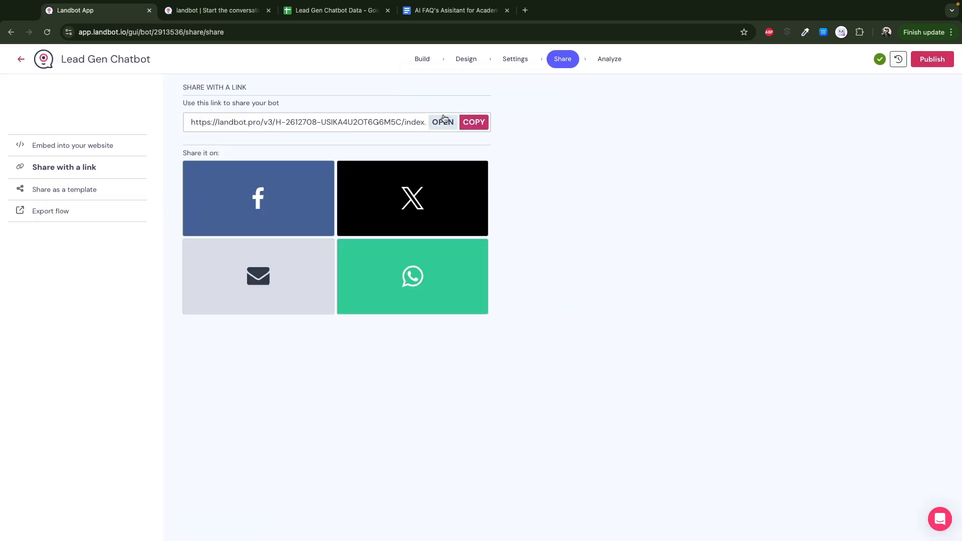
left_click(443, 121)
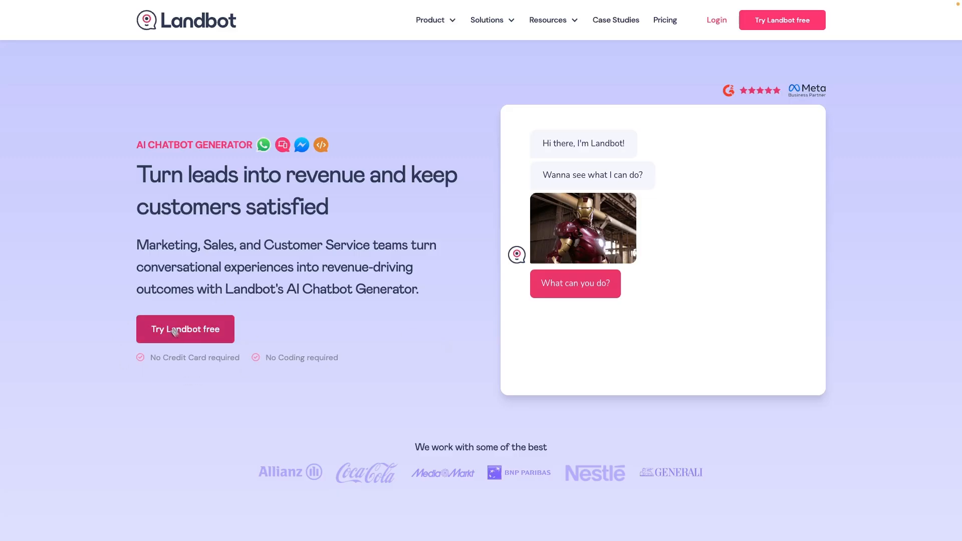
mouse_move(193, 341)
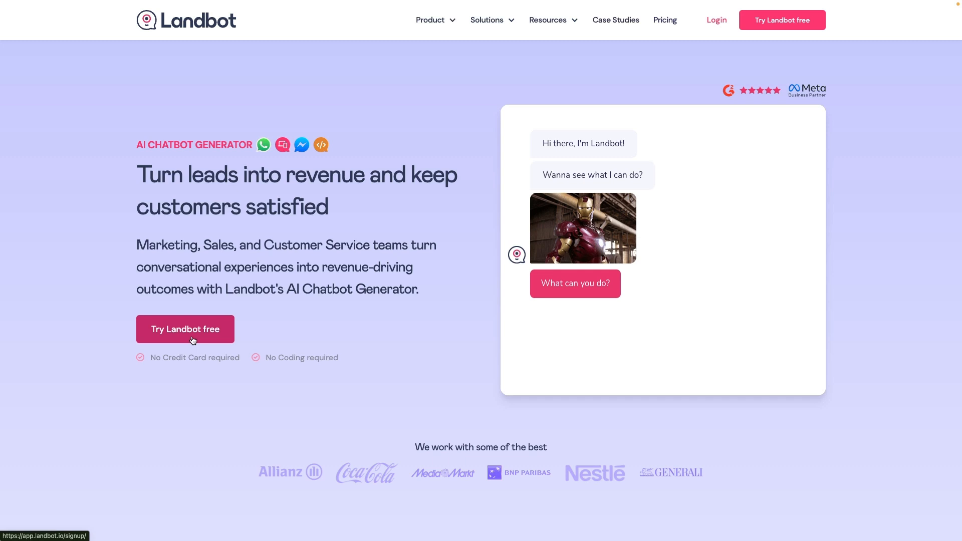
mouse_move(349, 341)
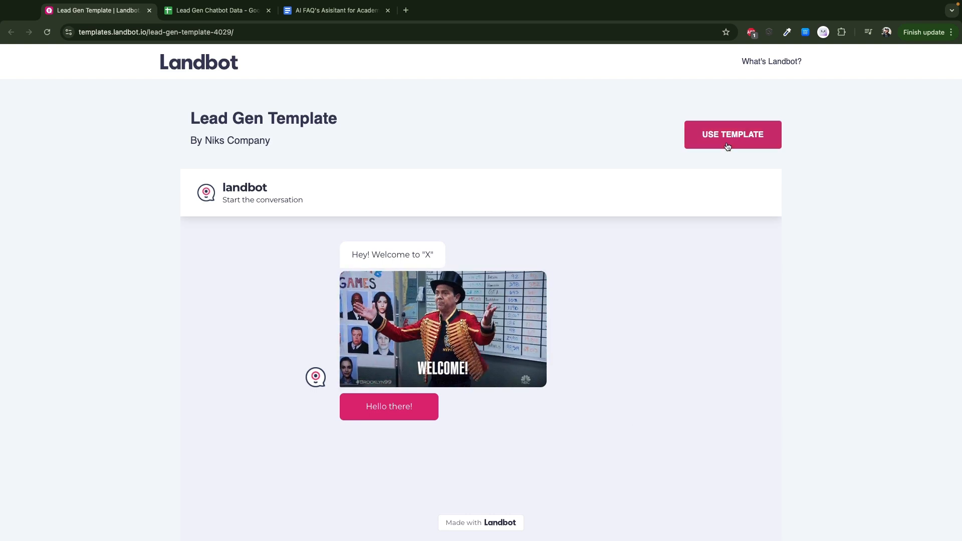
Step: Copy the Lead Gen Template into the builder via USE TEMPLATE
left_click(732, 135)
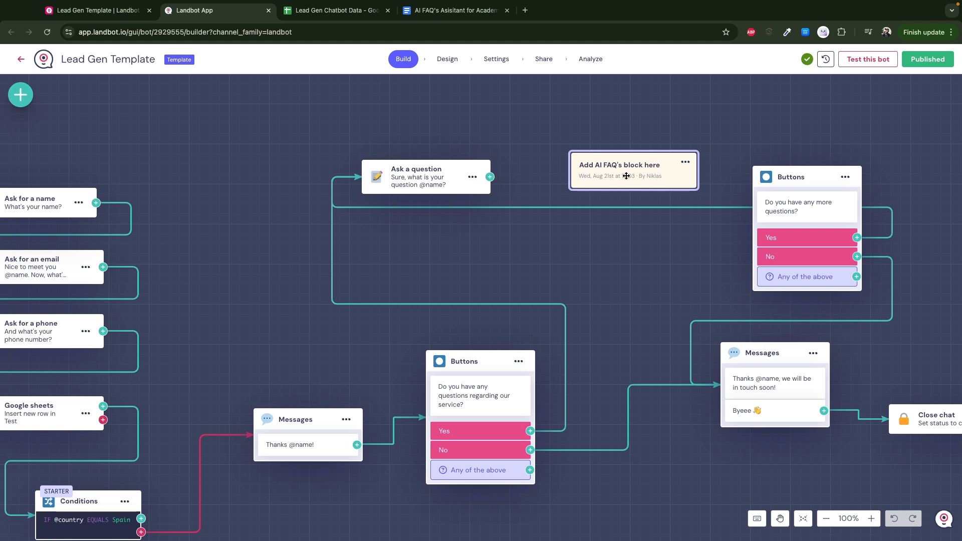
Step: Remove the 'Add AI FAQ's block here' note and insert an AI FAQs assistant block in its place
left_click(685, 162)
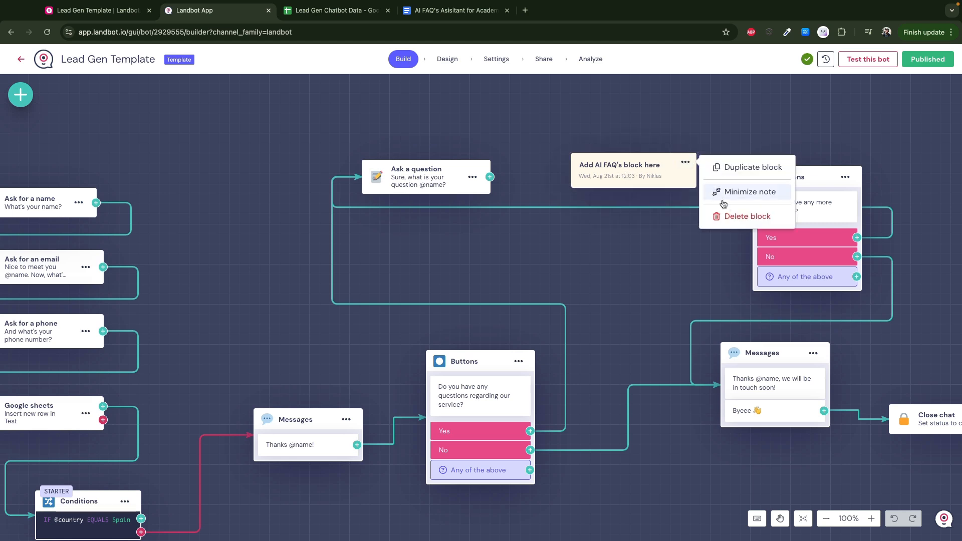
left_click(20, 94)
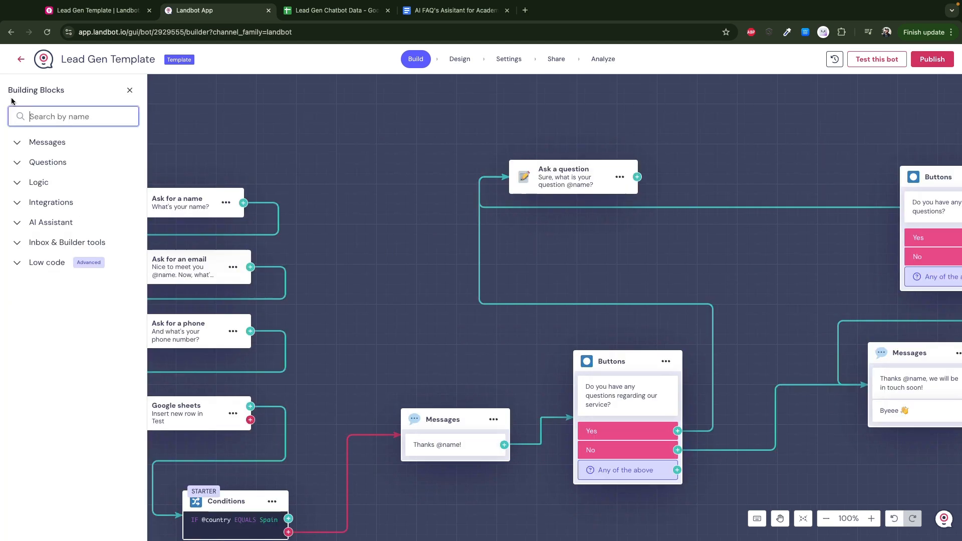
type("ai")
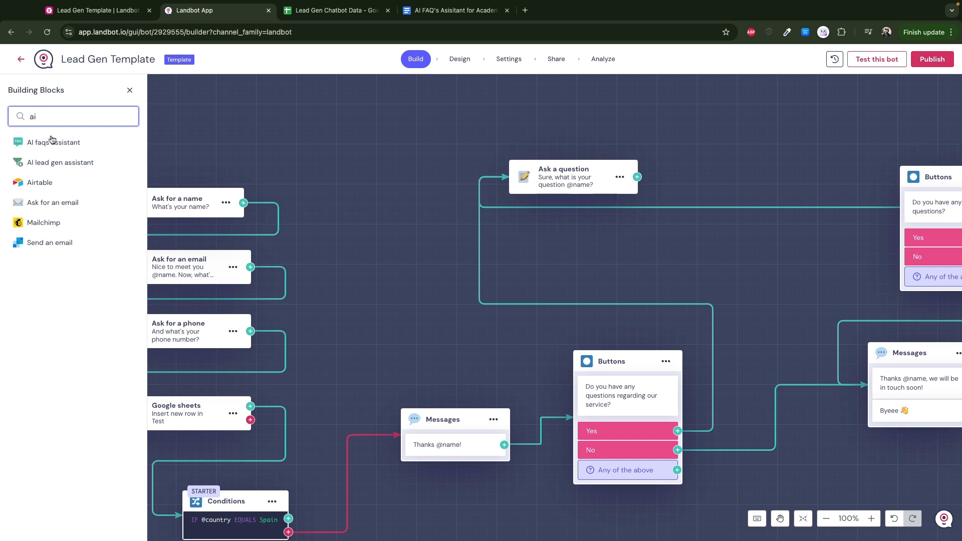
left_click(53, 143)
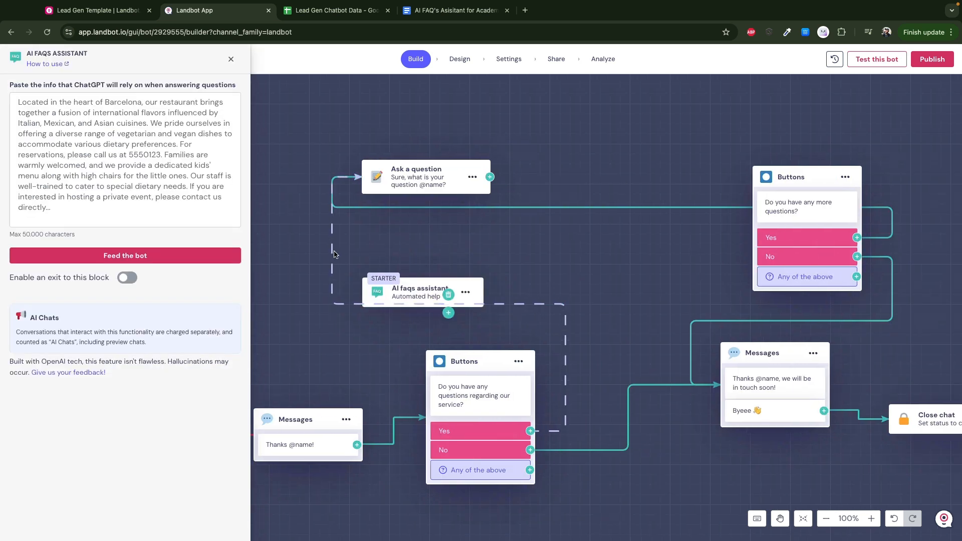
left_click(230, 58)
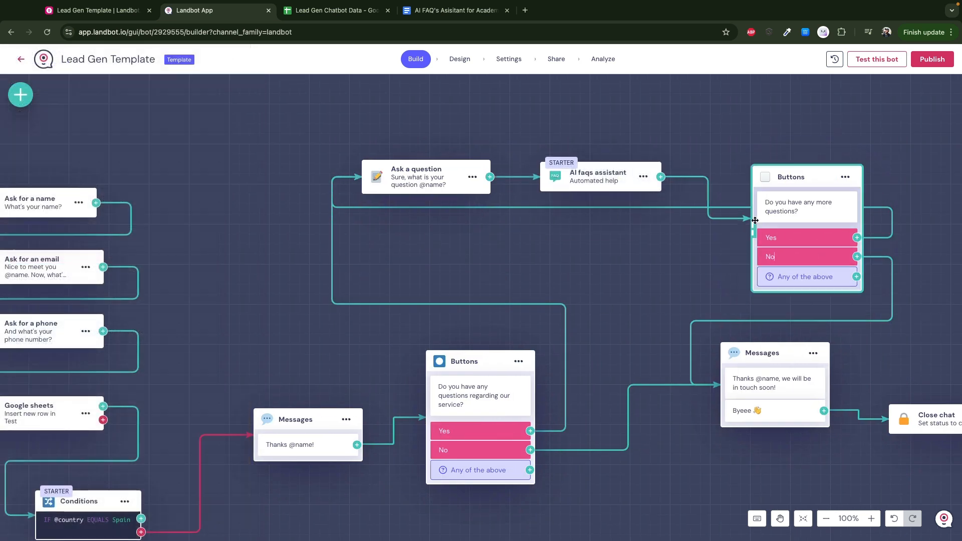